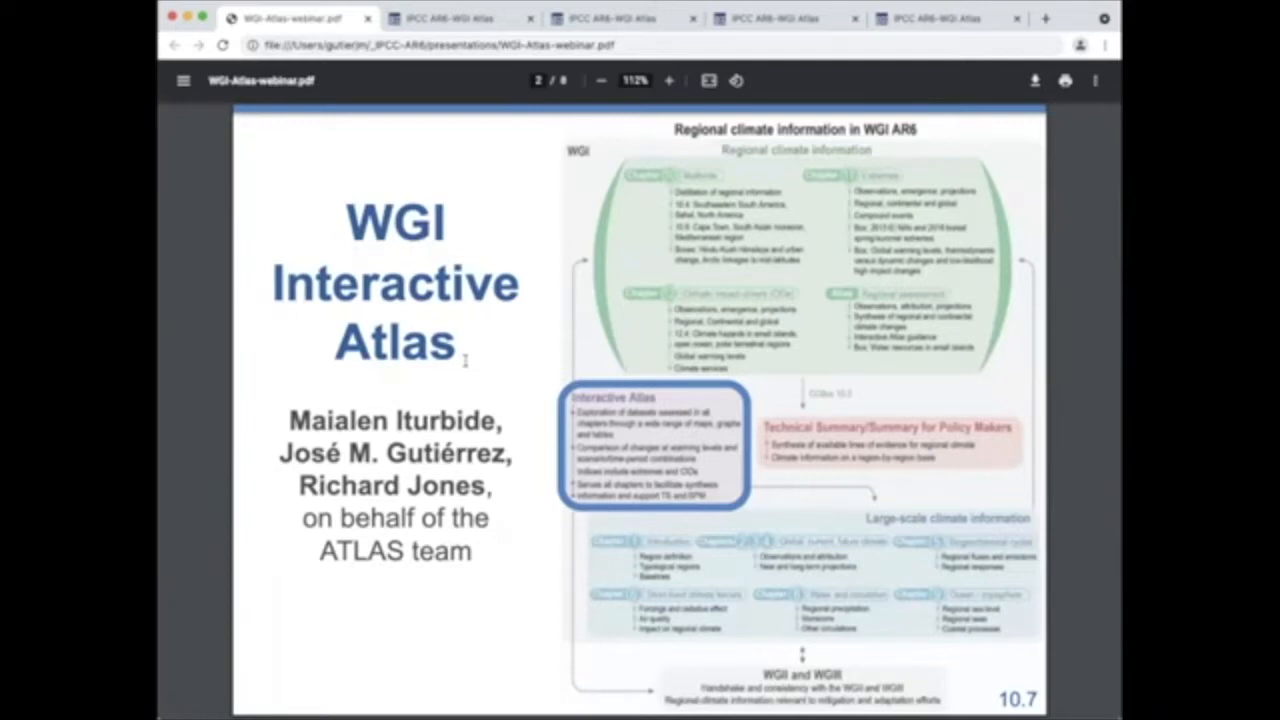
{"action": "mouse_move", "coordinate": [465, 365]}
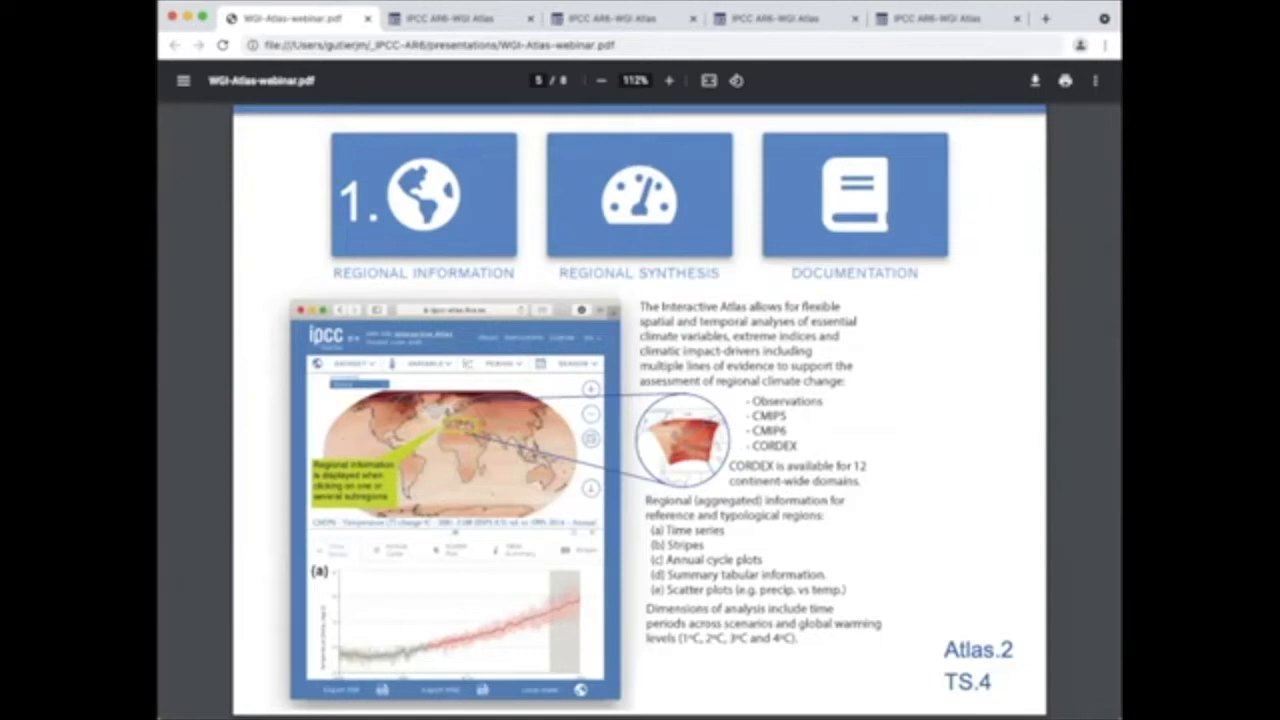
{"action": "mouse_move", "coordinate": [213, 243]}
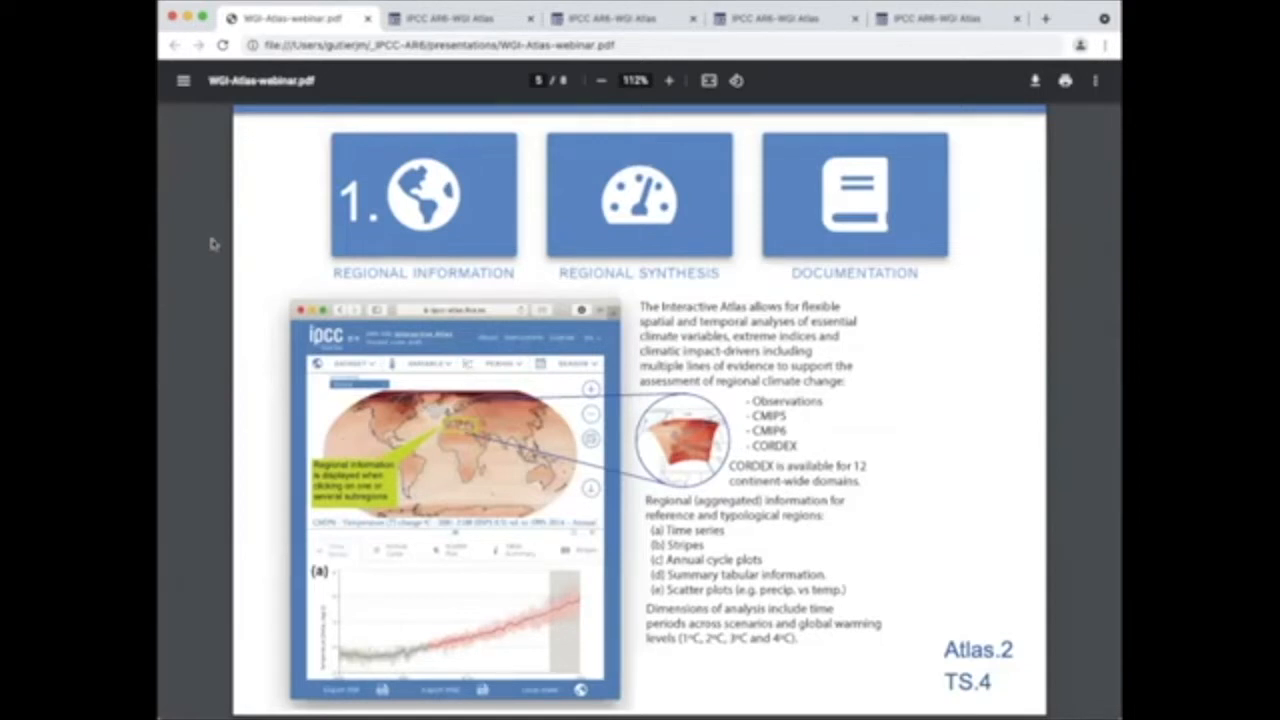
{"action": "mouse_move", "coordinate": [228, 243]}
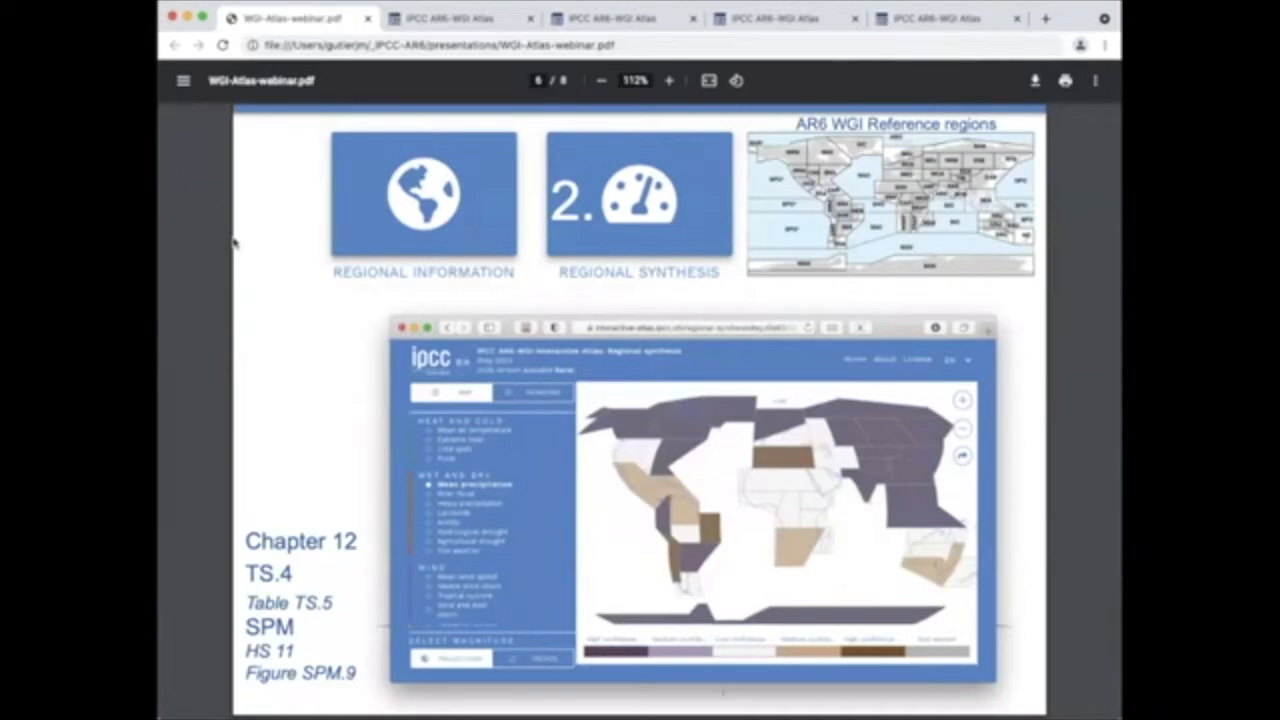
{"action": "mouse_move", "coordinate": [165, 263]}
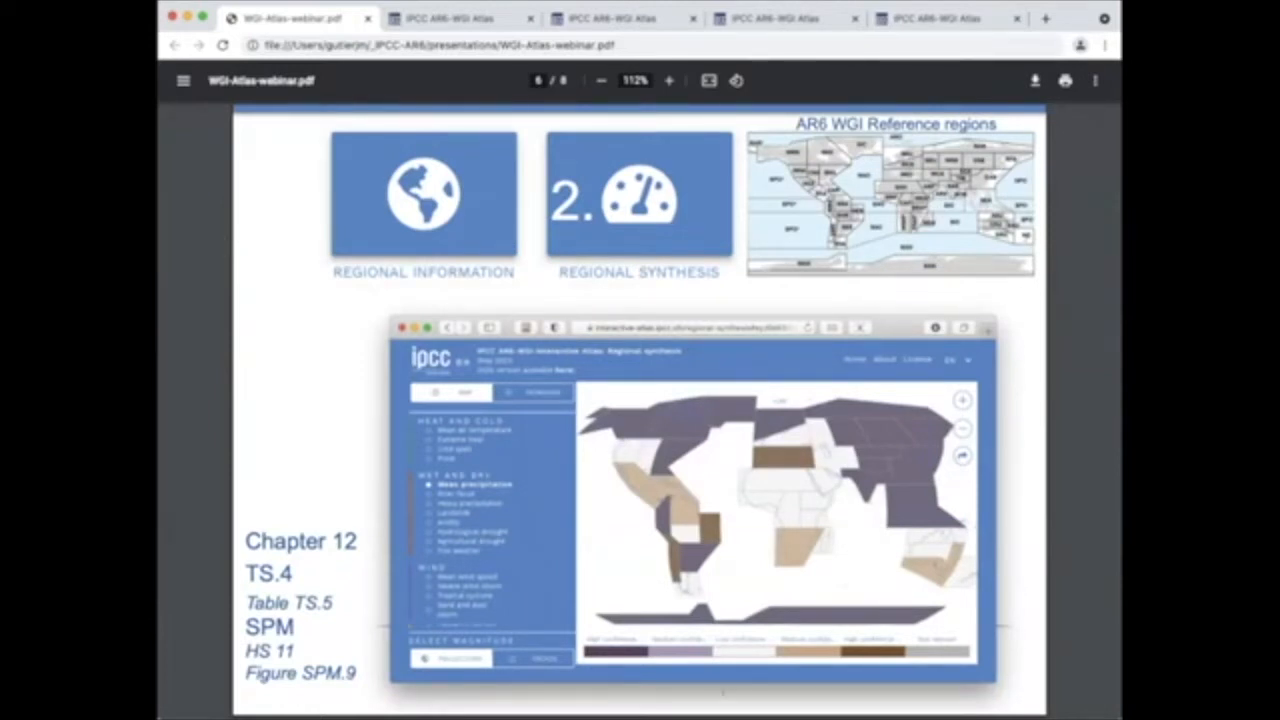
{"action": "mouse_move", "coordinate": [293, 340]}
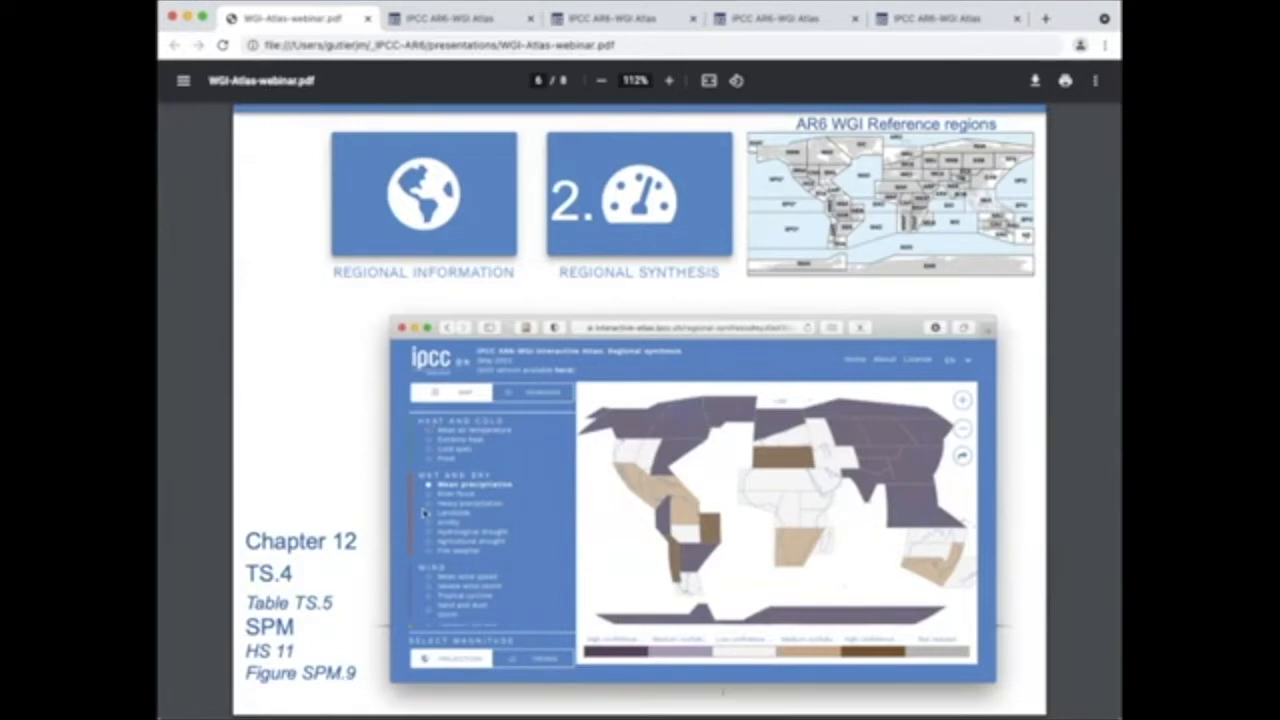
{"action": "mouse_move", "coordinate": [293, 456]}
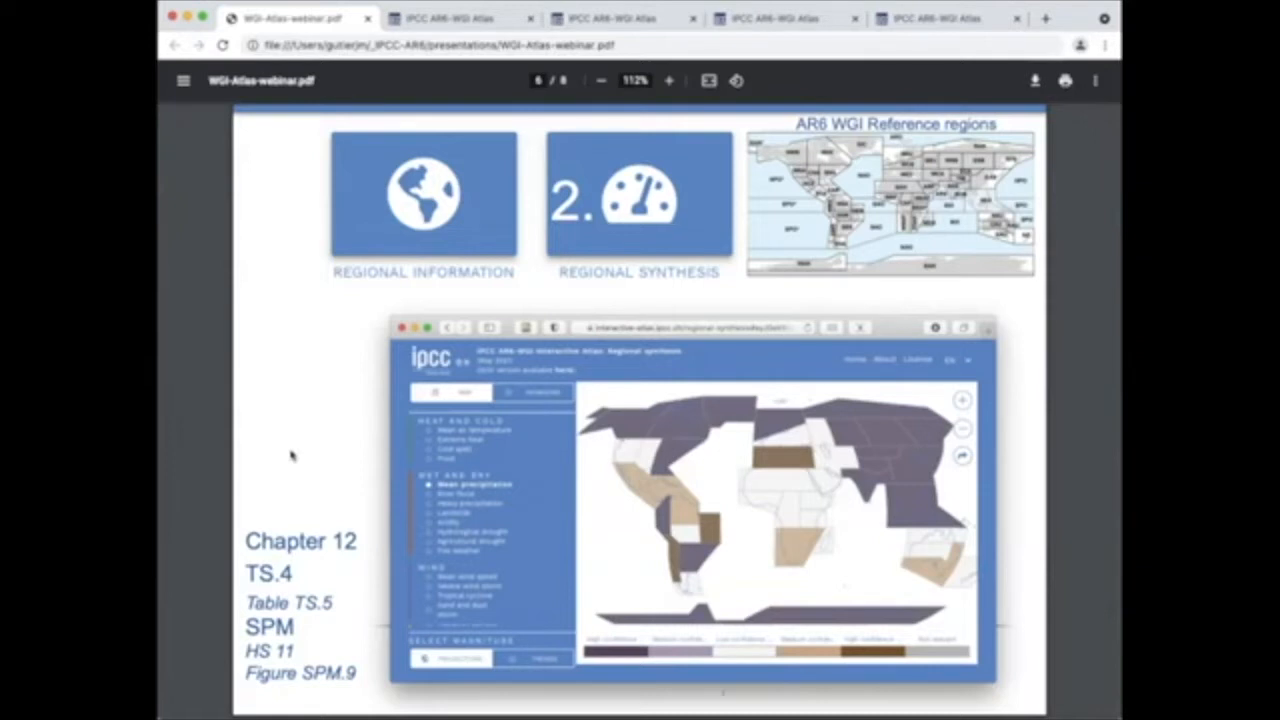
{"action": "mouse_move", "coordinate": [313, 453]}
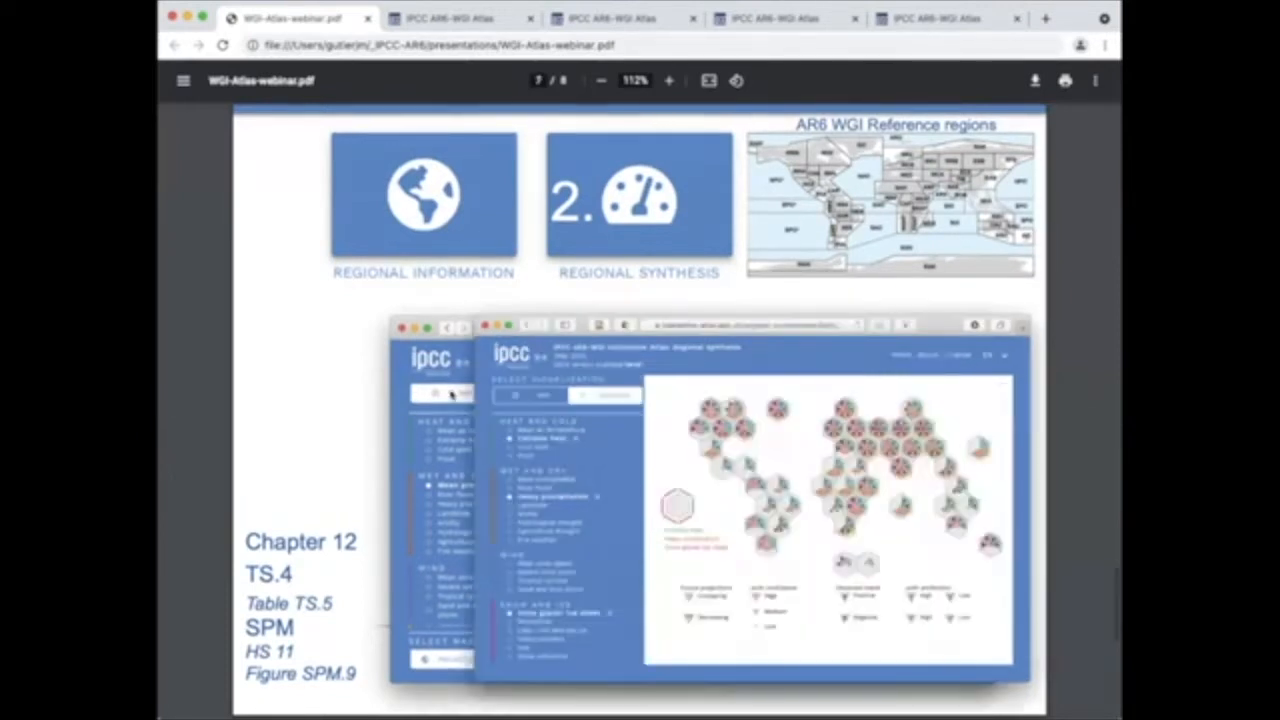
{"action": "mouse_move", "coordinate": [315, 390]}
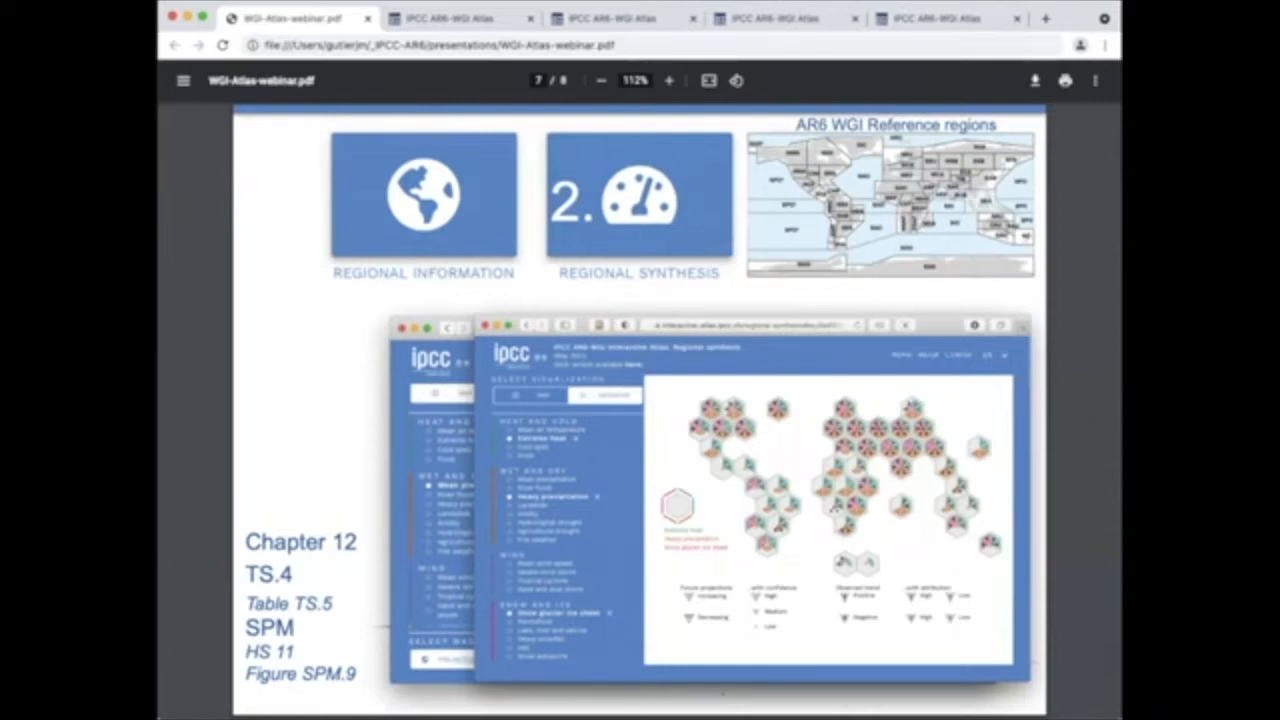
{"action": "mouse_move", "coordinate": [333, 432]}
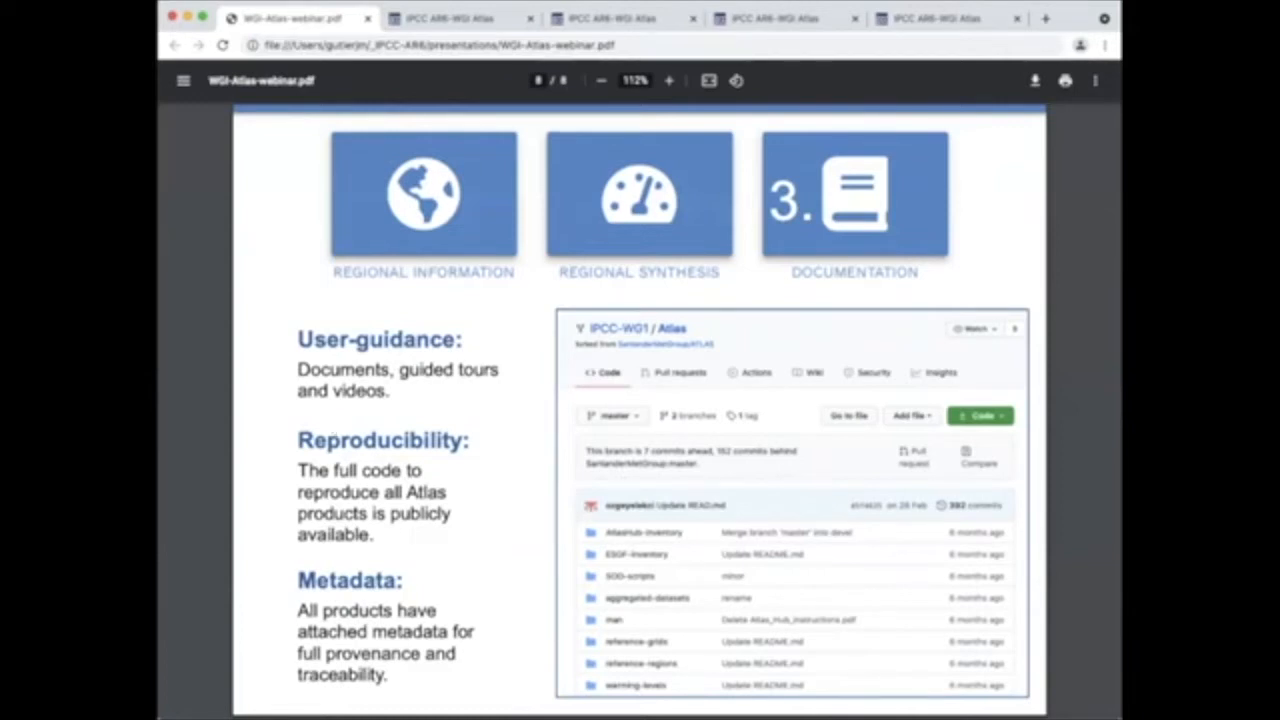
{"action": "mouse_move", "coordinate": [214, 418]}
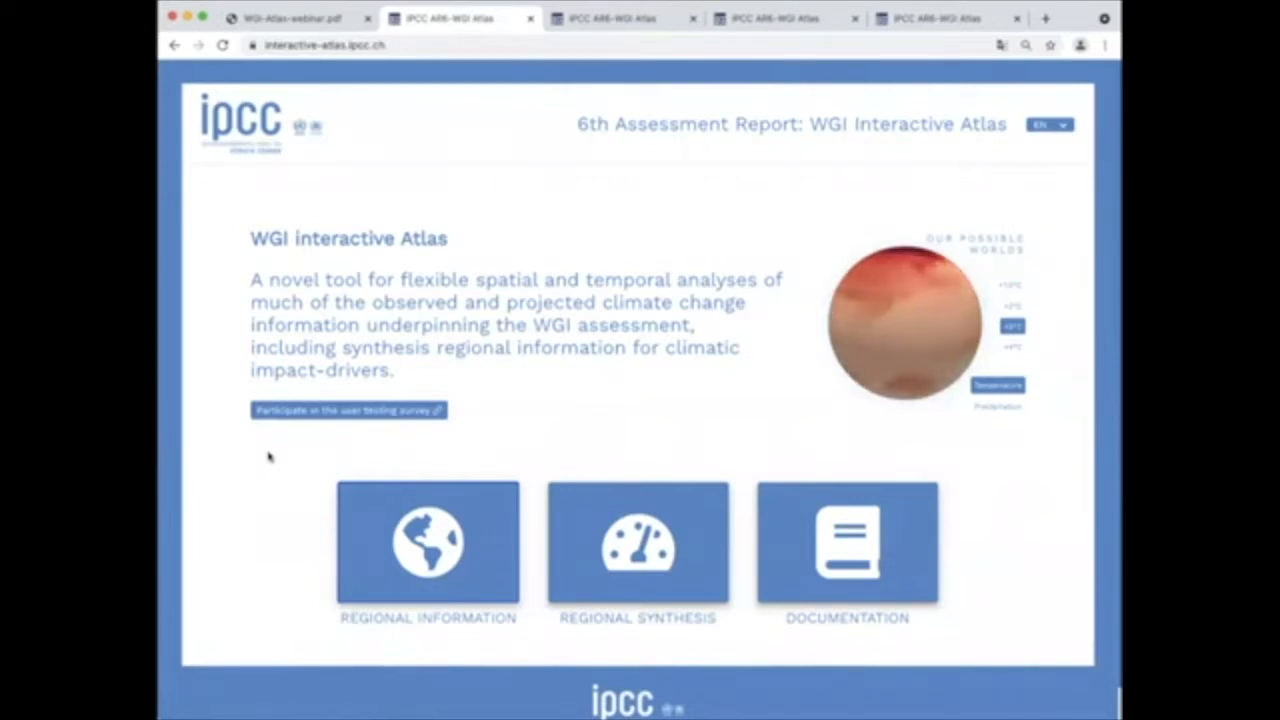
Step: Switch to the Regional Information map and preview the Dataset and Value & Period menus
{"action": "left_click", "coordinate": [428, 543]}
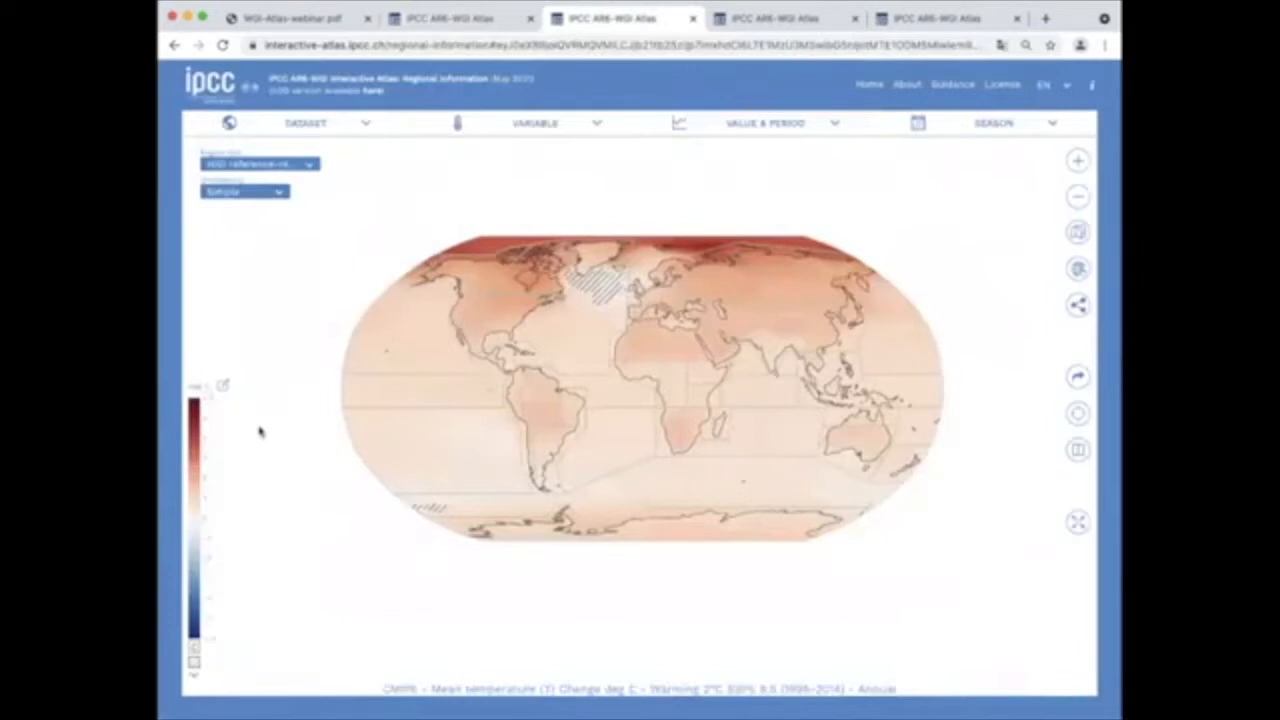
{"action": "mouse_move", "coordinate": [183, 256]}
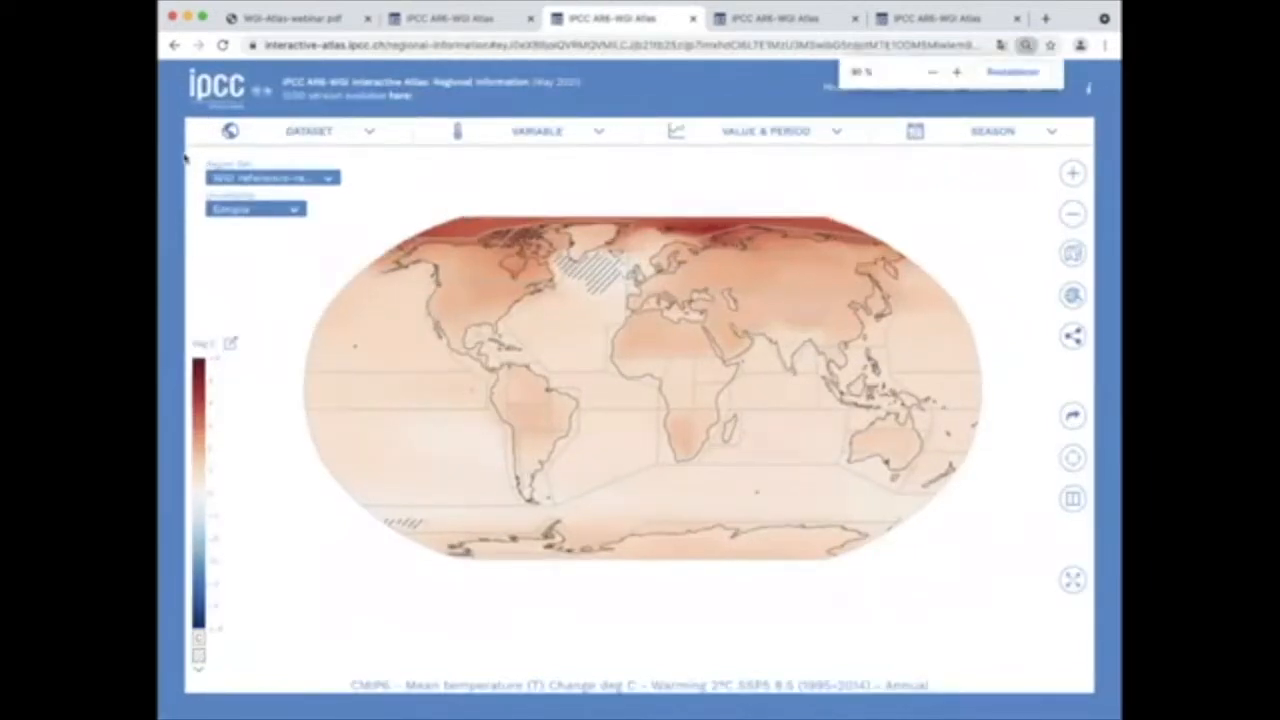
{"action": "left_click", "coordinate": [310, 131]}
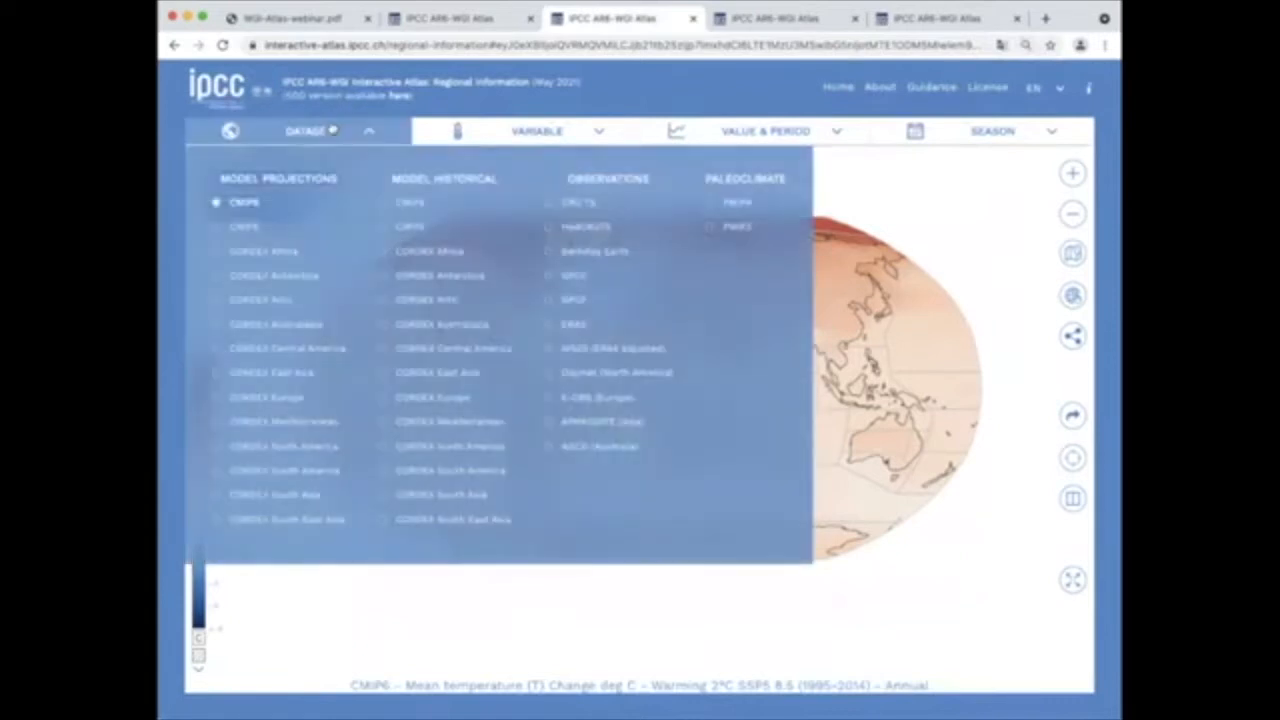
{"action": "left_click", "coordinate": [368, 131]}
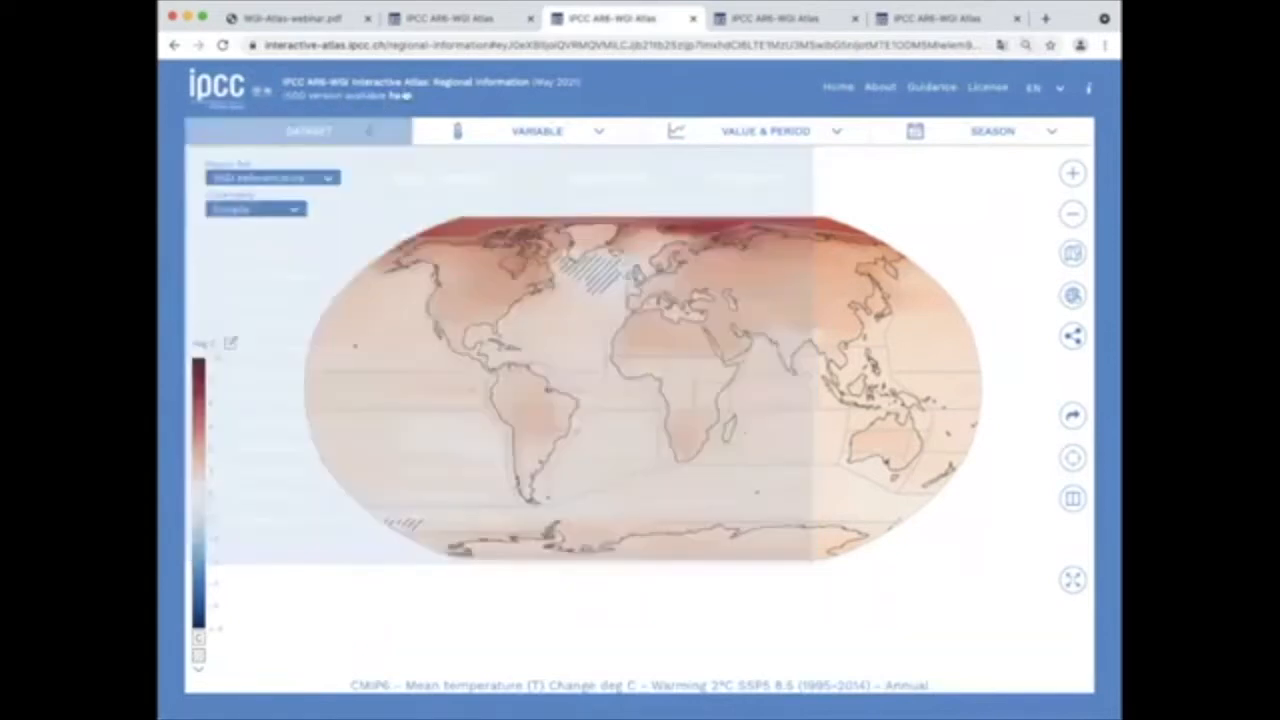
{"action": "left_click", "coordinate": [537, 131]}
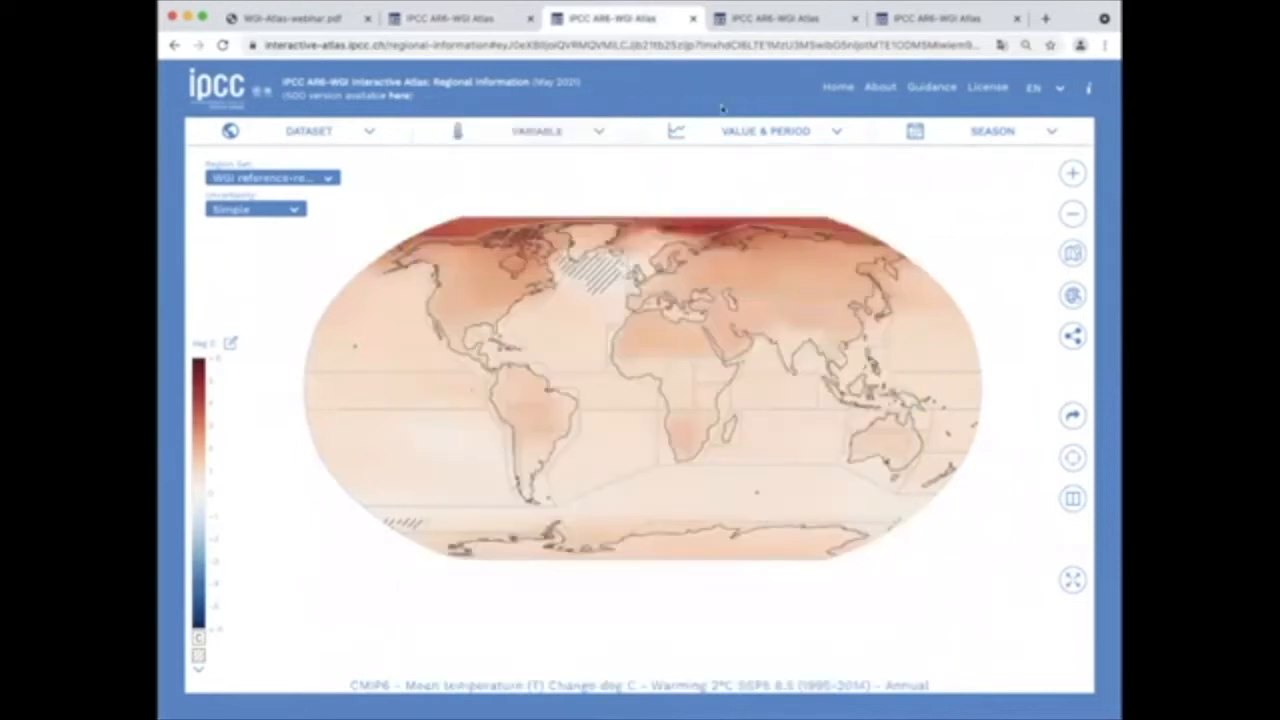
{"action": "left_click", "coordinate": [765, 131]}
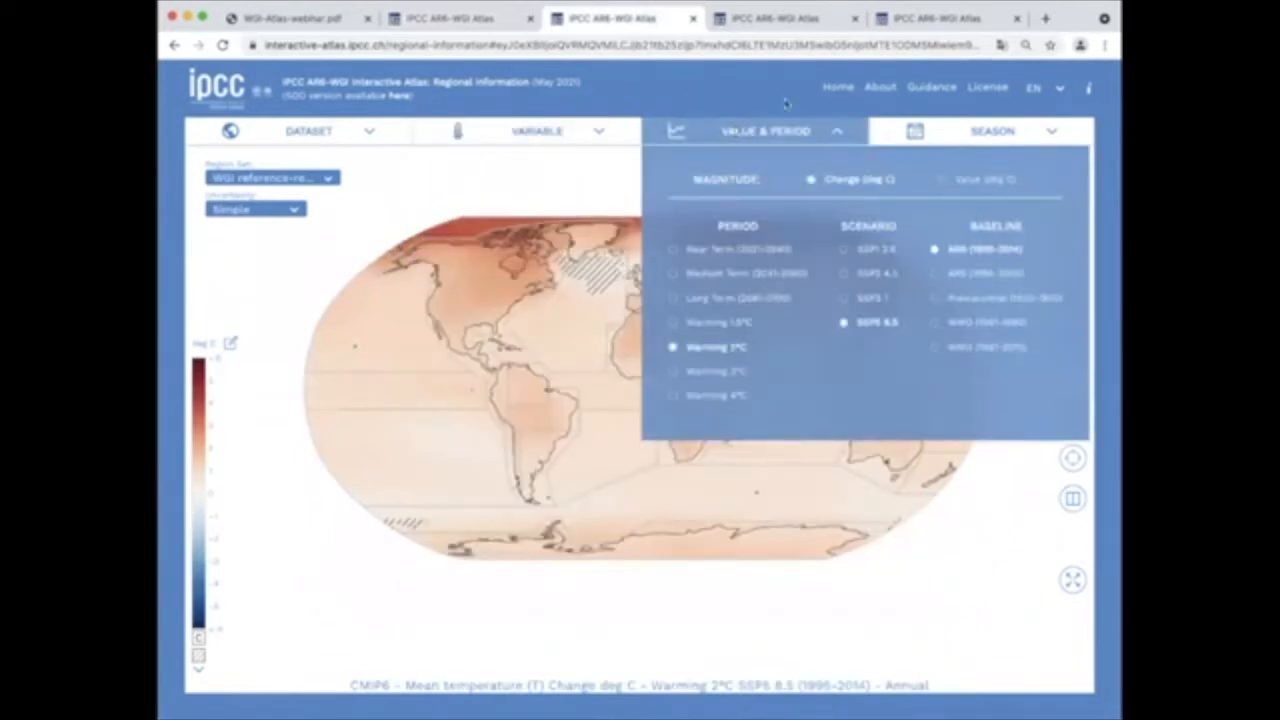
{"action": "left_click", "coordinate": [764, 131]}
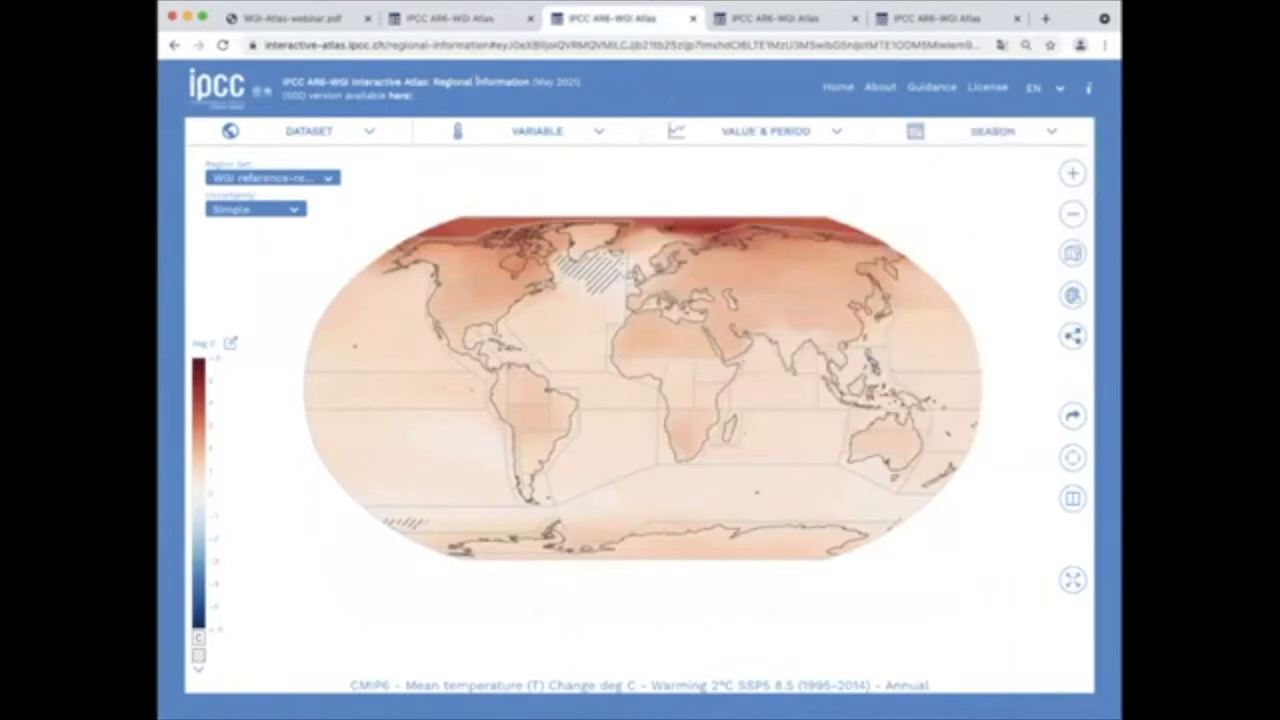
{"action": "left_click", "coordinate": [330, 131]}
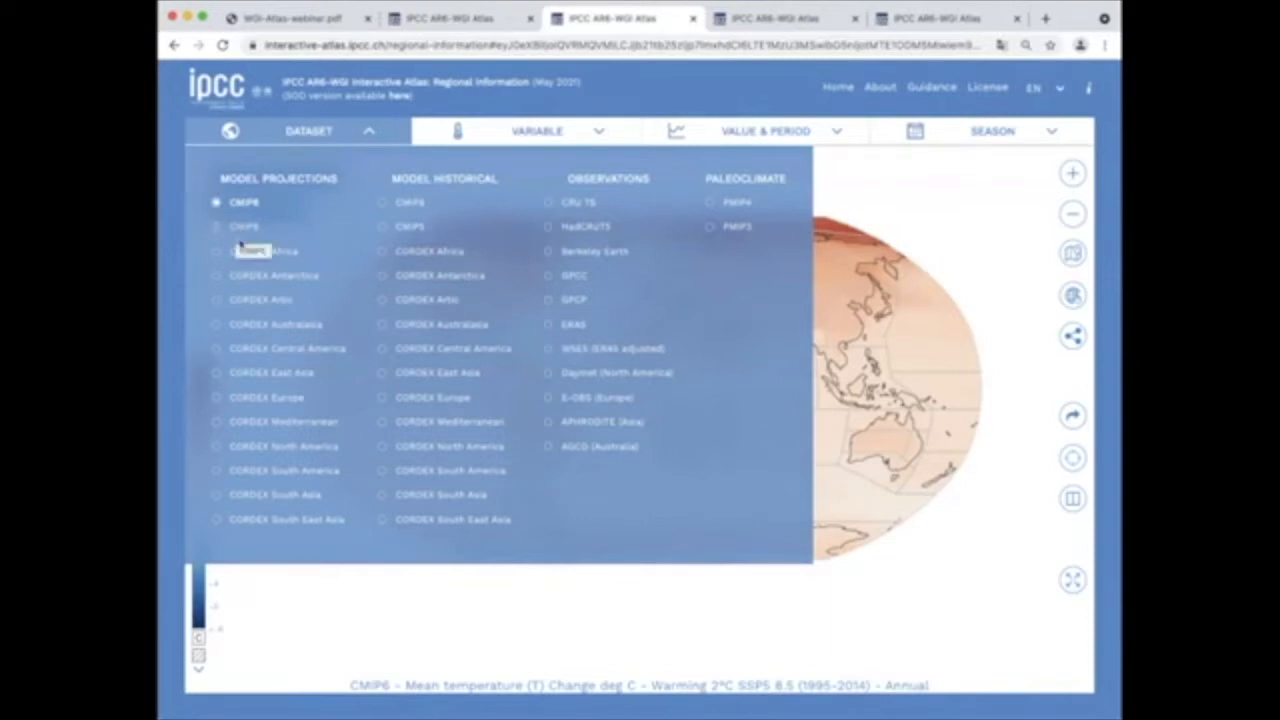
Step: Briefly show CORDEX Africa, return the map to CMIP6, and reopen the dataset list
{"action": "left_click", "coordinate": [216, 250]}
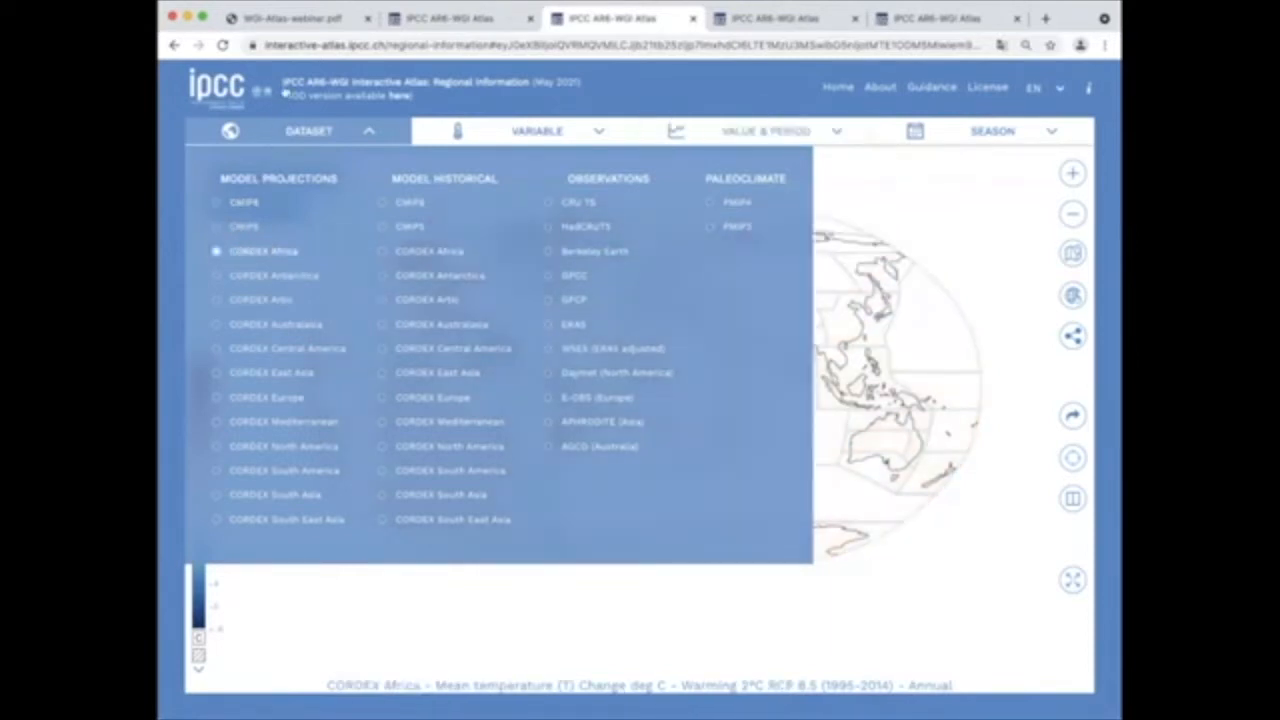
{"action": "left_click", "coordinate": [216, 202]}
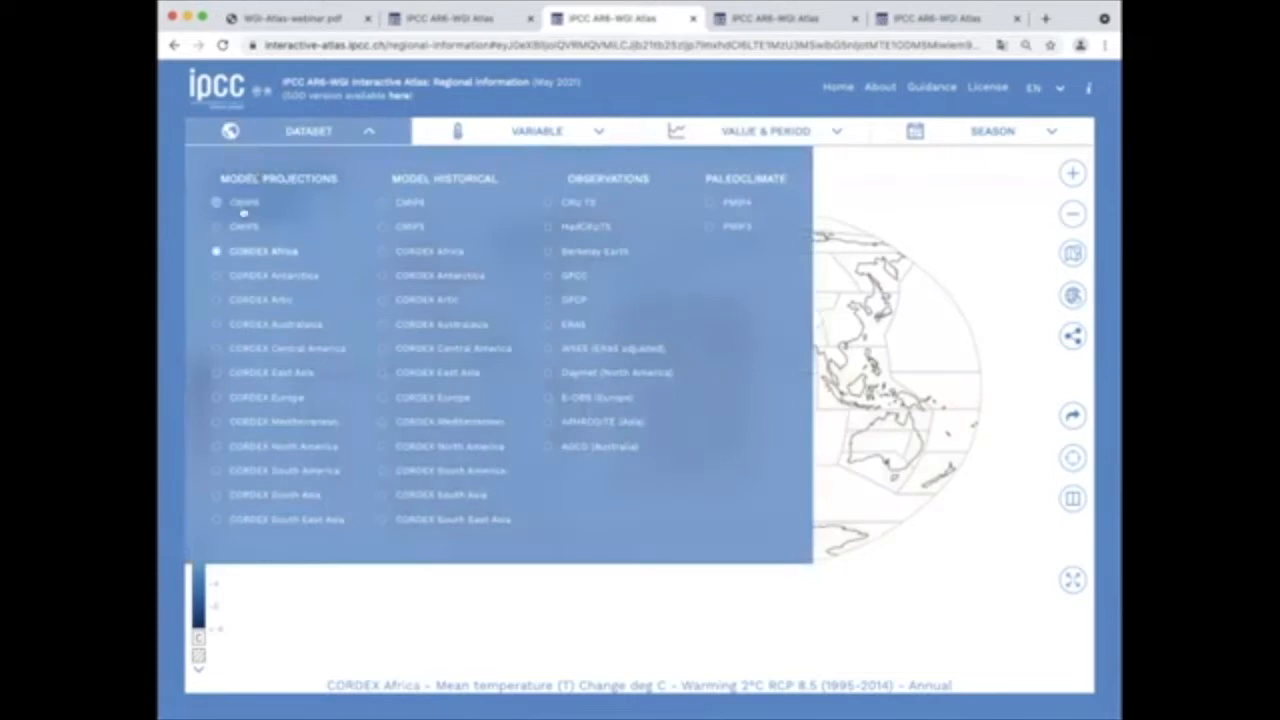
{"action": "left_click", "coordinate": [216, 202]}
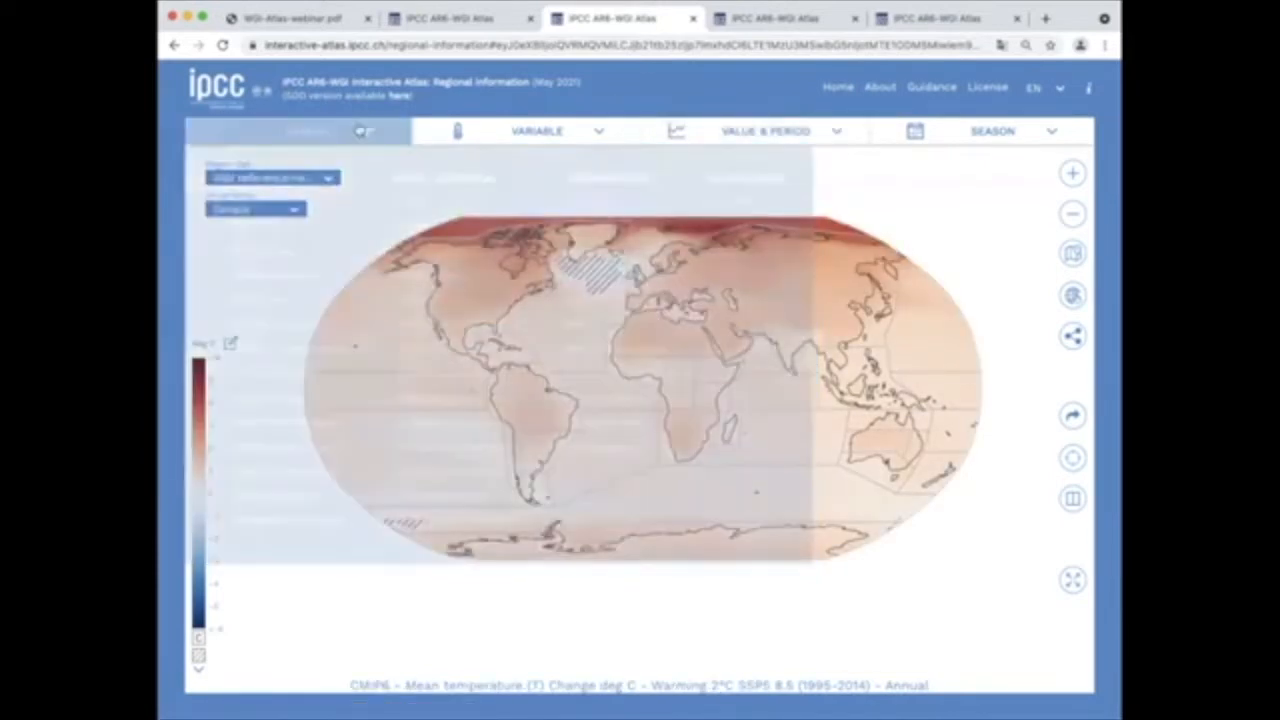
{"action": "left_click", "coordinate": [308, 131]}
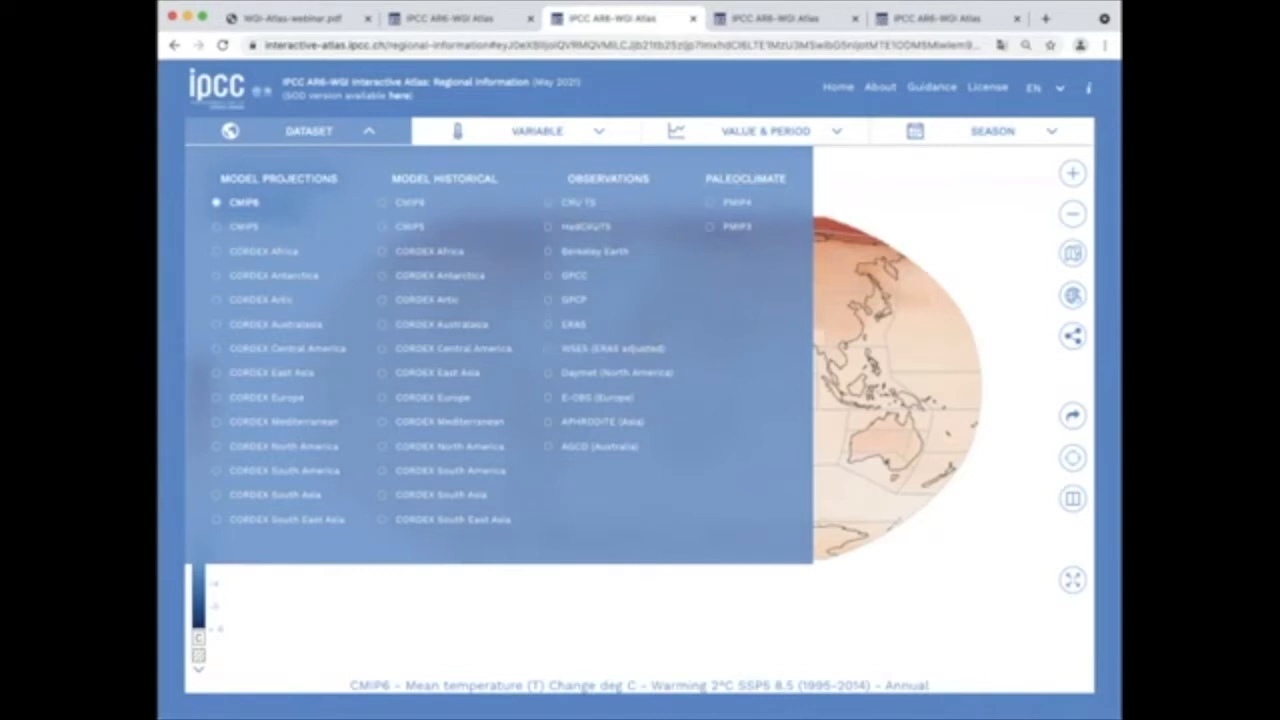
{"action": "mouse_move", "coordinate": [449, 174]}
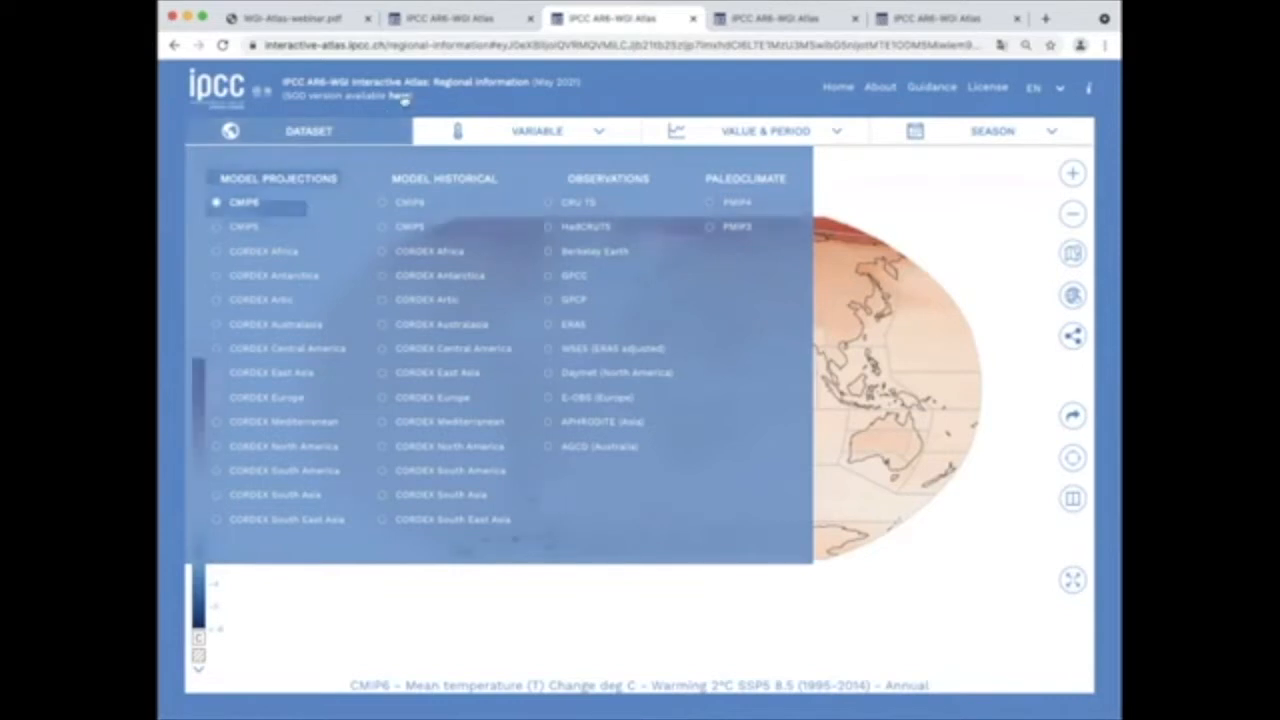
{"action": "left_click", "coordinate": [537, 131]}
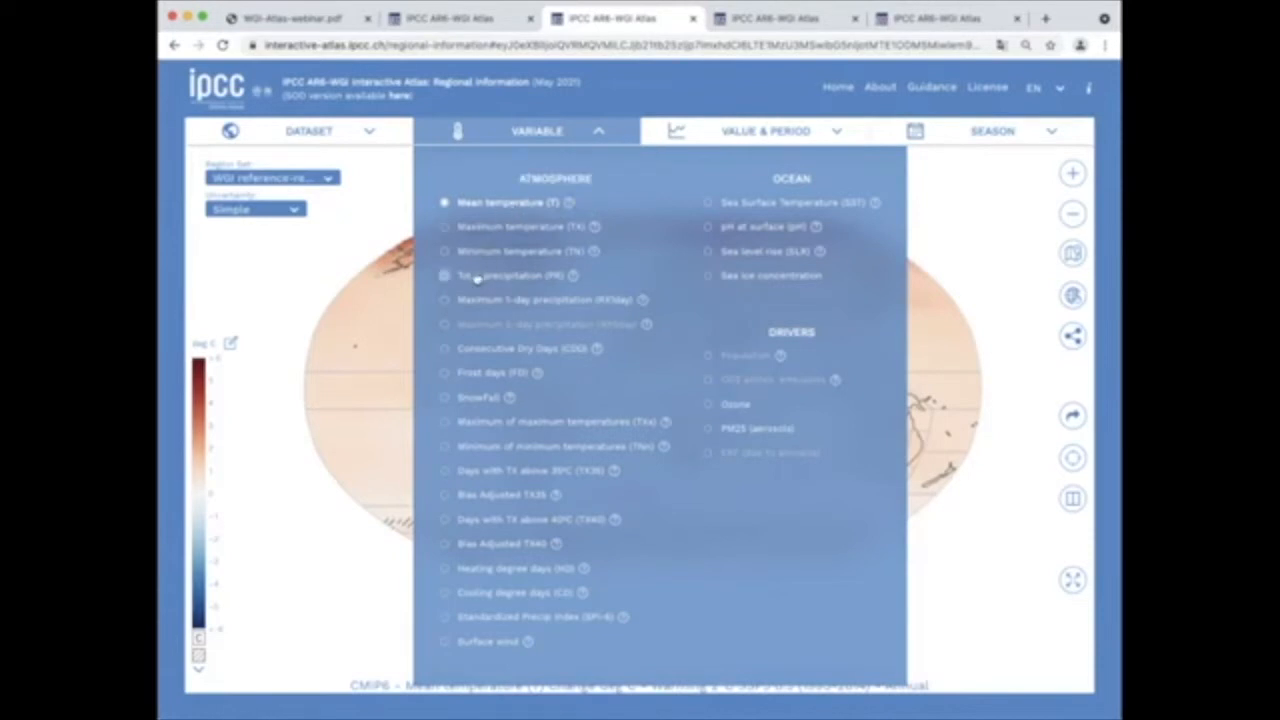
Step: Cycle the map through total precipitation and other precipitation variables
{"action": "left_click", "coordinate": [445, 275]}
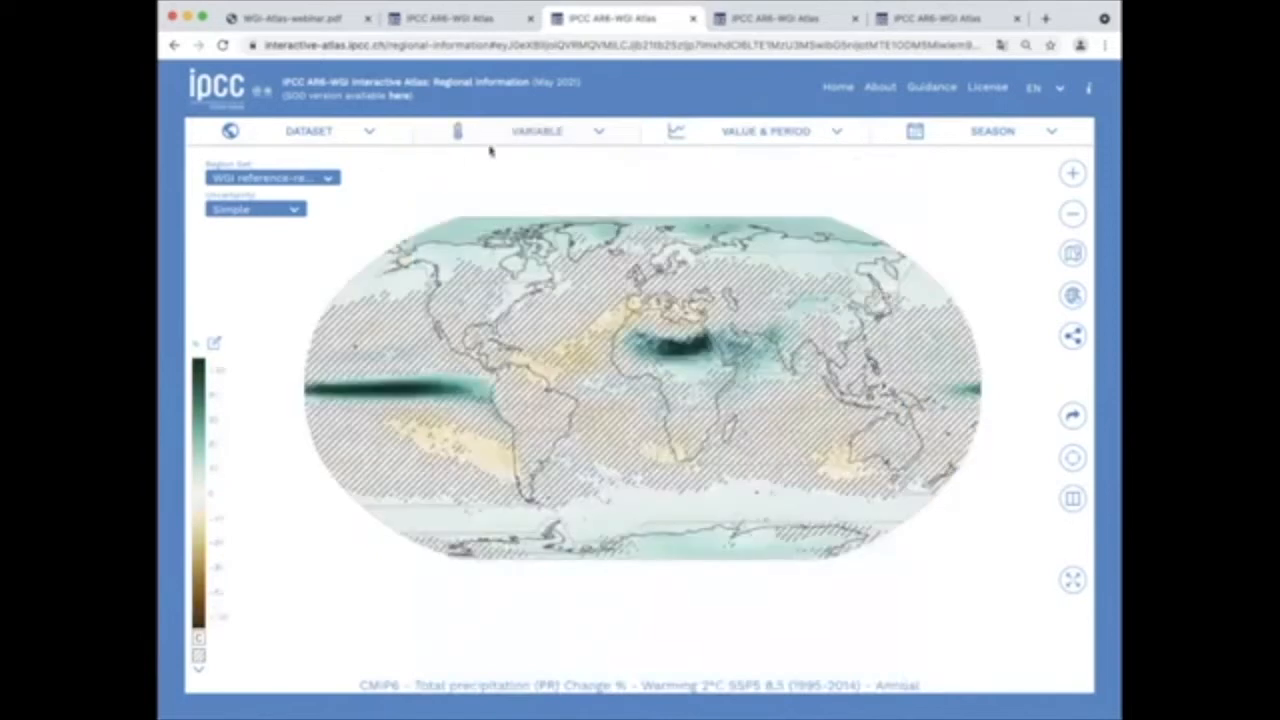
{"action": "left_click", "coordinate": [537, 131]}
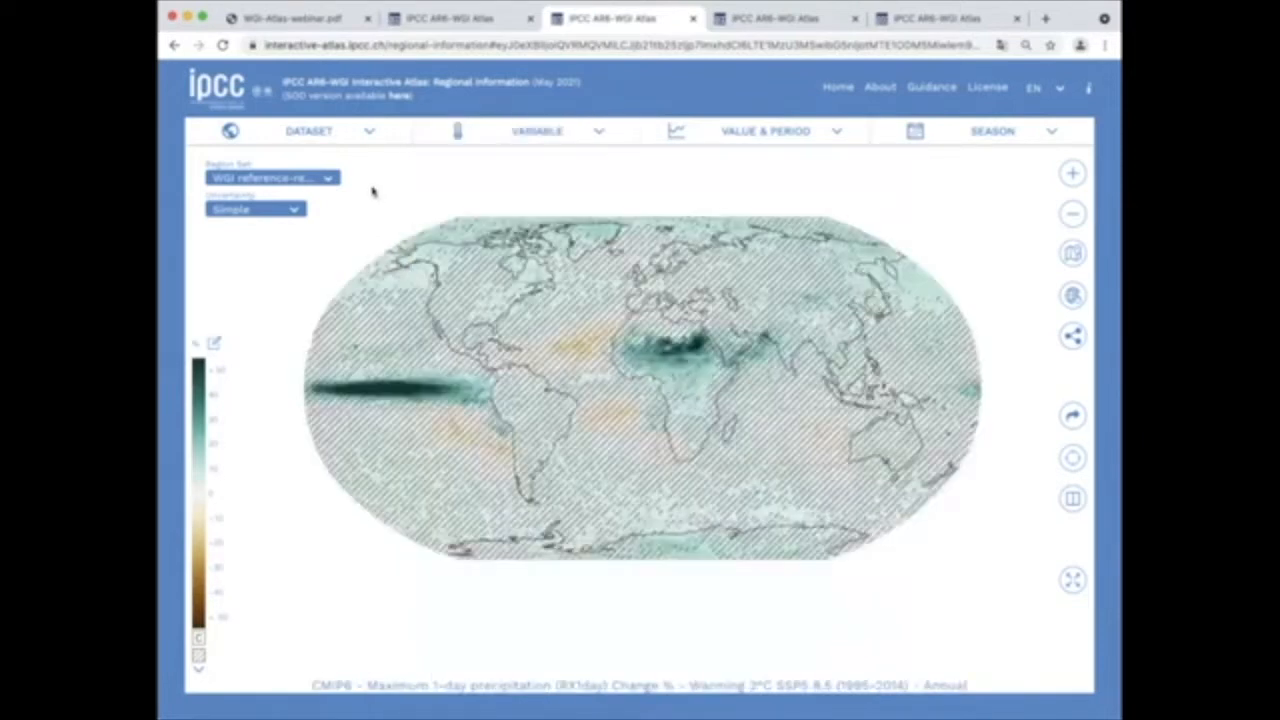
{"action": "left_click", "coordinate": [537, 130]}
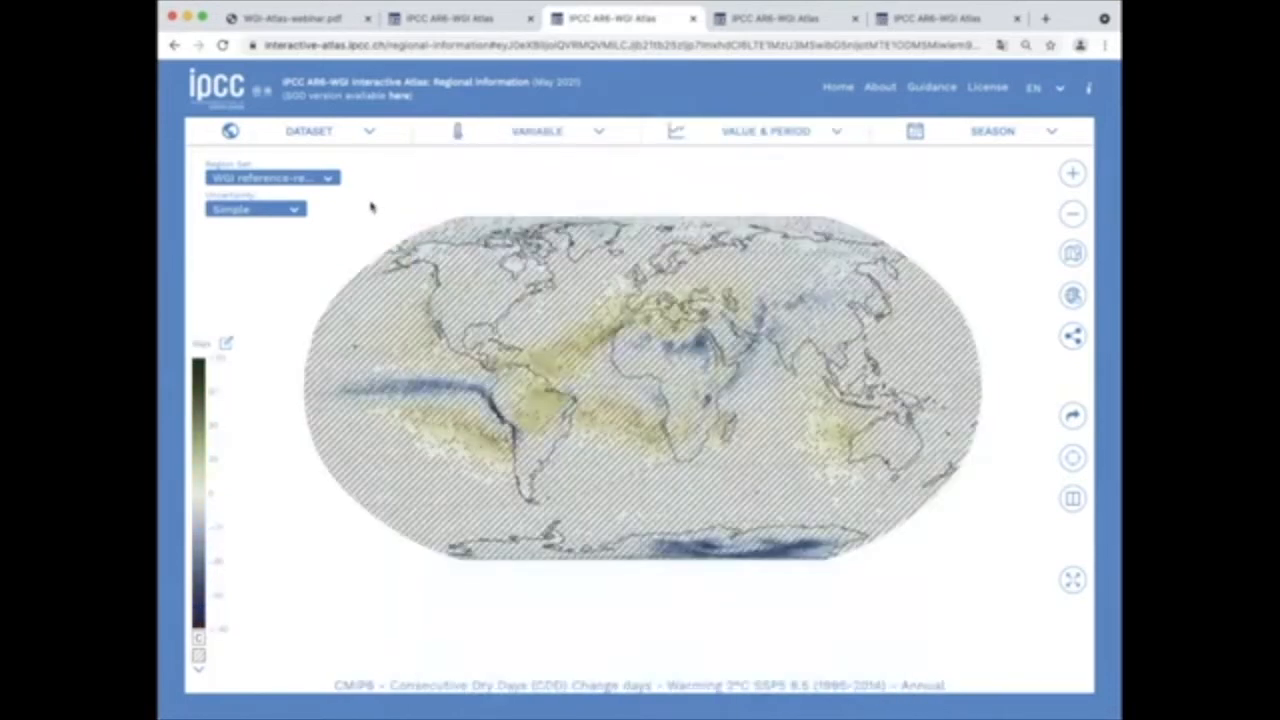
{"action": "left_click", "coordinate": [537, 131]}
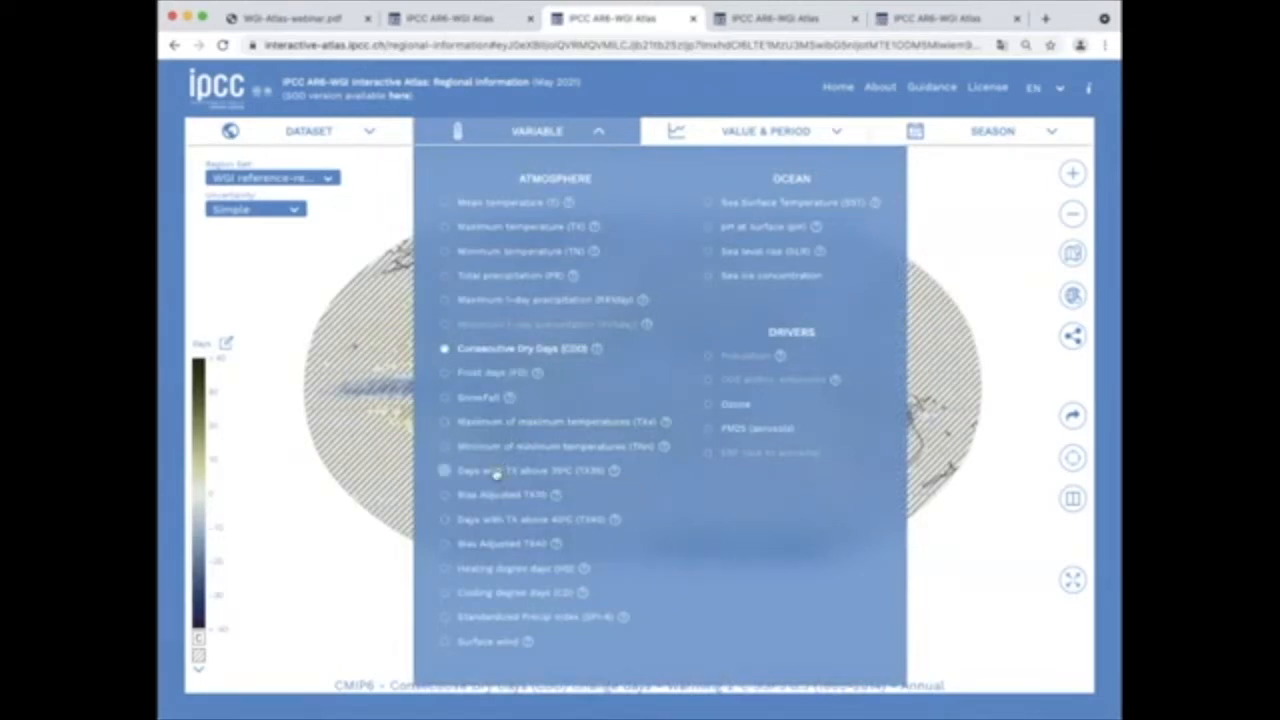
Step: Map days with maximum temperature above 35°C, then the bias-adjusted TX35 variable
{"action": "left_click", "coordinate": [497, 470]}
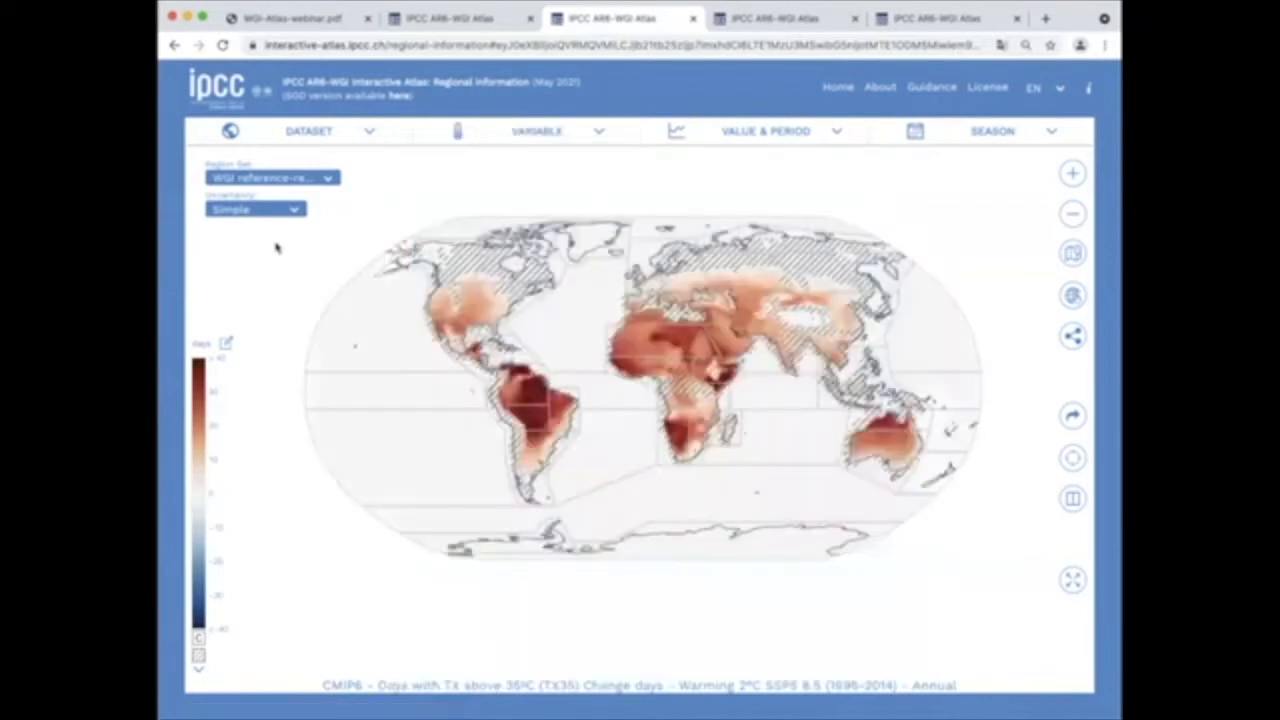
{"action": "left_click", "coordinate": [537, 131]}
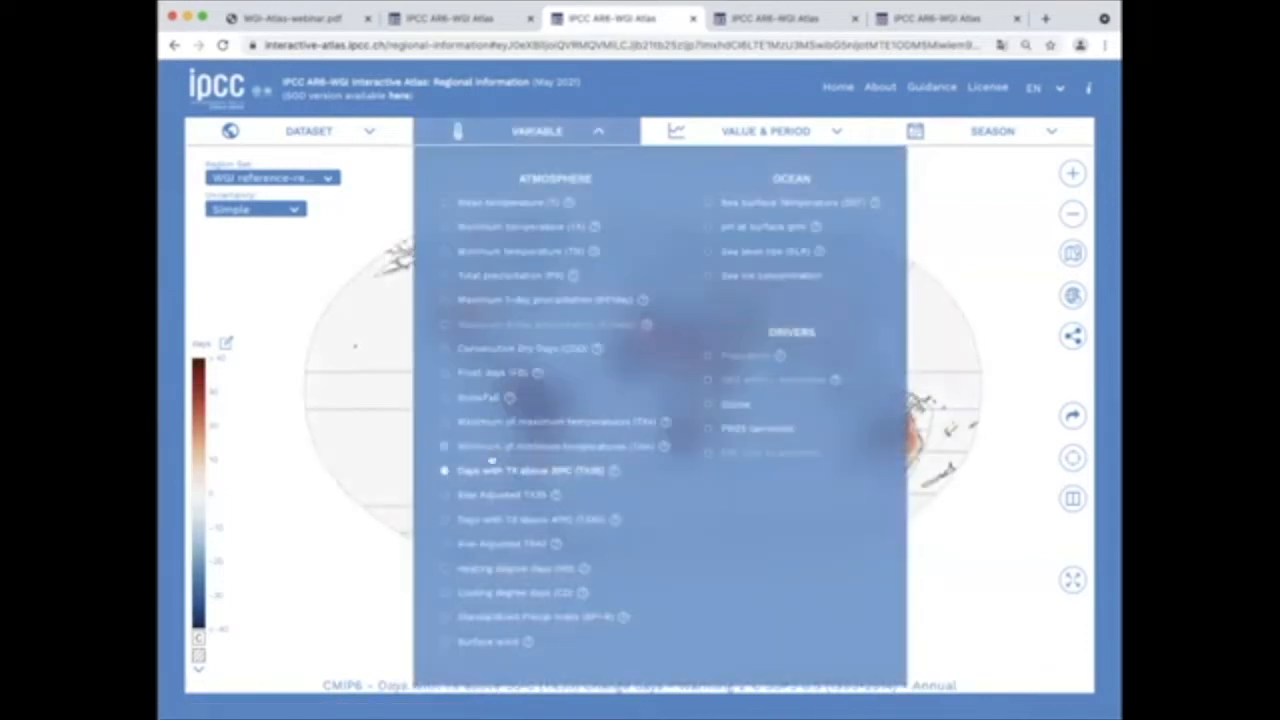
{"action": "left_click", "coordinate": [537, 131]}
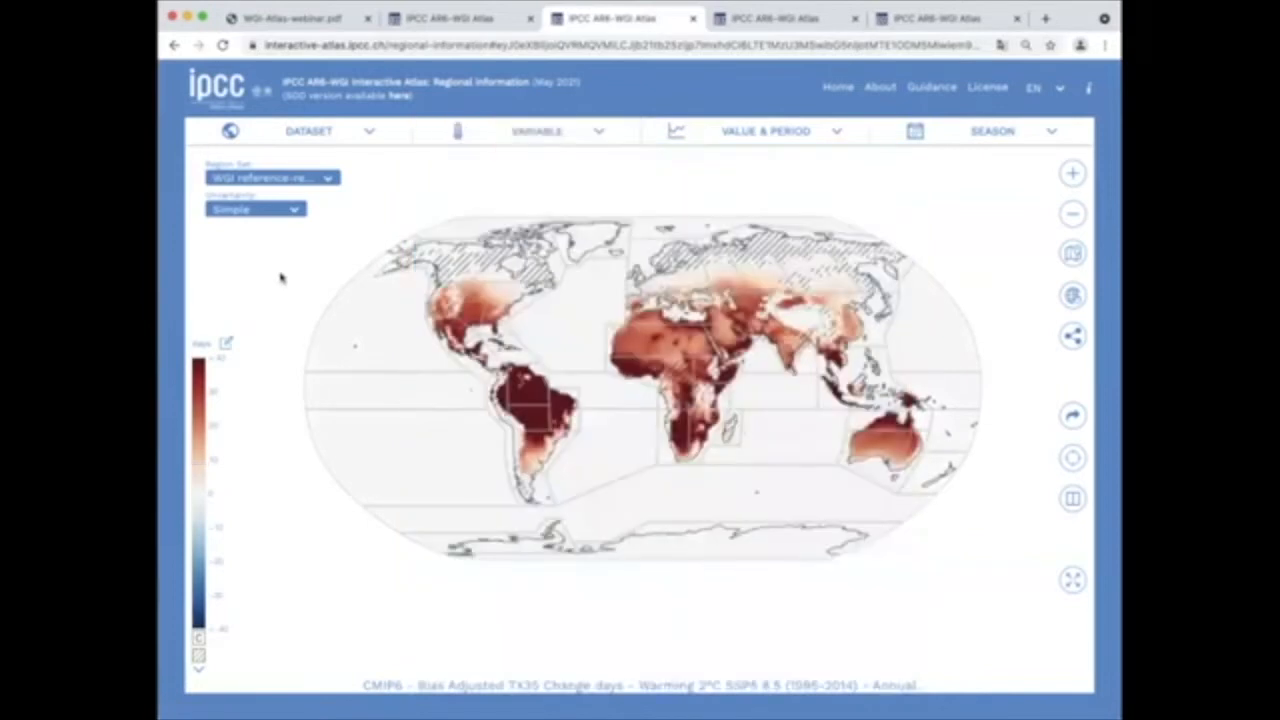
{"action": "left_click", "coordinate": [537, 131]}
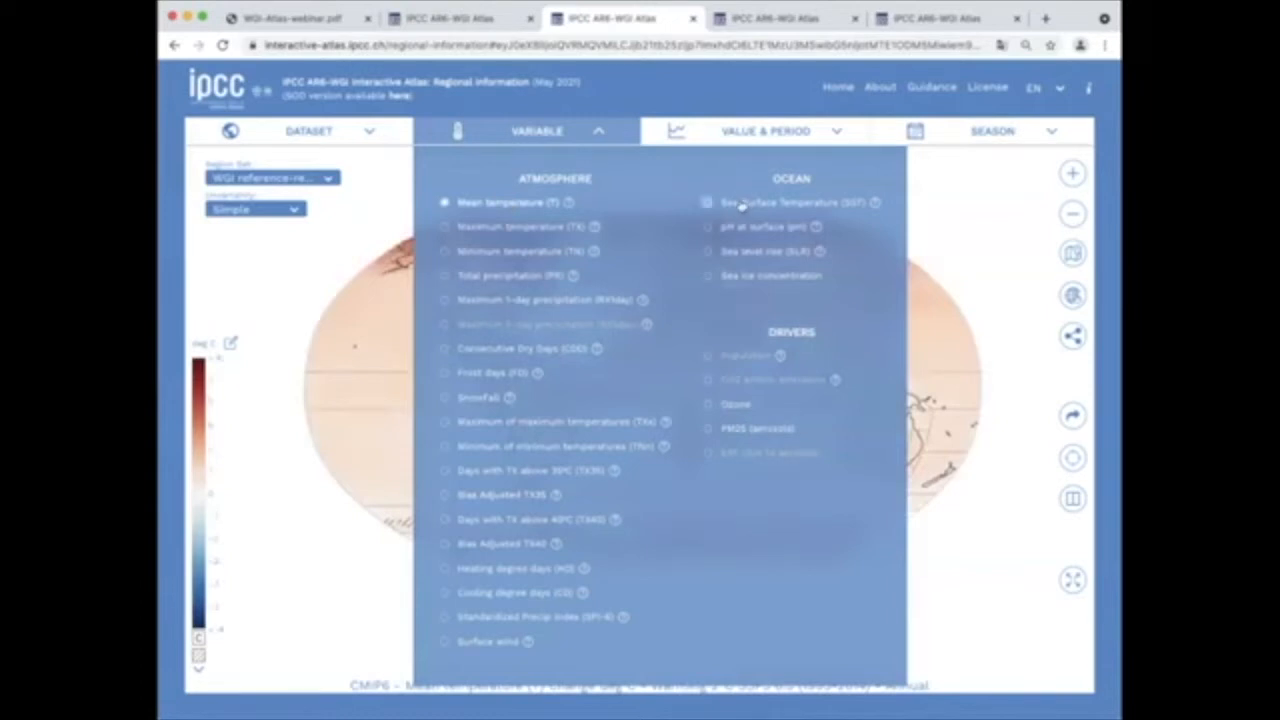
Step: Map sea surface temperature (SST) change and bring up the period and scenario options
{"action": "left_click", "coordinate": [711, 202]}
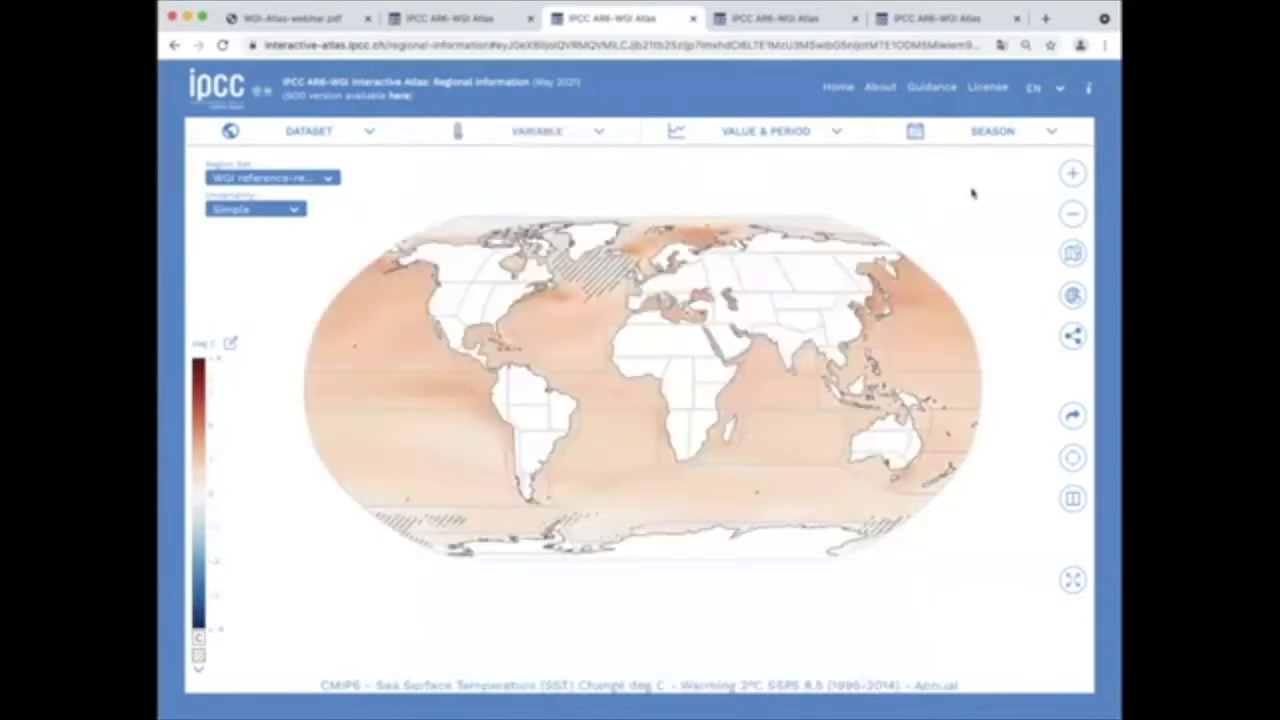
{"action": "left_click", "coordinate": [536, 131]}
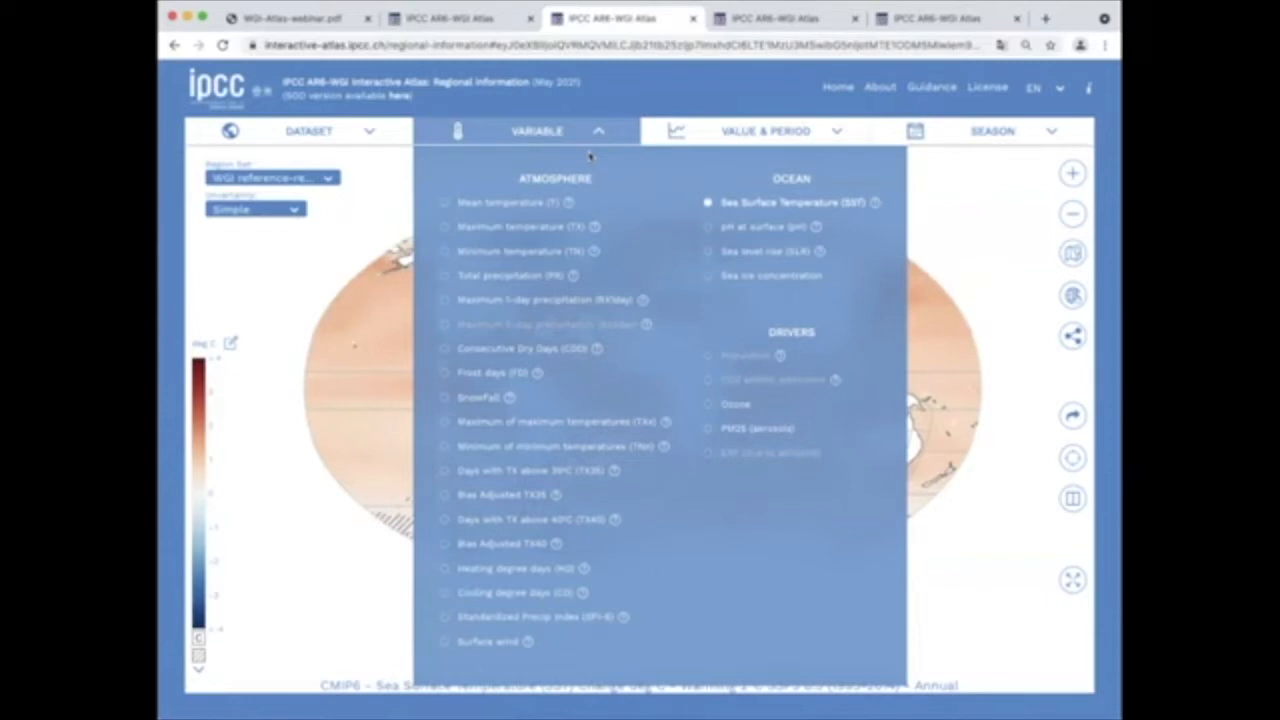
{"action": "mouse_move", "coordinate": [677, 296]}
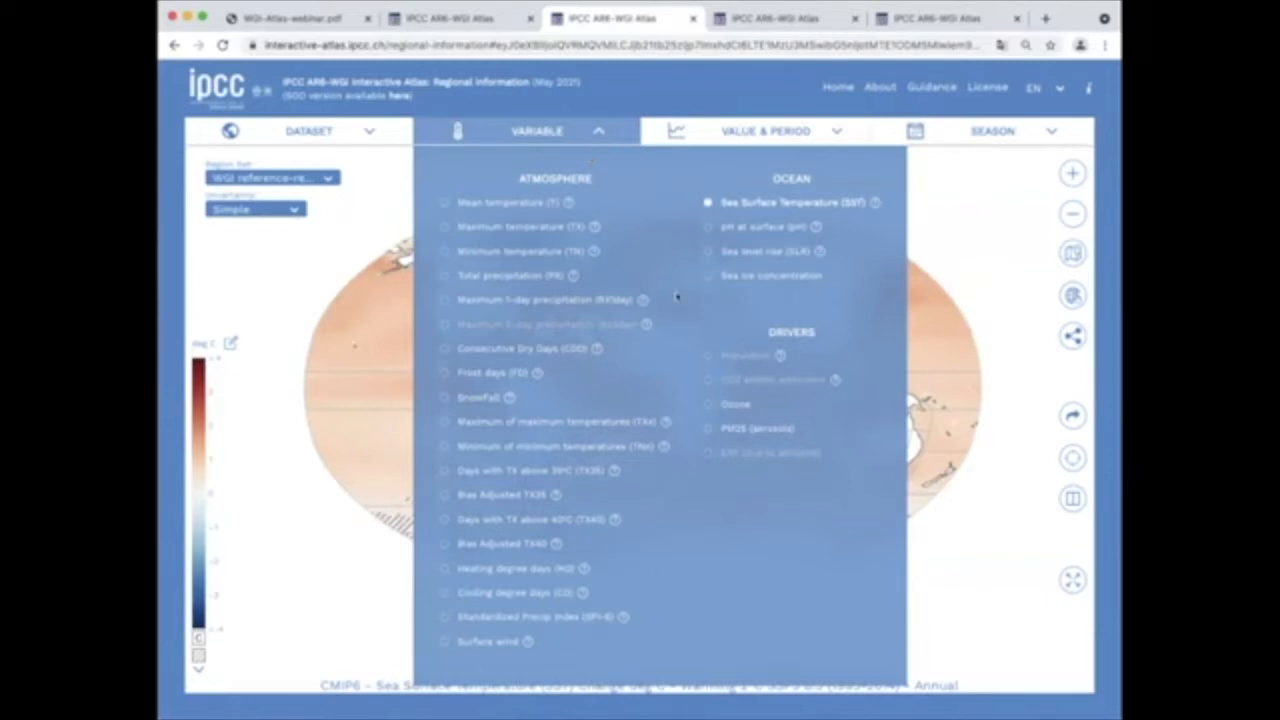
{"action": "left_click", "coordinate": [766, 131]}
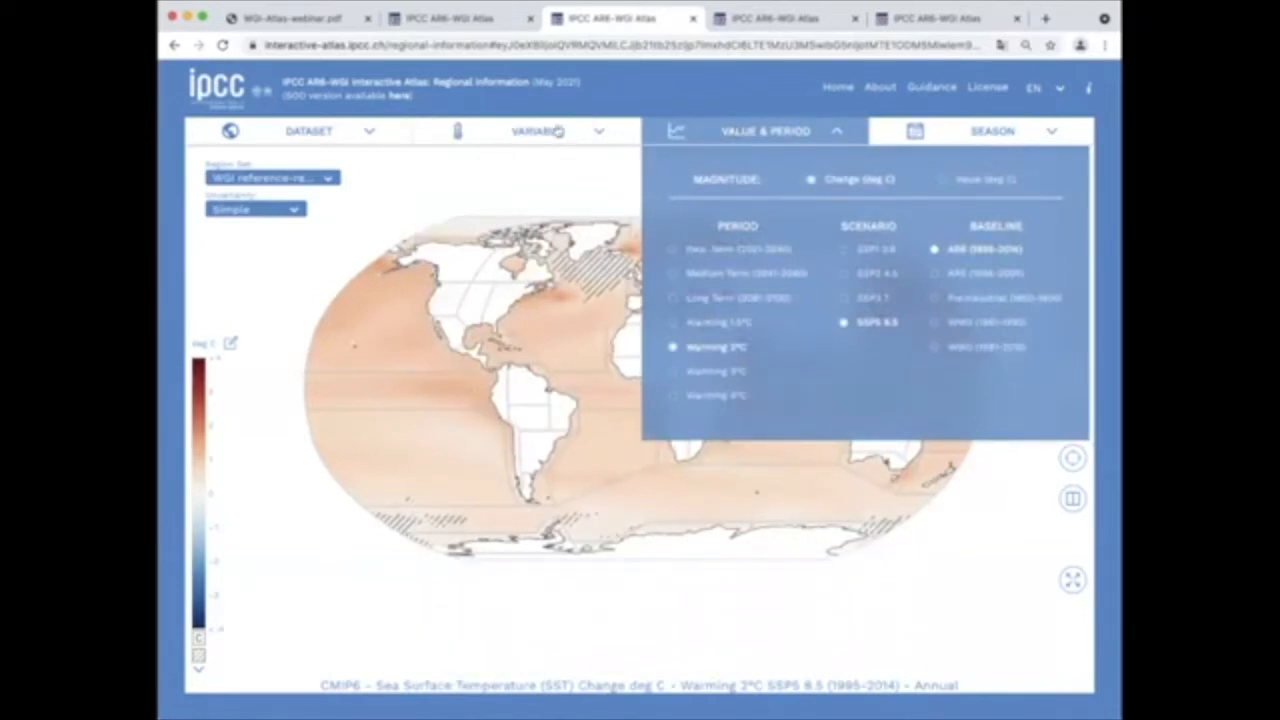
Step: Map mean temperature, stepping through 2021–2040 and later periods to Warming 3°C under SSP5-8.5
{"action": "left_click", "coordinate": [537, 131]}
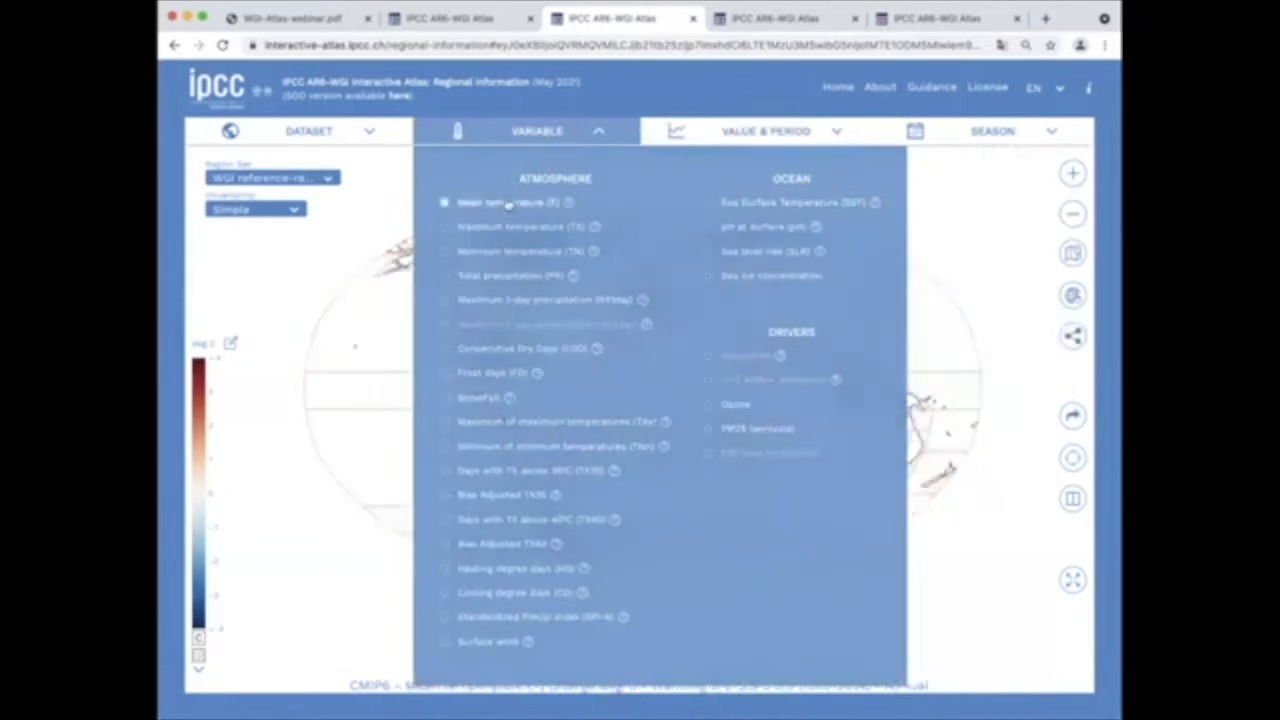
{"action": "left_click", "coordinate": [765, 131]}
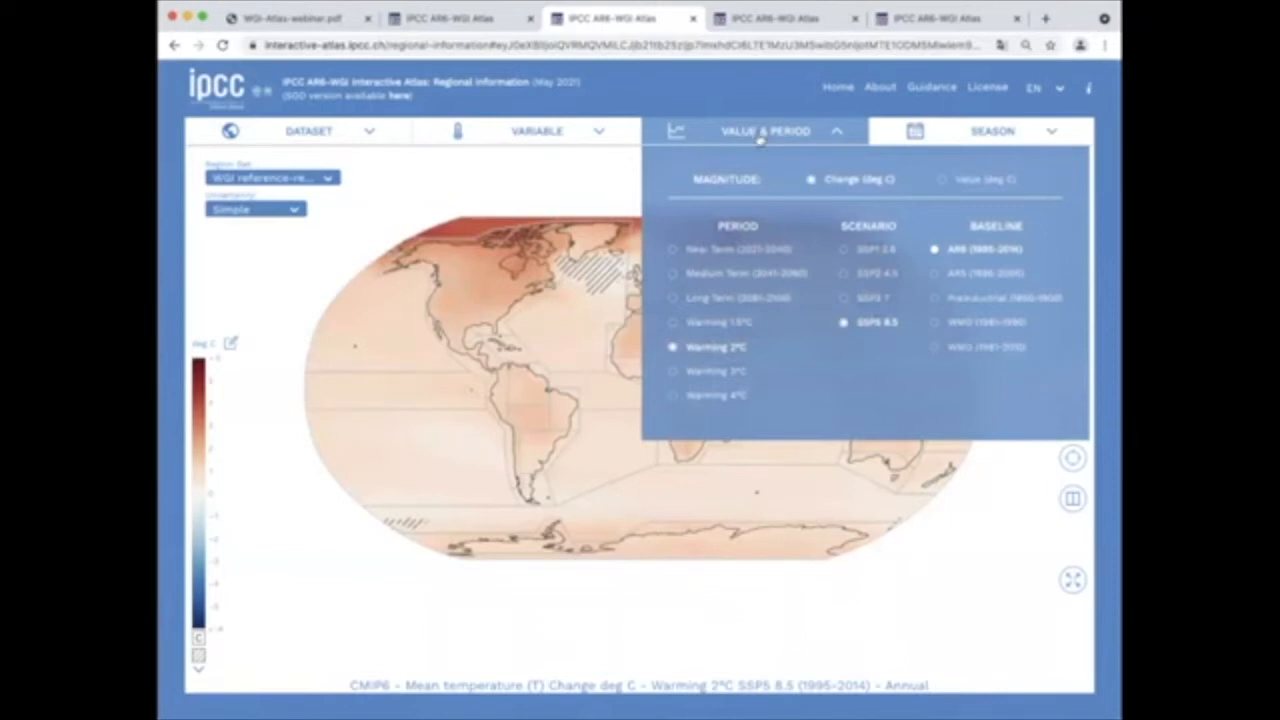
{"action": "mouse_move", "coordinate": [790, 242]}
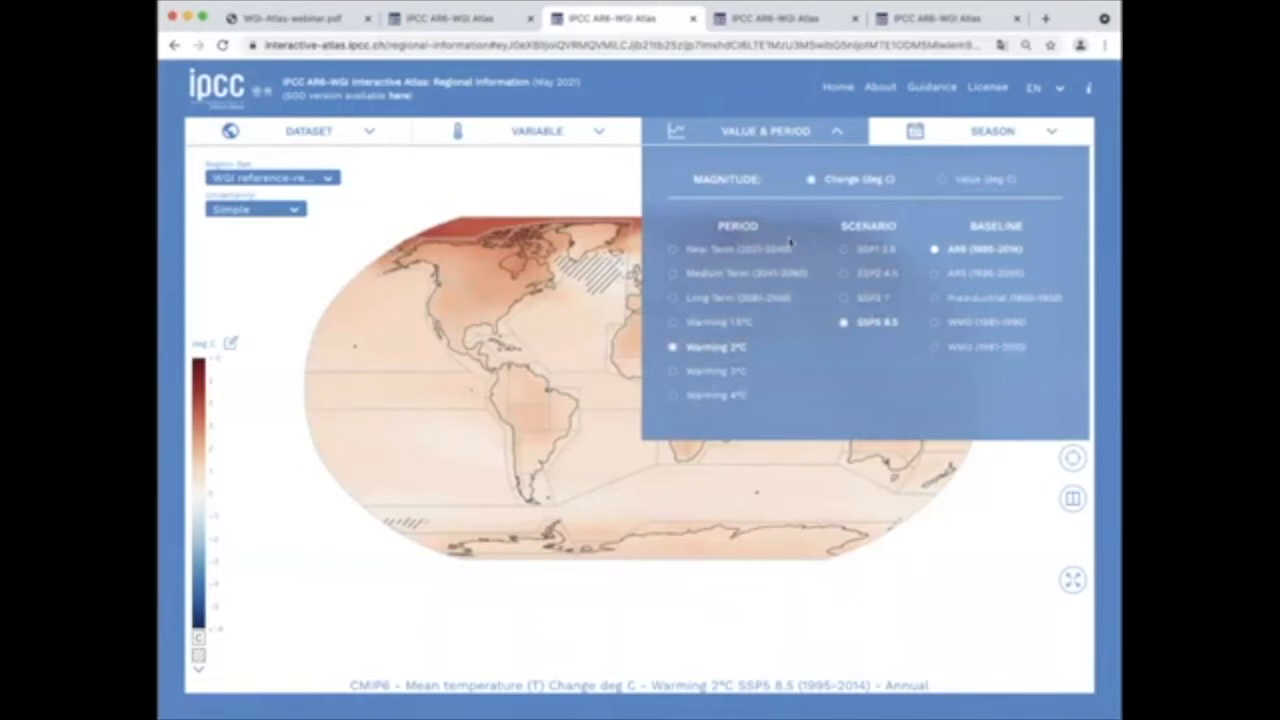
{"action": "mouse_move", "coordinate": [790, 248]}
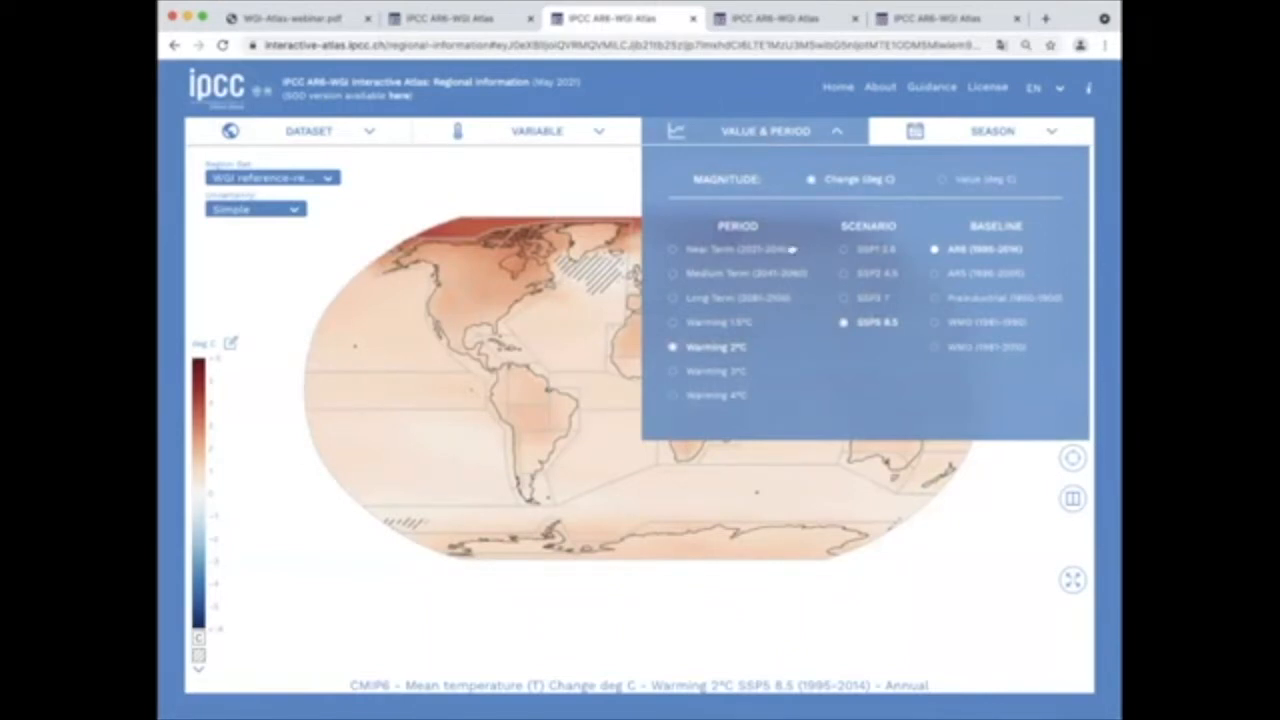
{"action": "left_click", "coordinate": [672, 249]}
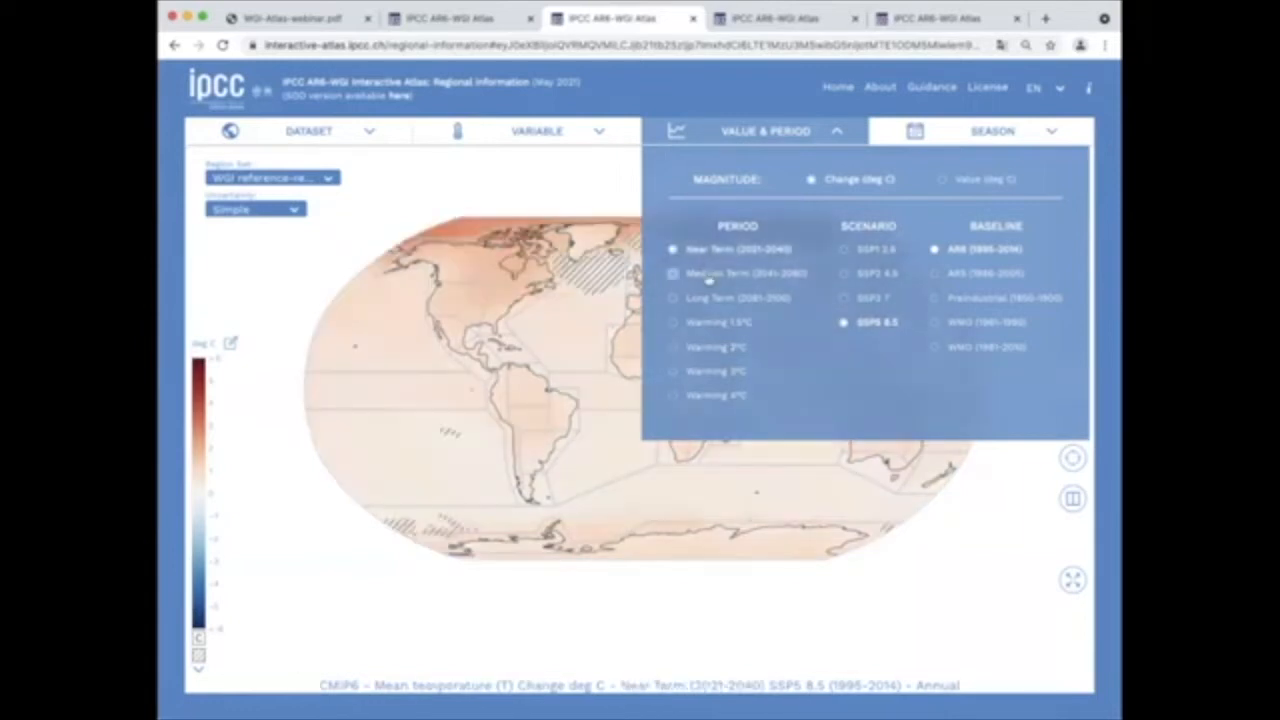
{"action": "left_click", "coordinate": [672, 297]}
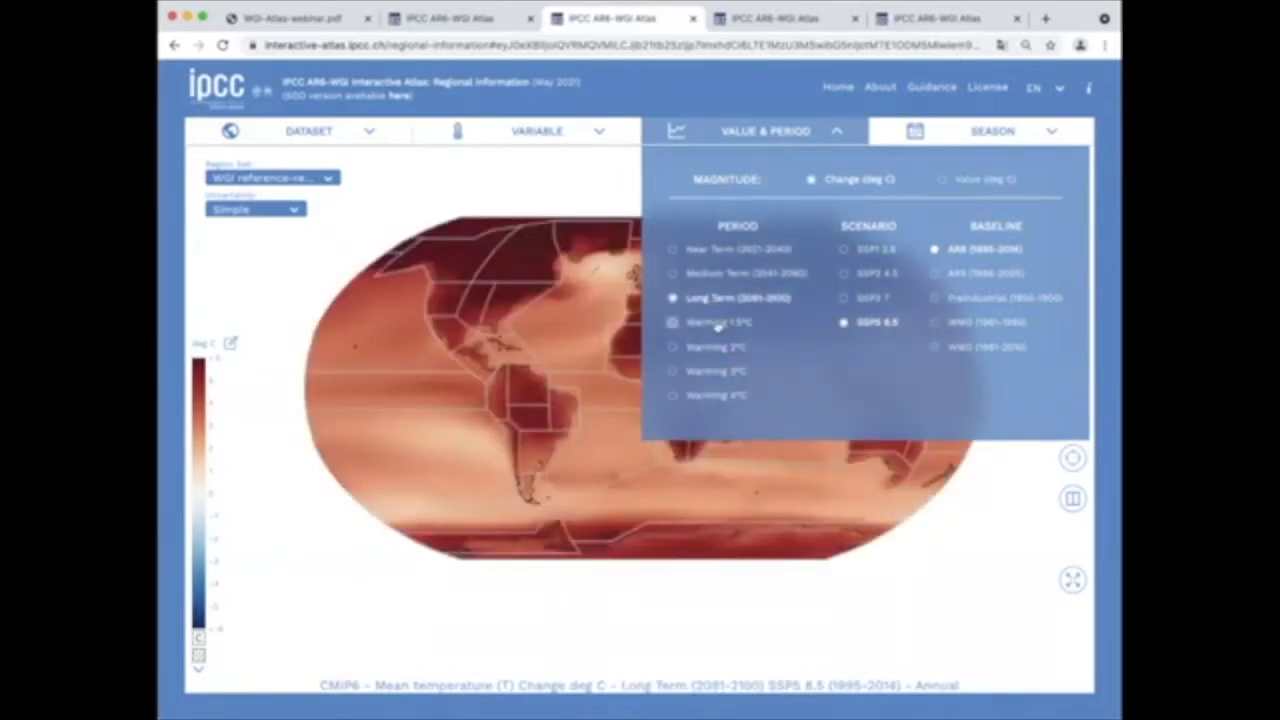
{"action": "left_click", "coordinate": [672, 347]}
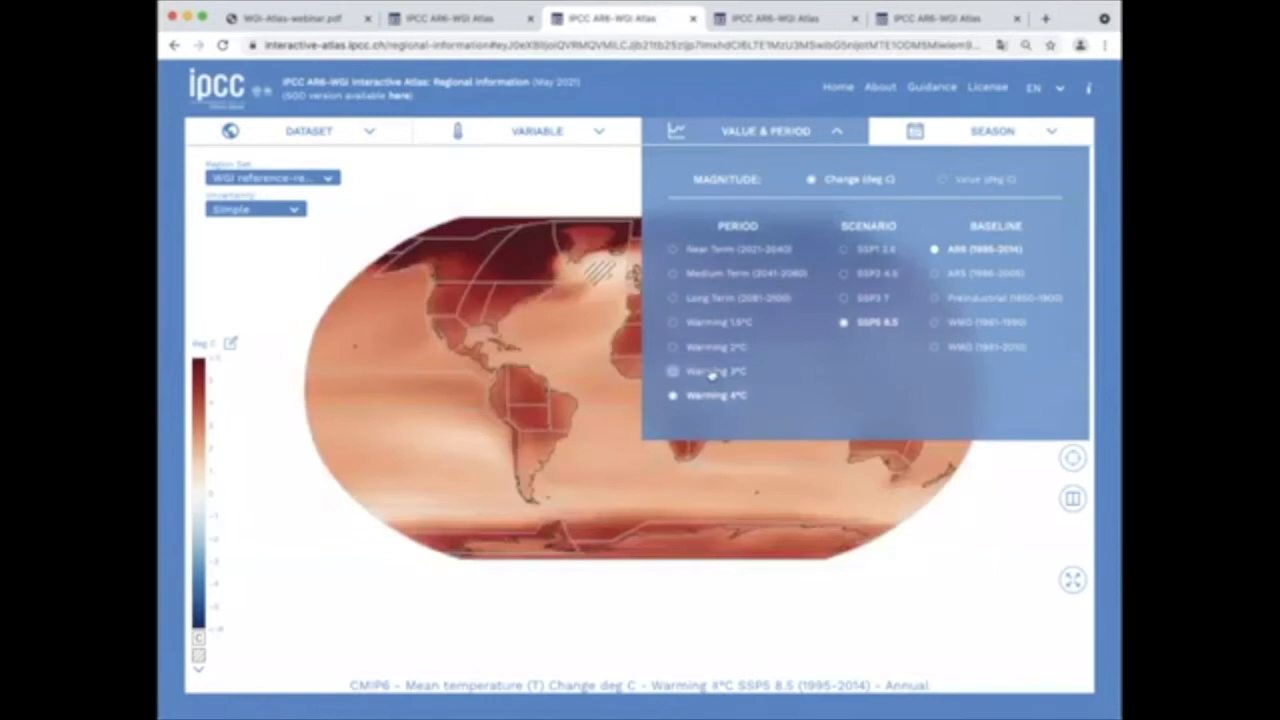
{"action": "left_click", "coordinate": [673, 371]}
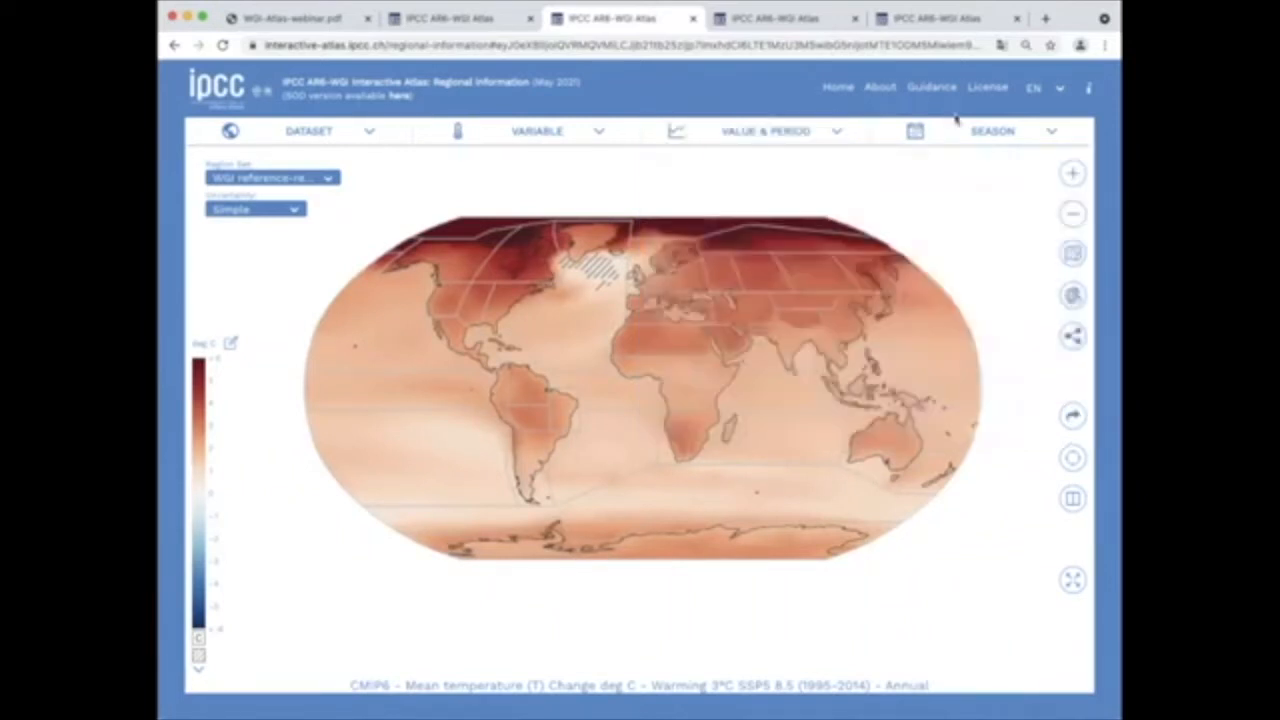
Step: Set Magnitude to Value (deg C) and briefly open the legend range settings
{"action": "left_click", "coordinate": [992, 131]}
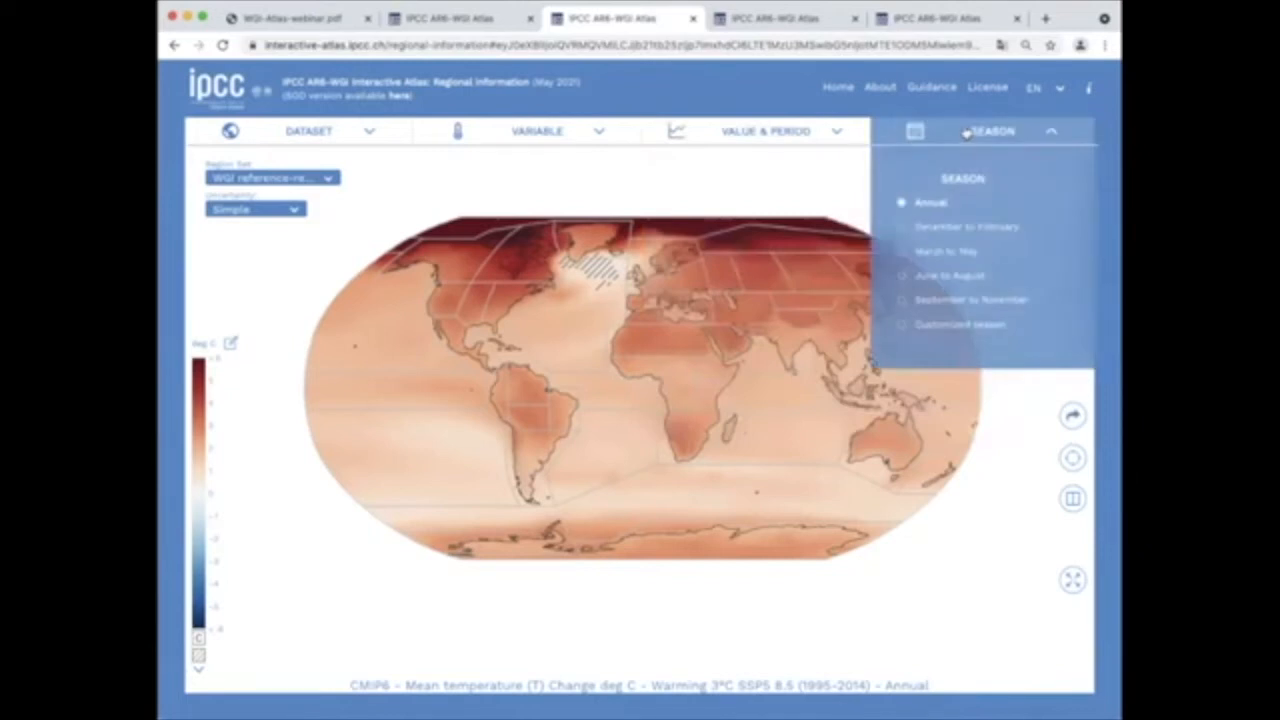
{"action": "left_click", "coordinate": [766, 131]}
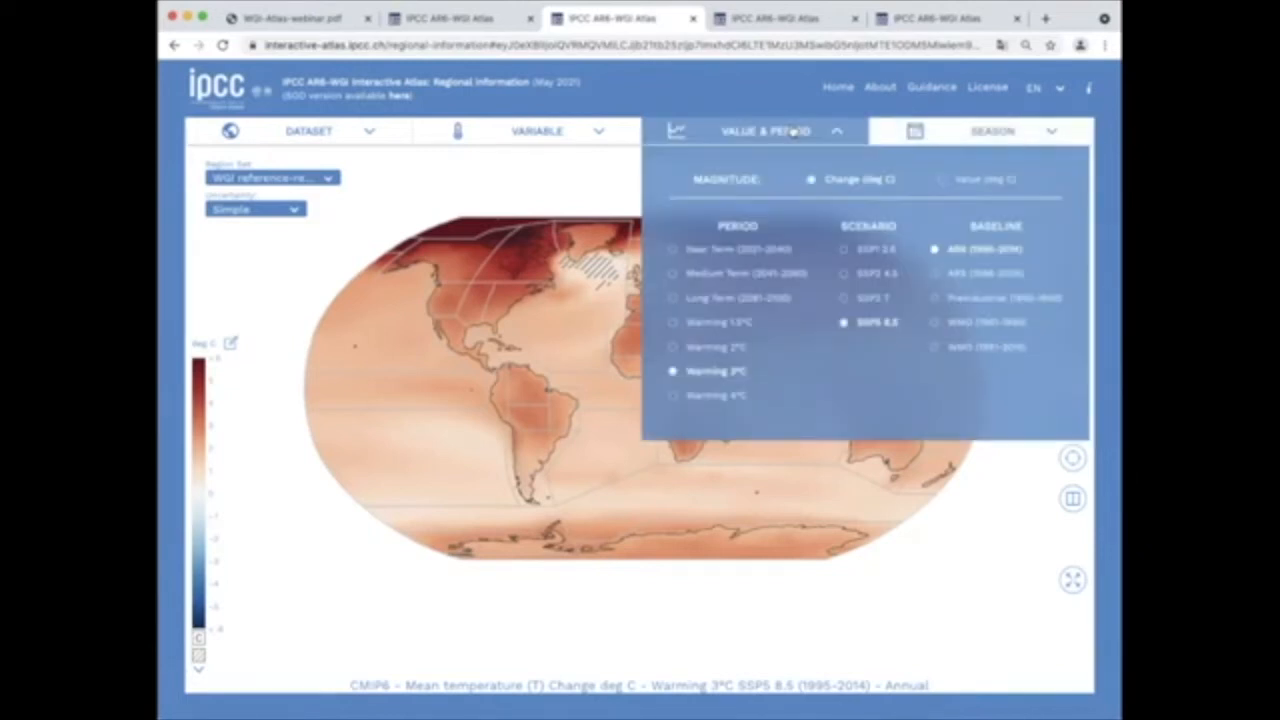
{"action": "left_click", "coordinate": [892, 179]}
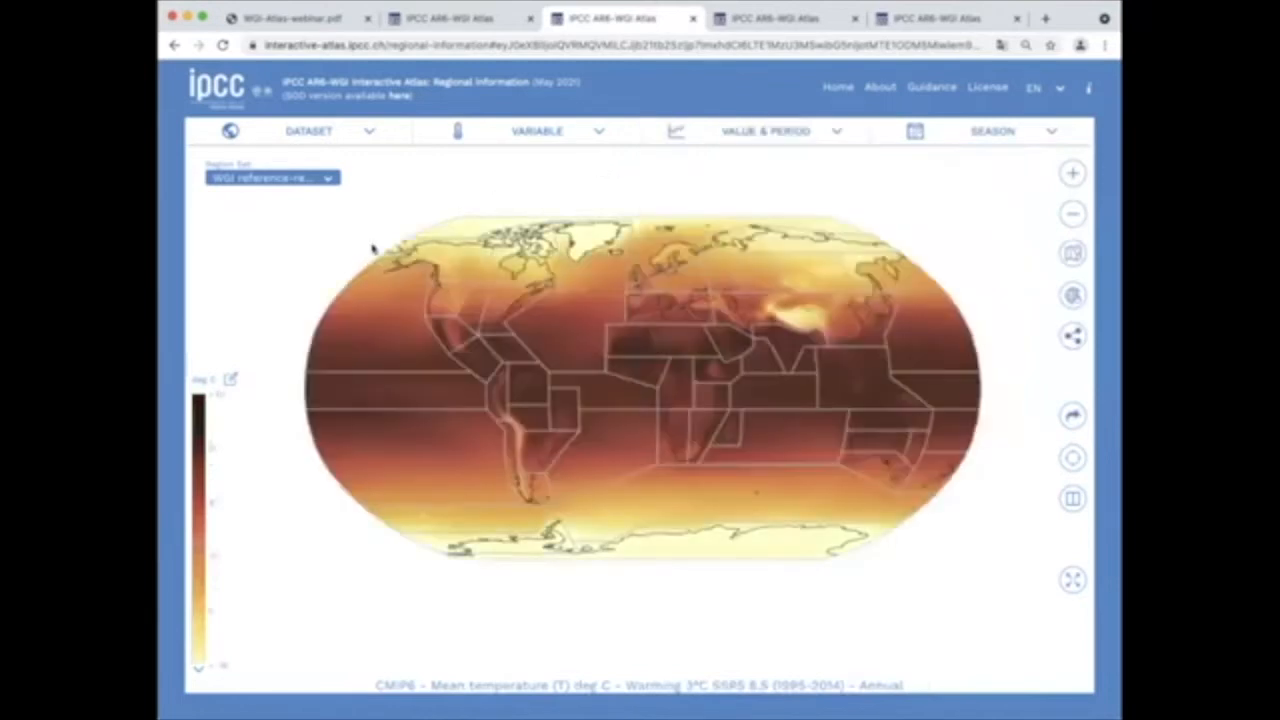
{"action": "left_click", "coordinate": [232, 380]}
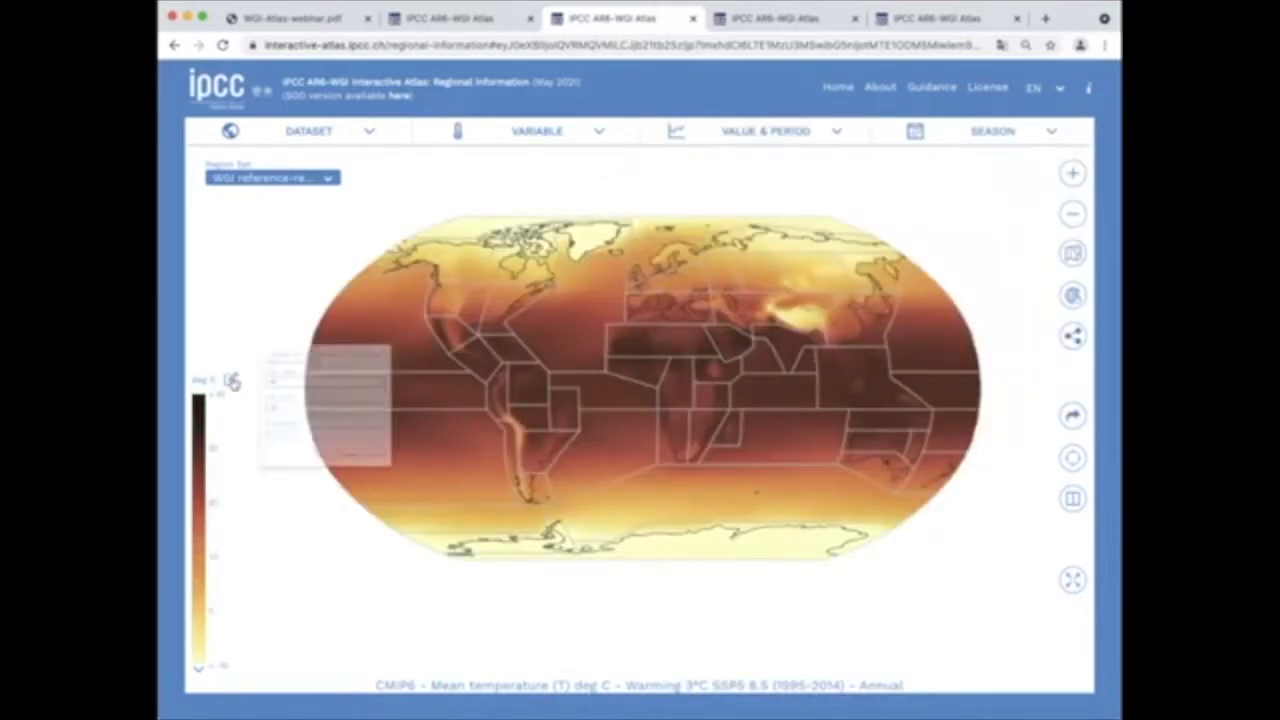
{"action": "left_click", "coordinate": [232, 380]}
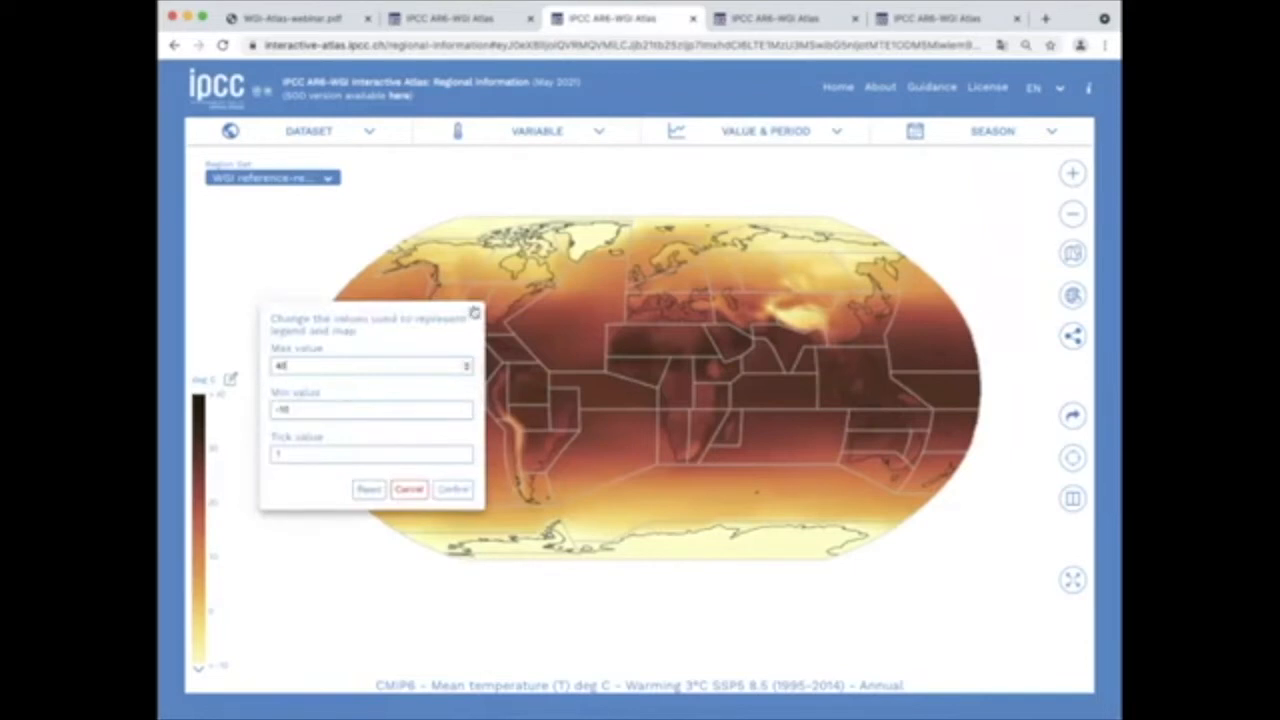
{"action": "mouse_move", "coordinate": [474, 313]}
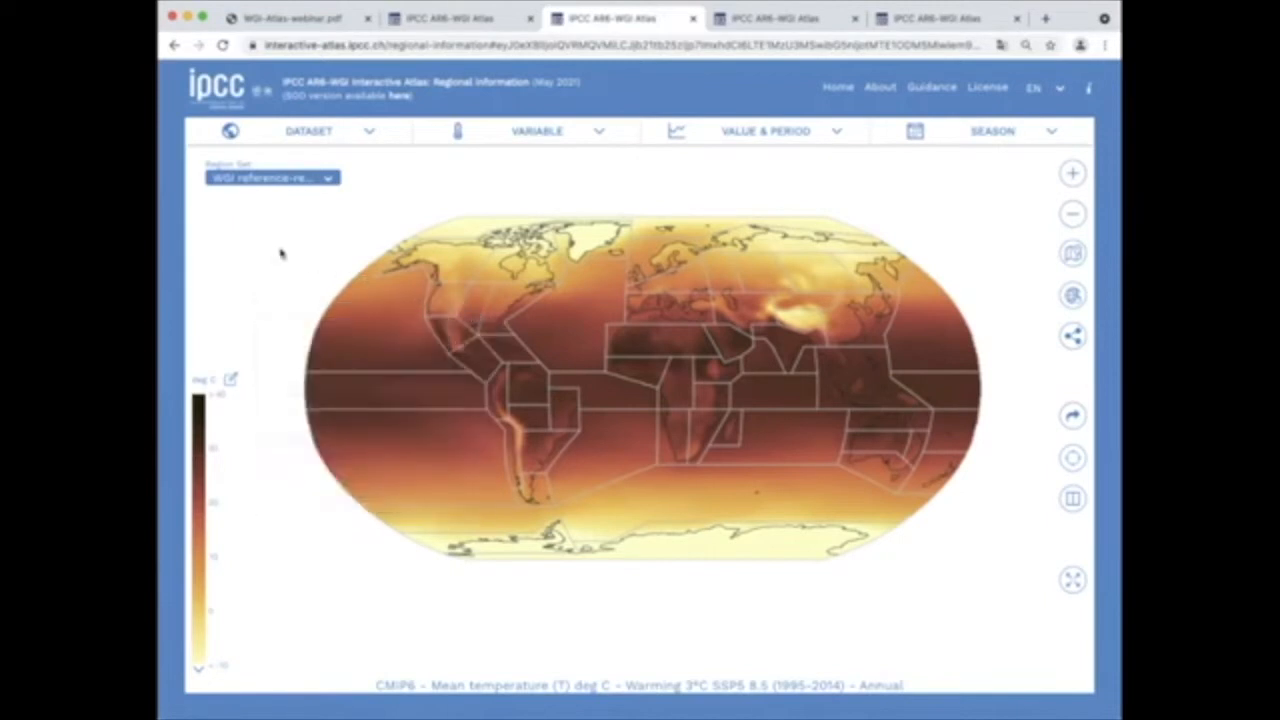
{"action": "left_click", "coordinate": [330, 131]}
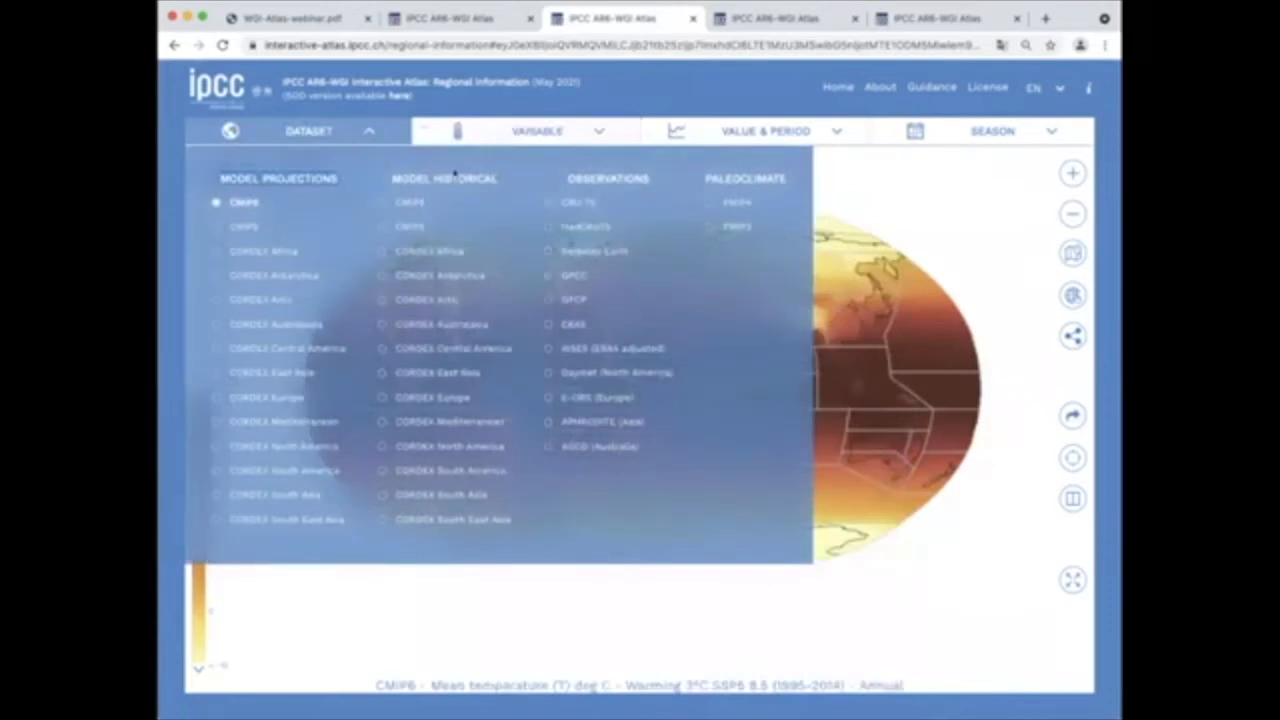
{"action": "left_click", "coordinate": [548, 202]}
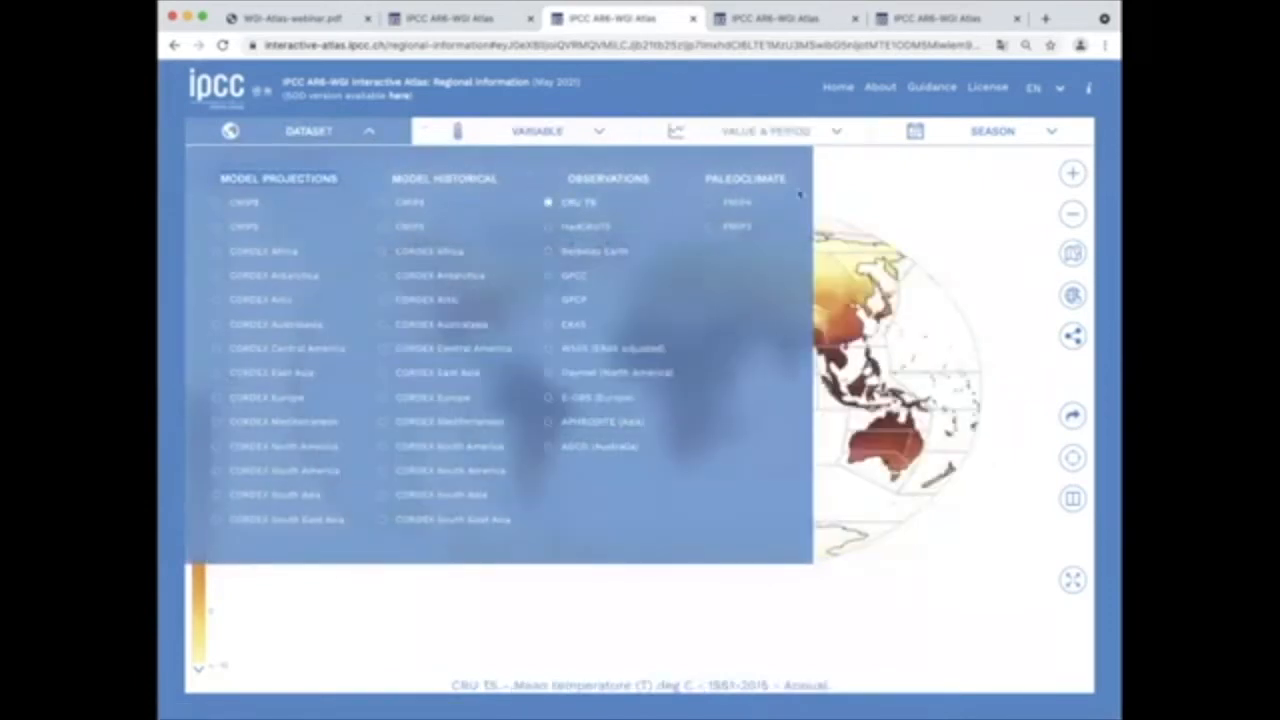
{"action": "left_click", "coordinate": [765, 131]}
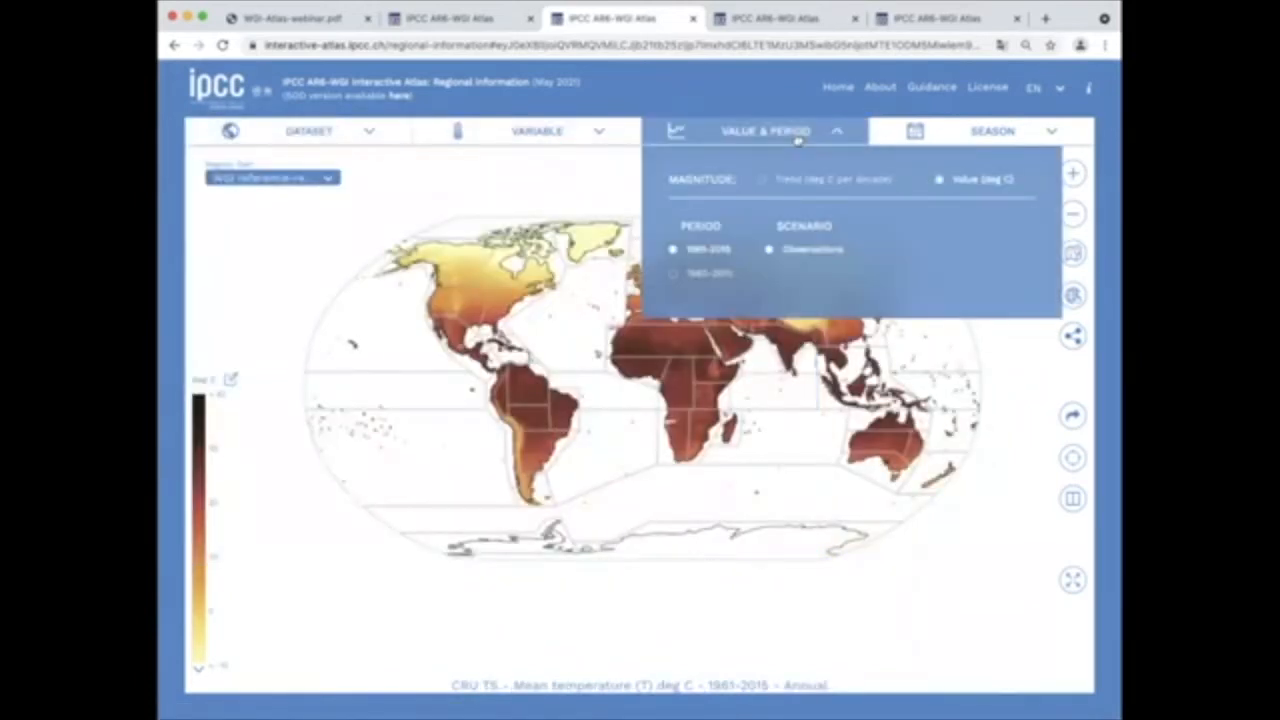
{"action": "left_click", "coordinate": [762, 179]}
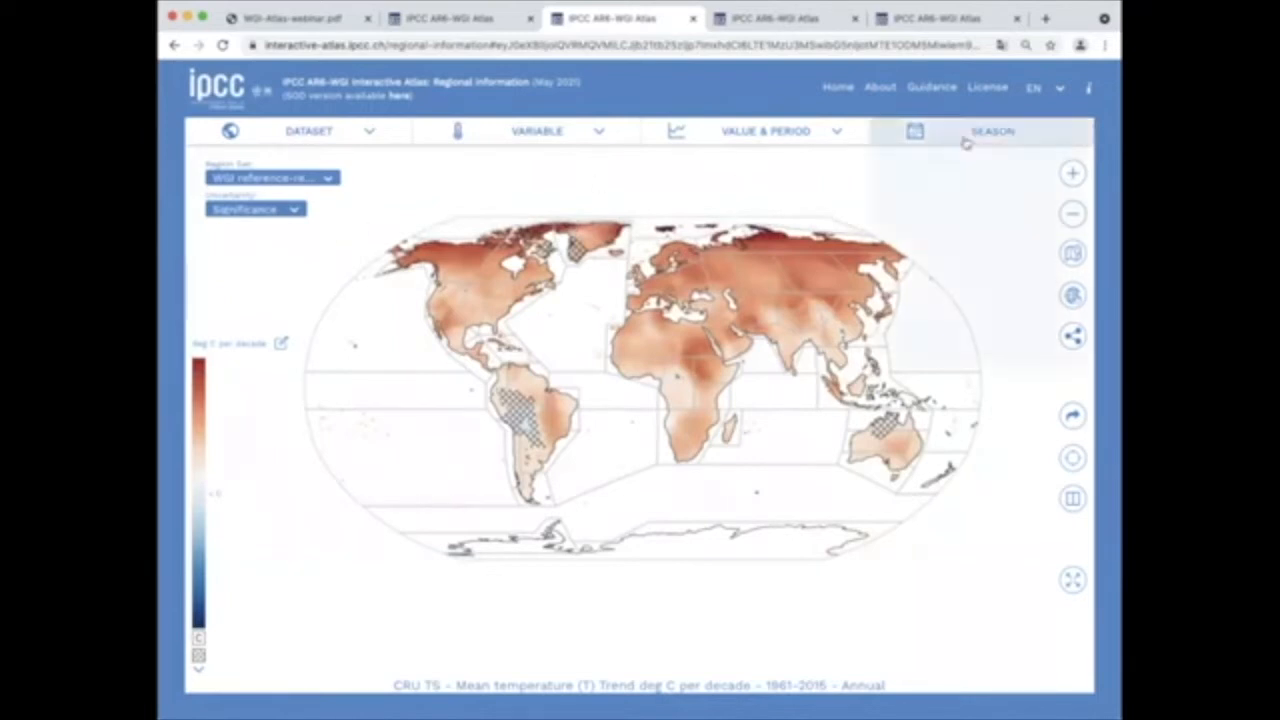
{"action": "left_click", "coordinate": [992, 131]}
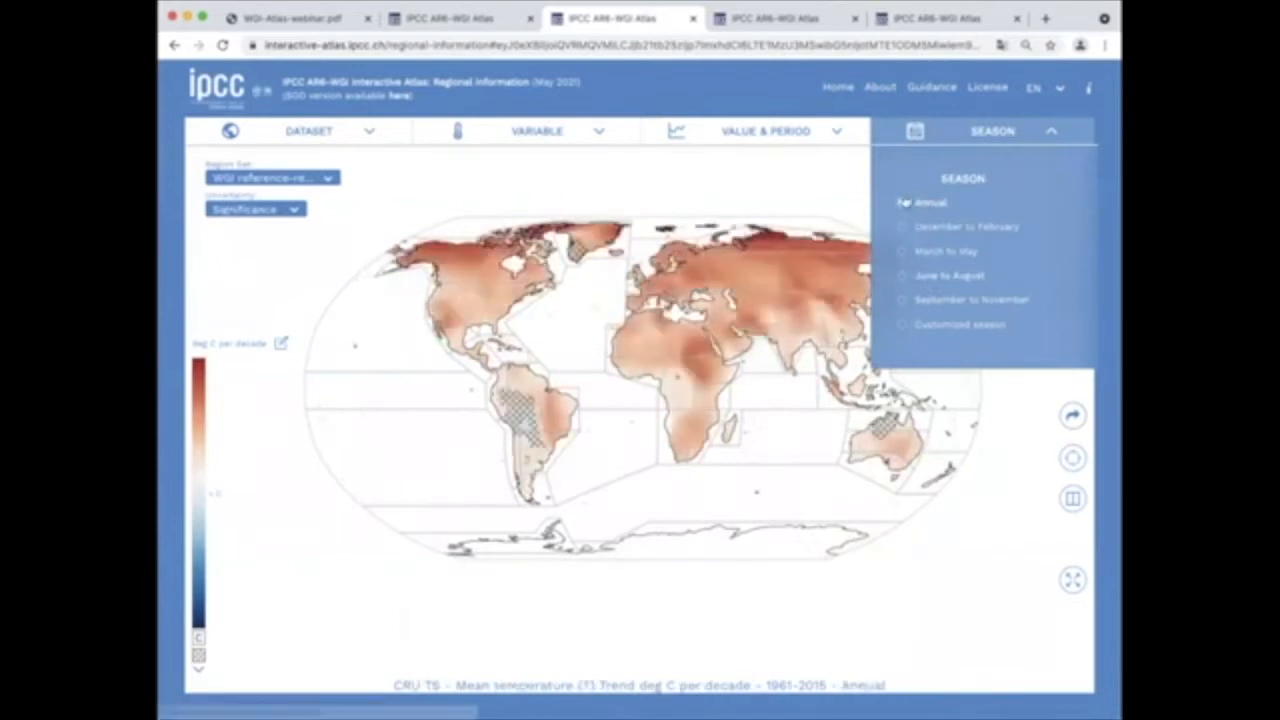
{"action": "left_click", "coordinate": [255, 208]}
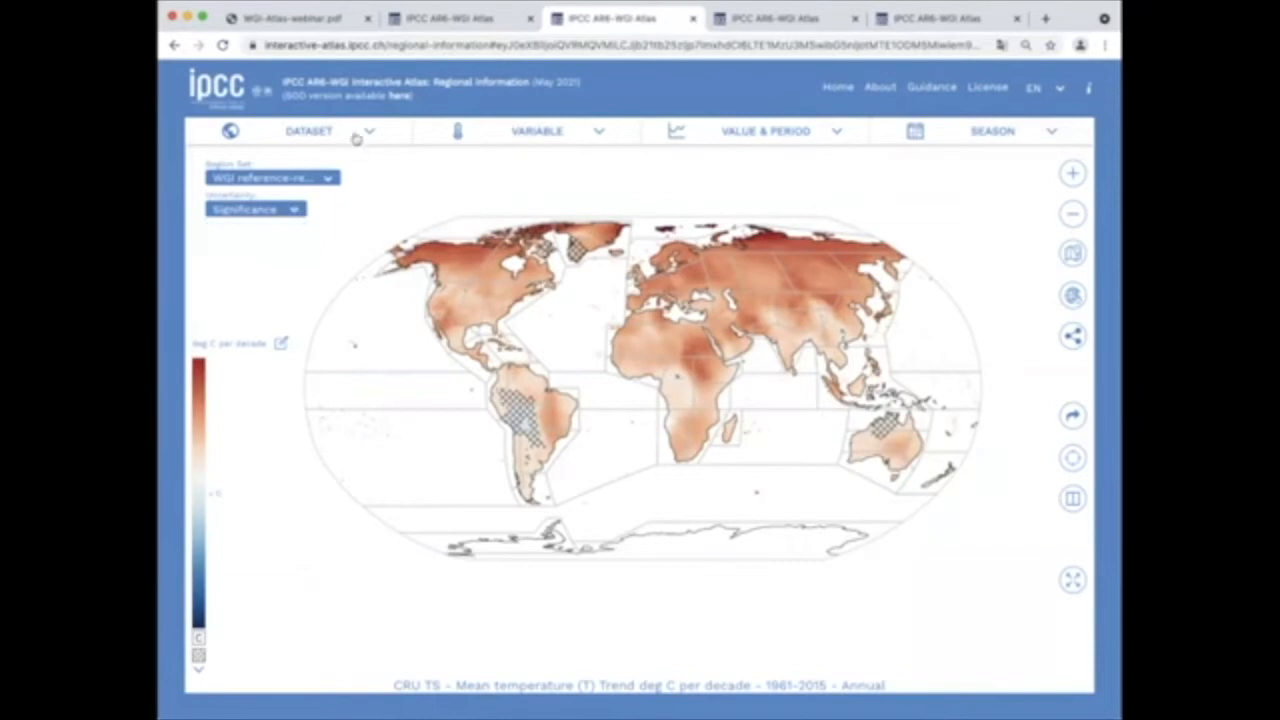
Step: Put the map back on CMIP6 at Warming 3°C under SSP5-8.5
{"action": "left_click", "coordinate": [308, 130]}
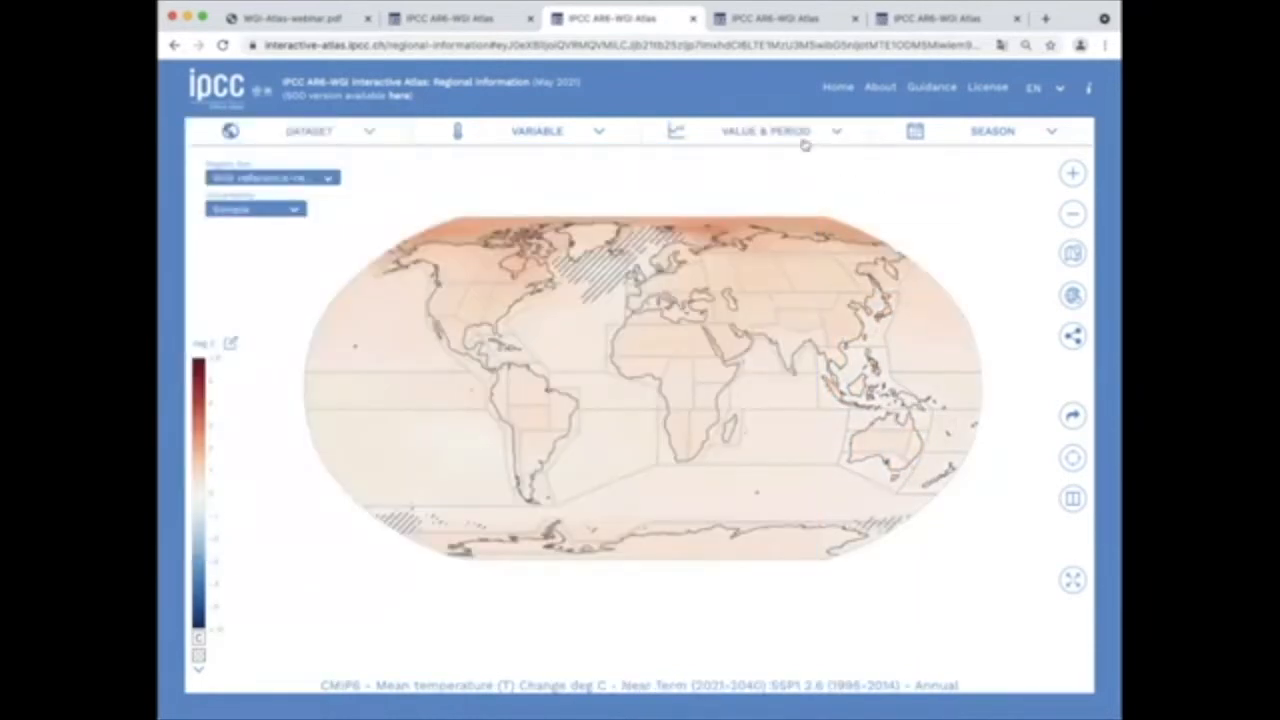
{"action": "left_click", "coordinate": [765, 131]}
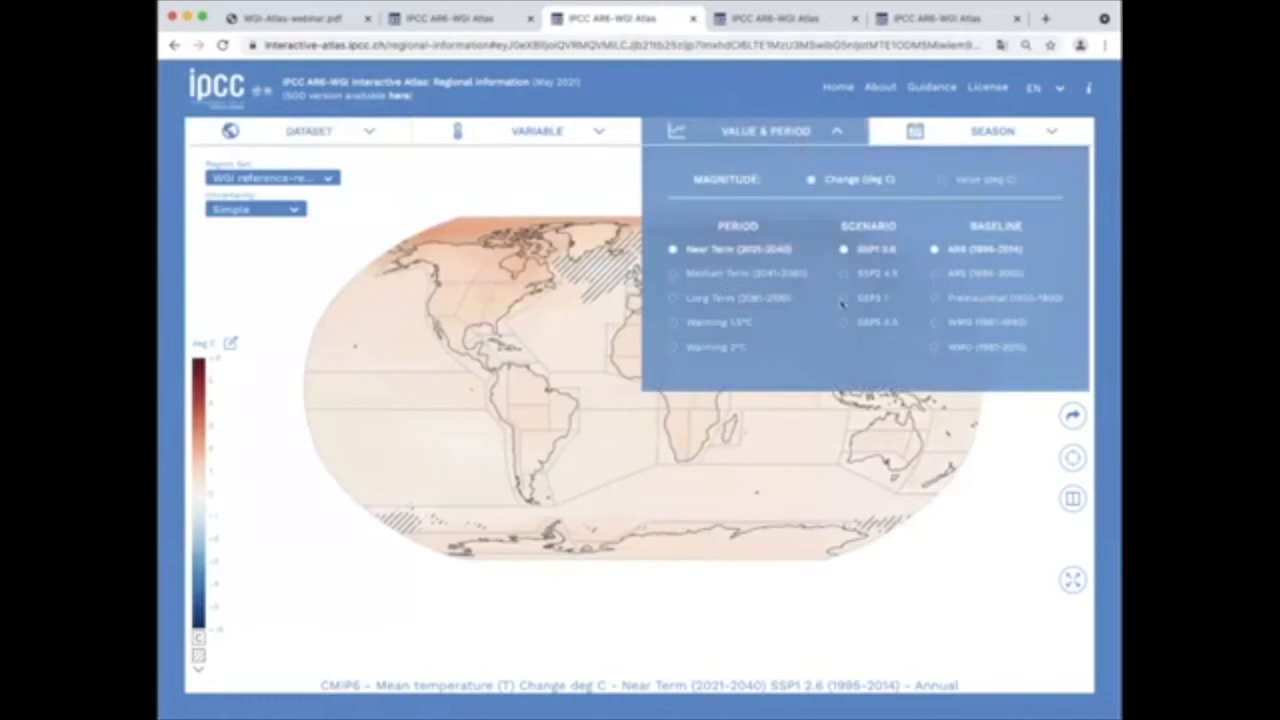
{"action": "left_click", "coordinate": [843, 321]}
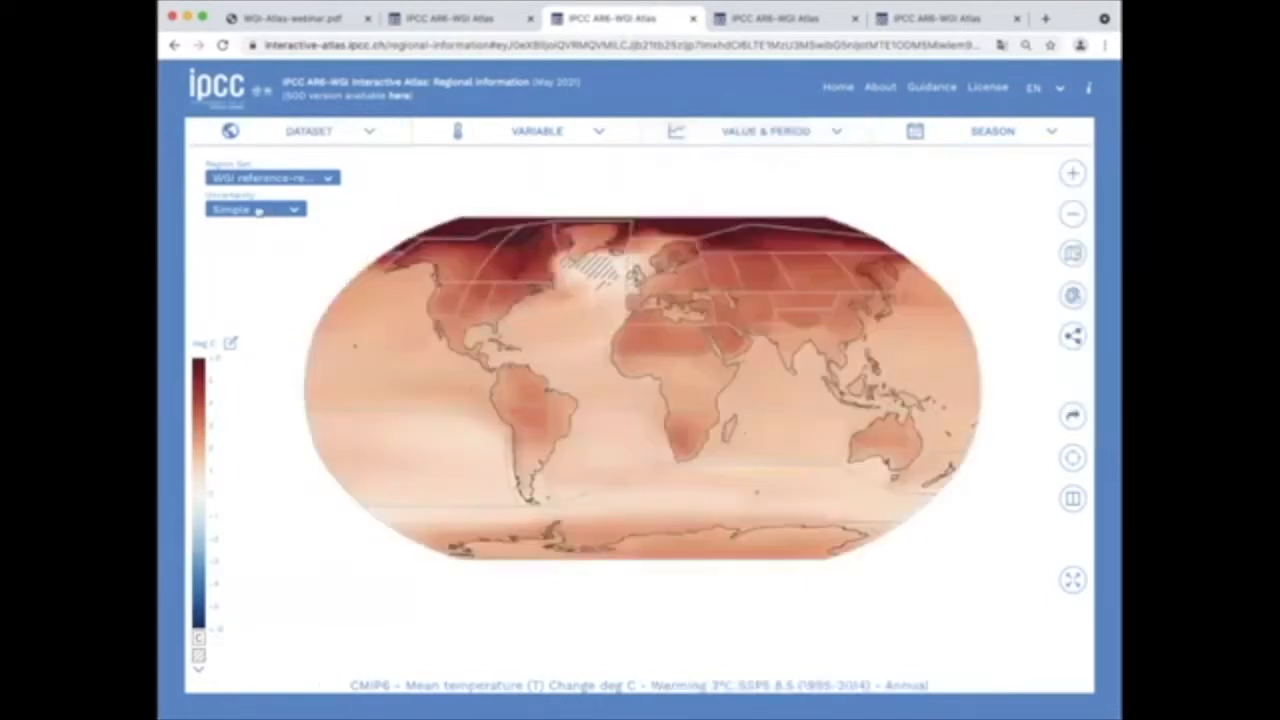
Step: Set the Uncertainty display to Advanced hatching
{"action": "left_click", "coordinate": [255, 208]}
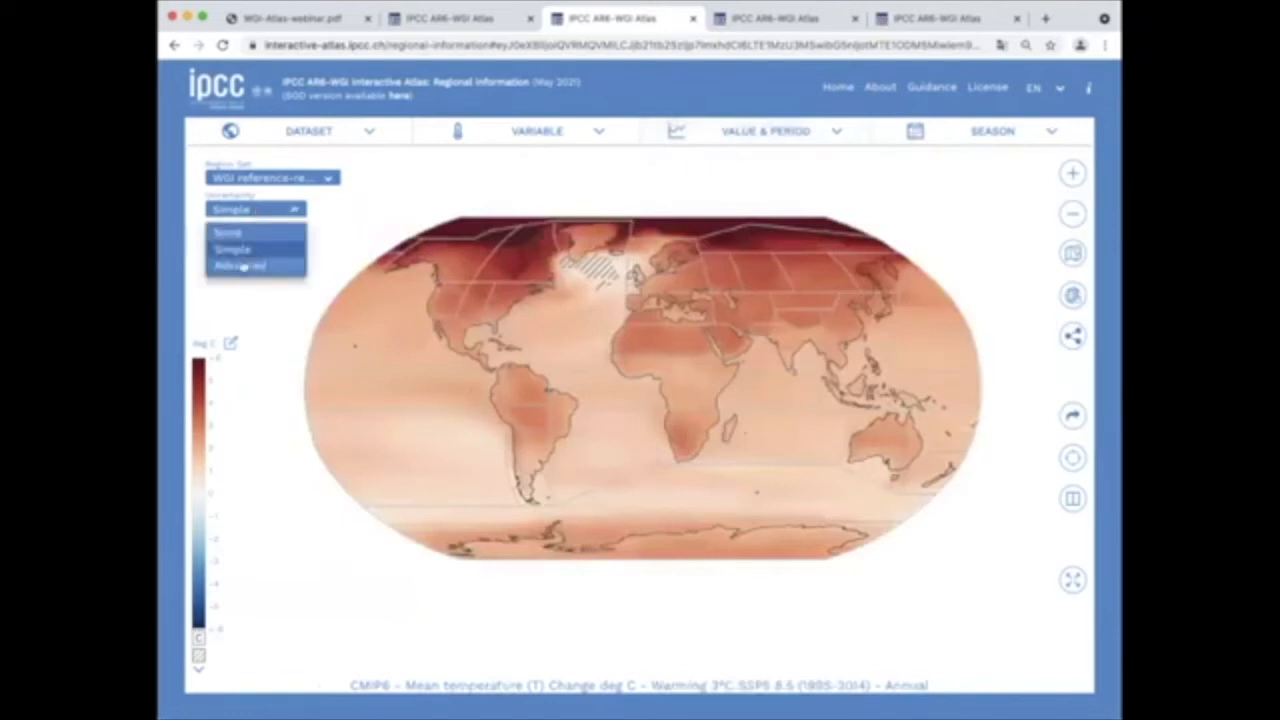
{"action": "left_click", "coordinate": [240, 265]}
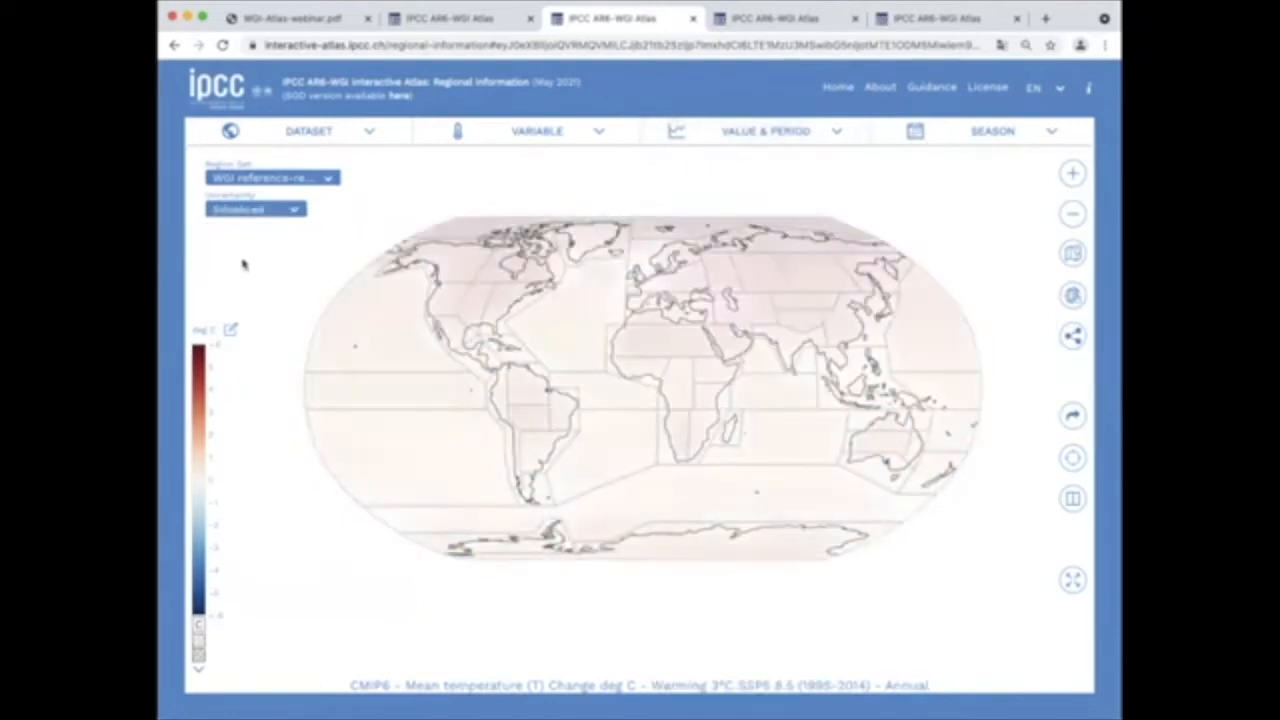
{"action": "left_click", "coordinate": [254, 208]}
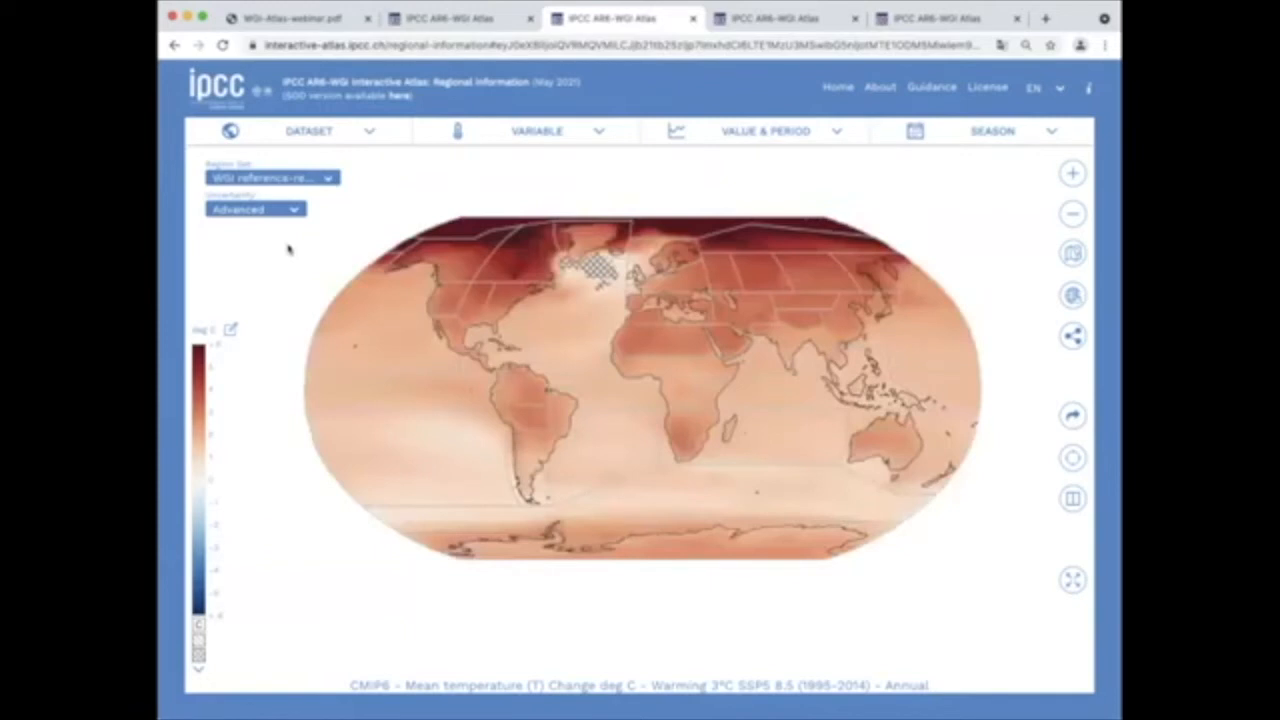
{"action": "mouse_move", "coordinate": [322, 243]}
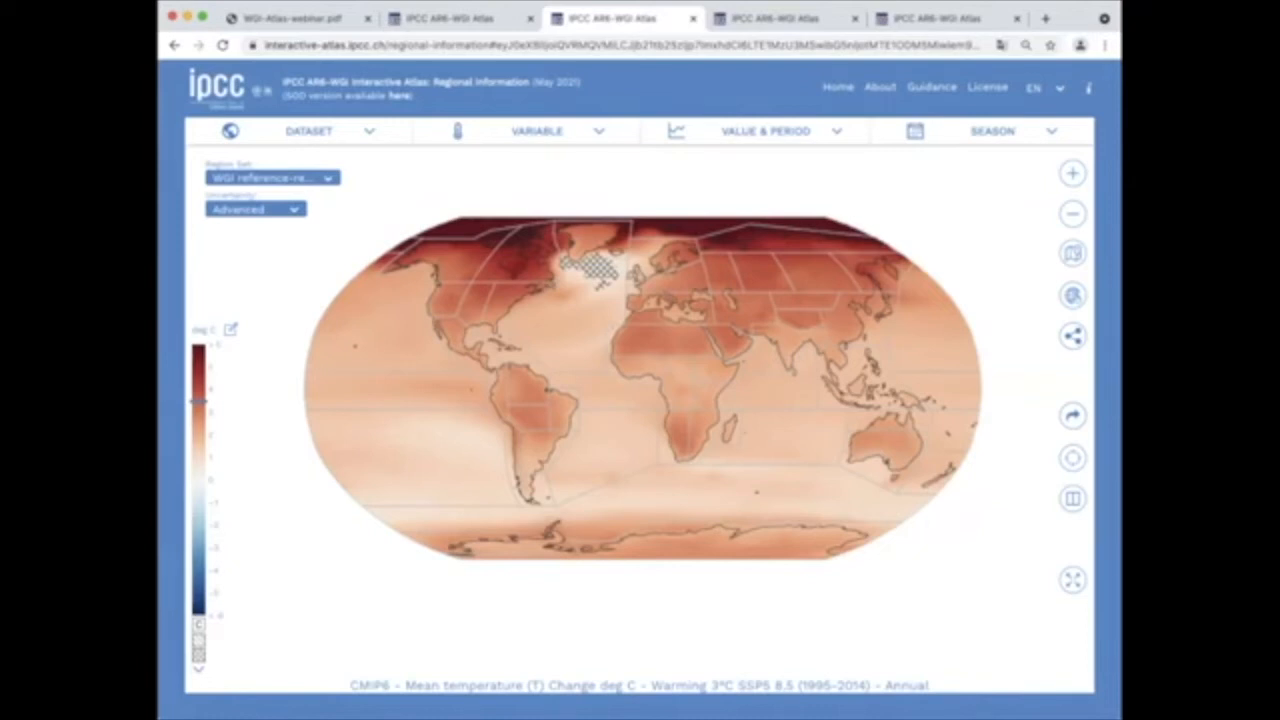
{"action": "mouse_move", "coordinate": [404, 206]}
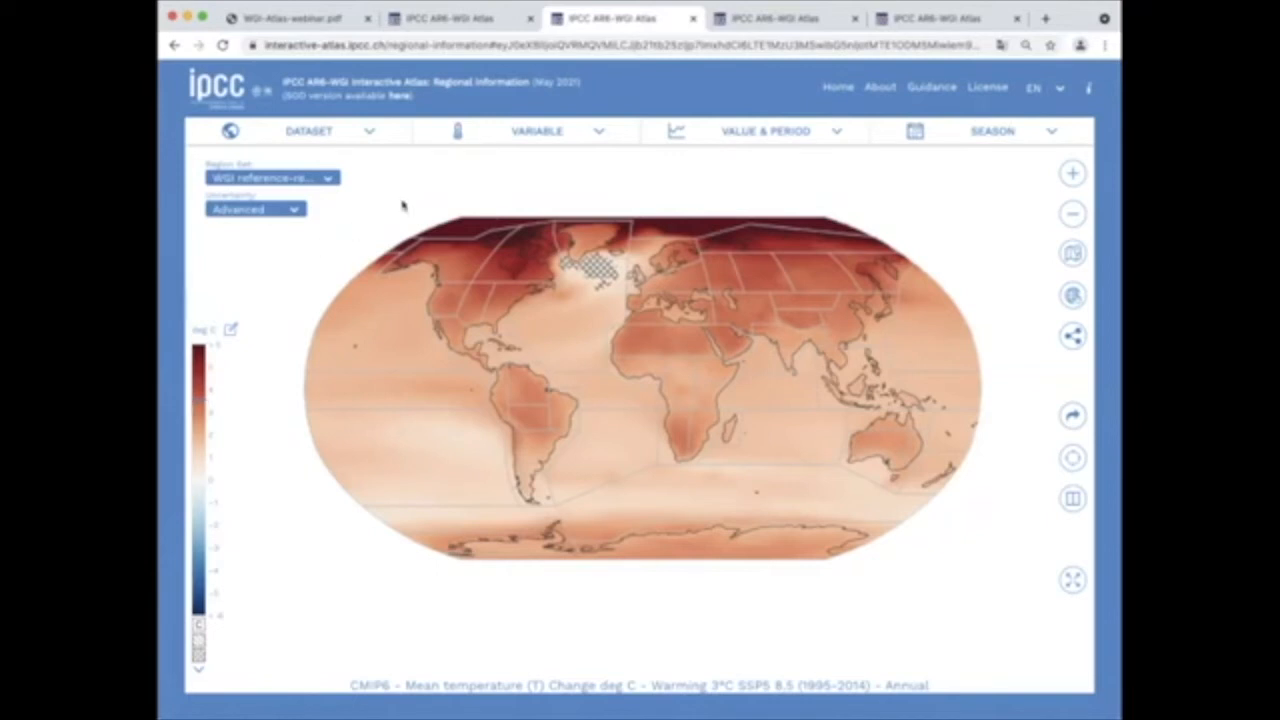
{"action": "mouse_move", "coordinate": [970, 270]}
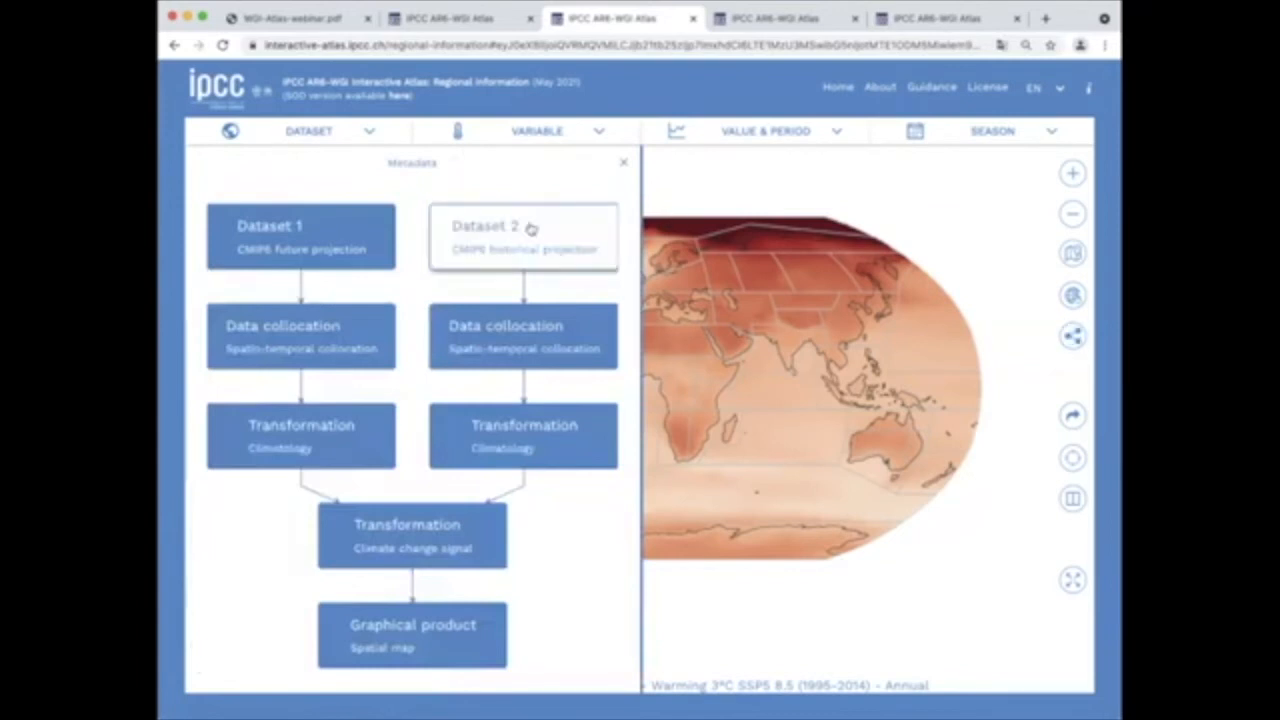
Step: Scroll through the CMIP6 historical dataset metadata, then close the Metadata panel
{"action": "left_click", "coordinate": [523, 238]}
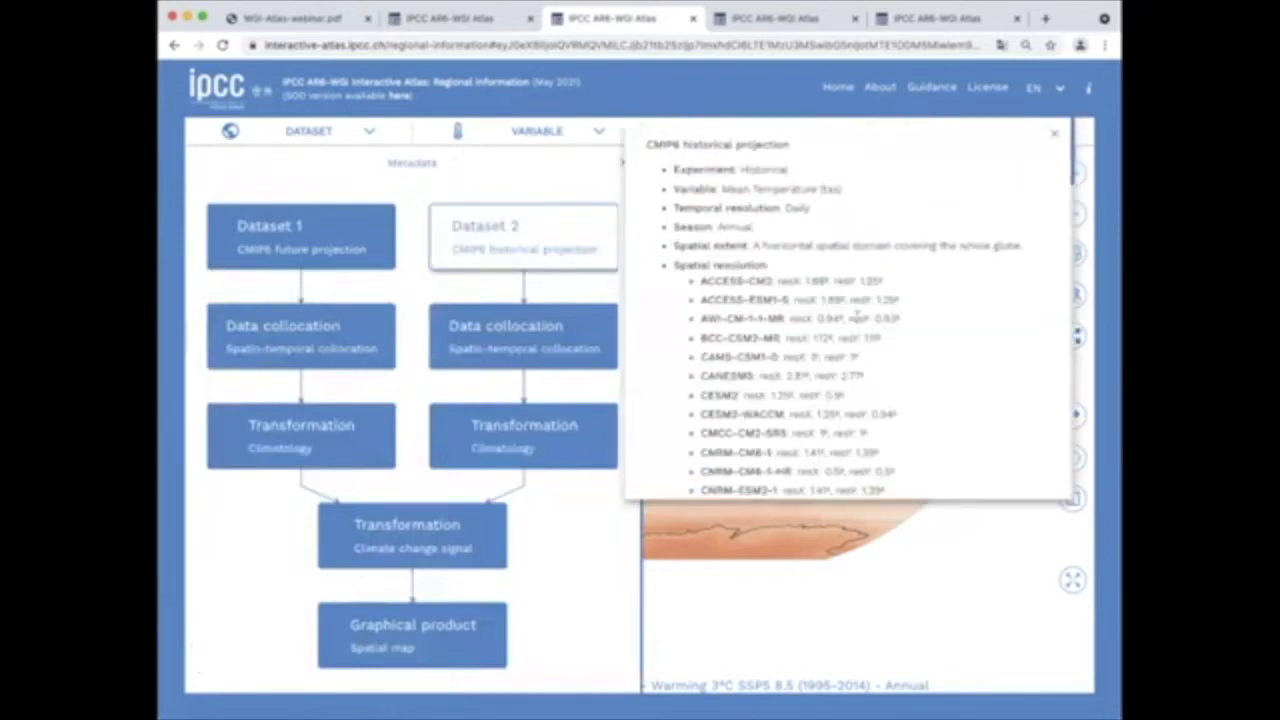
{"action": "scroll", "scroll_direction": "down", "scroll_amount": 3}
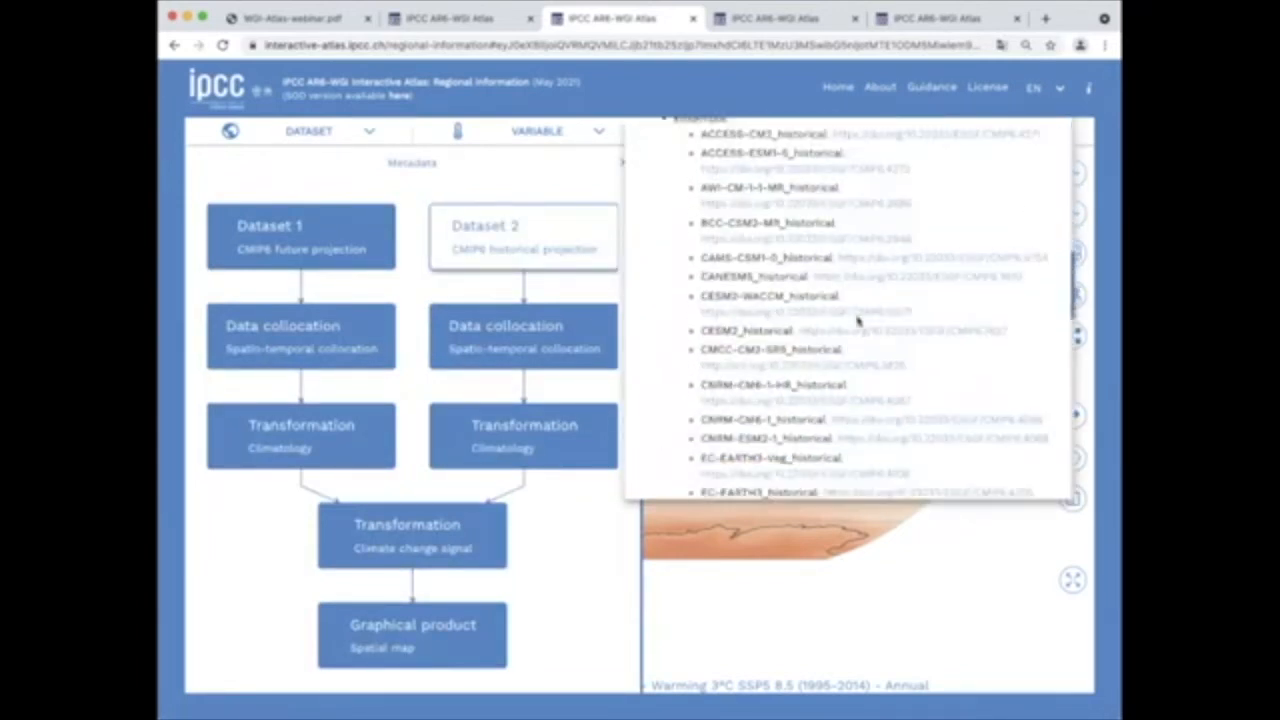
{"action": "scroll", "scroll_direction": "up", "scroll_amount": 3}
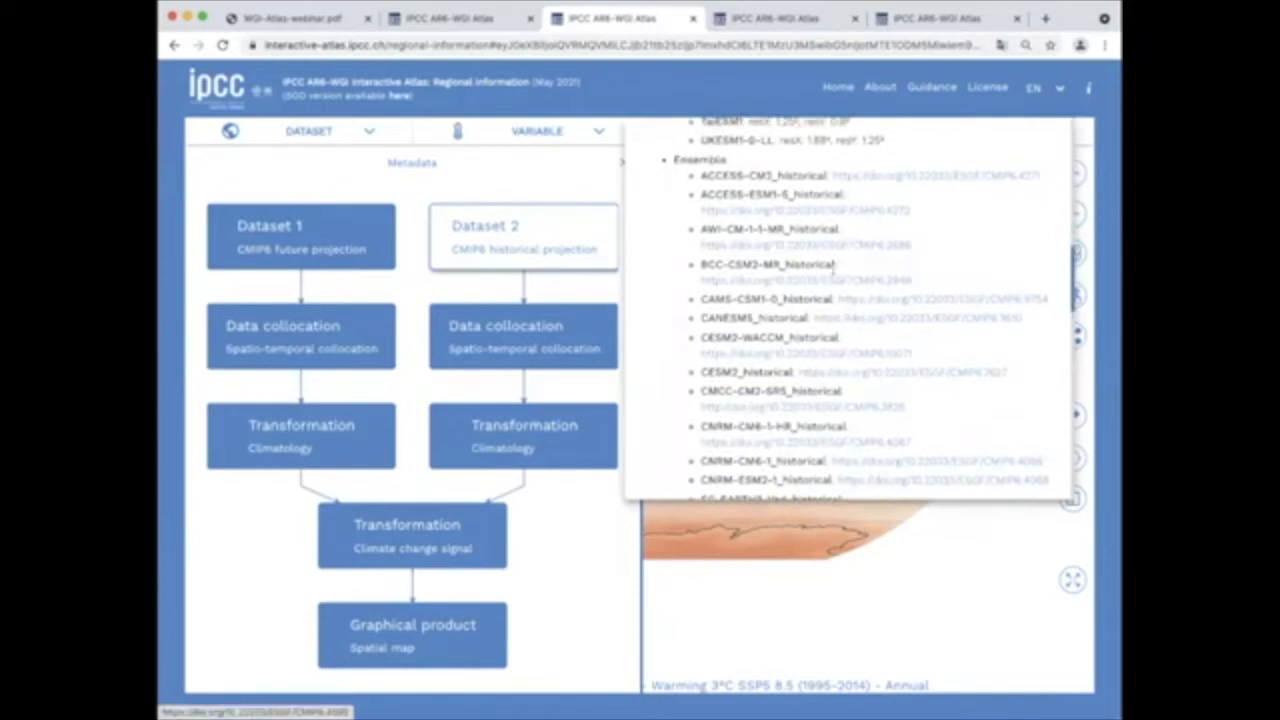
{"action": "scroll", "scroll_direction": "down", "scroll_amount": 3}
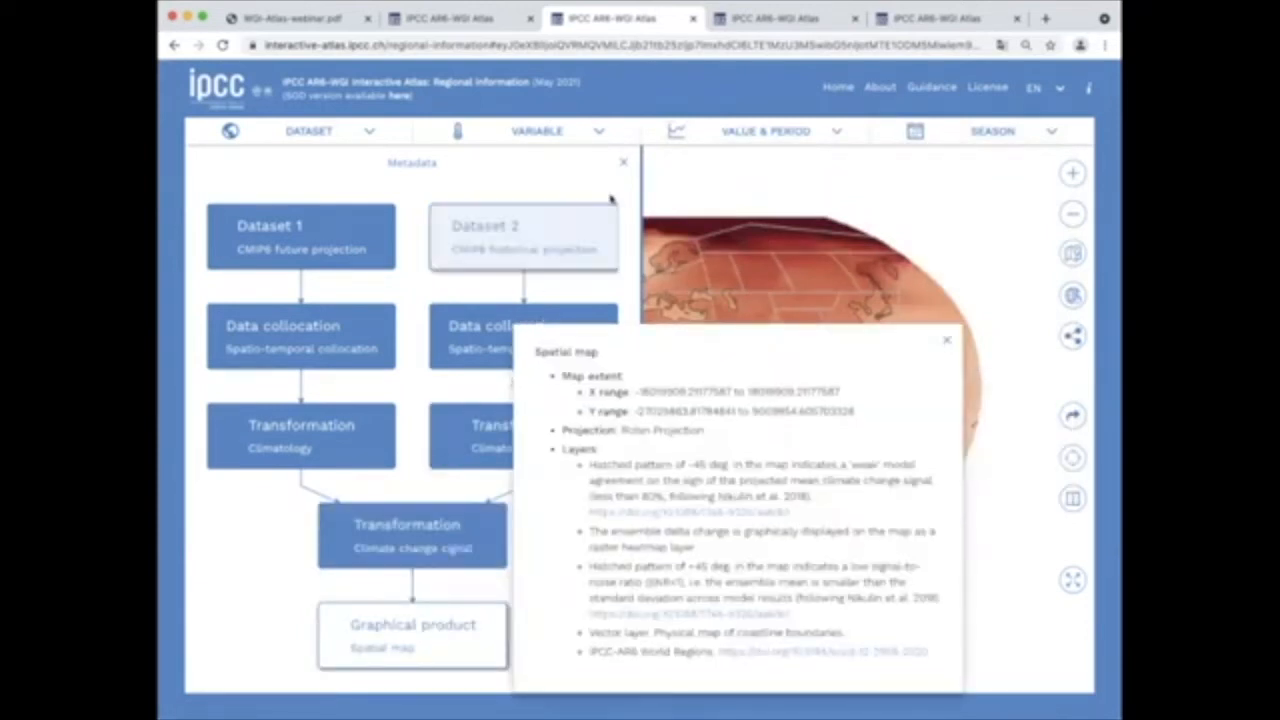
{"action": "left_click", "coordinate": [946, 340]}
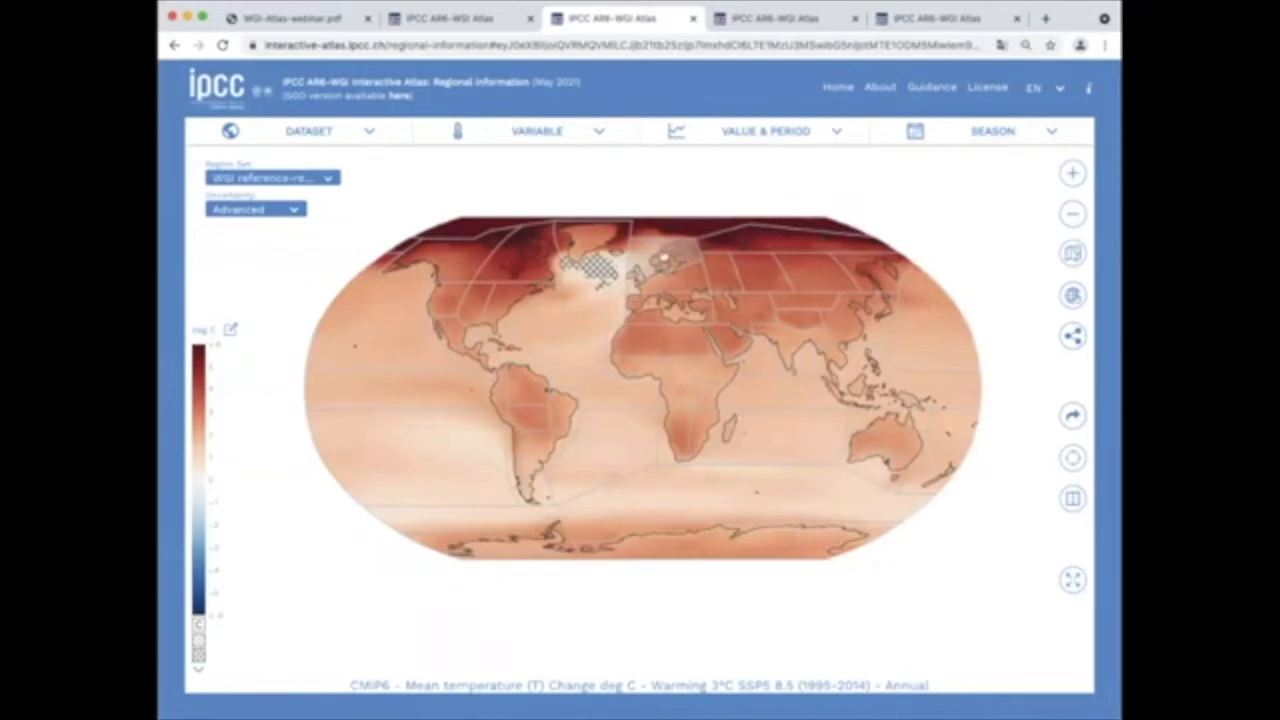
Step: Select N.Europe, West&Central-Europe, Mediterranean and E.Europe to plot their temperature time series
{"action": "left_click", "coordinate": [662, 260]}
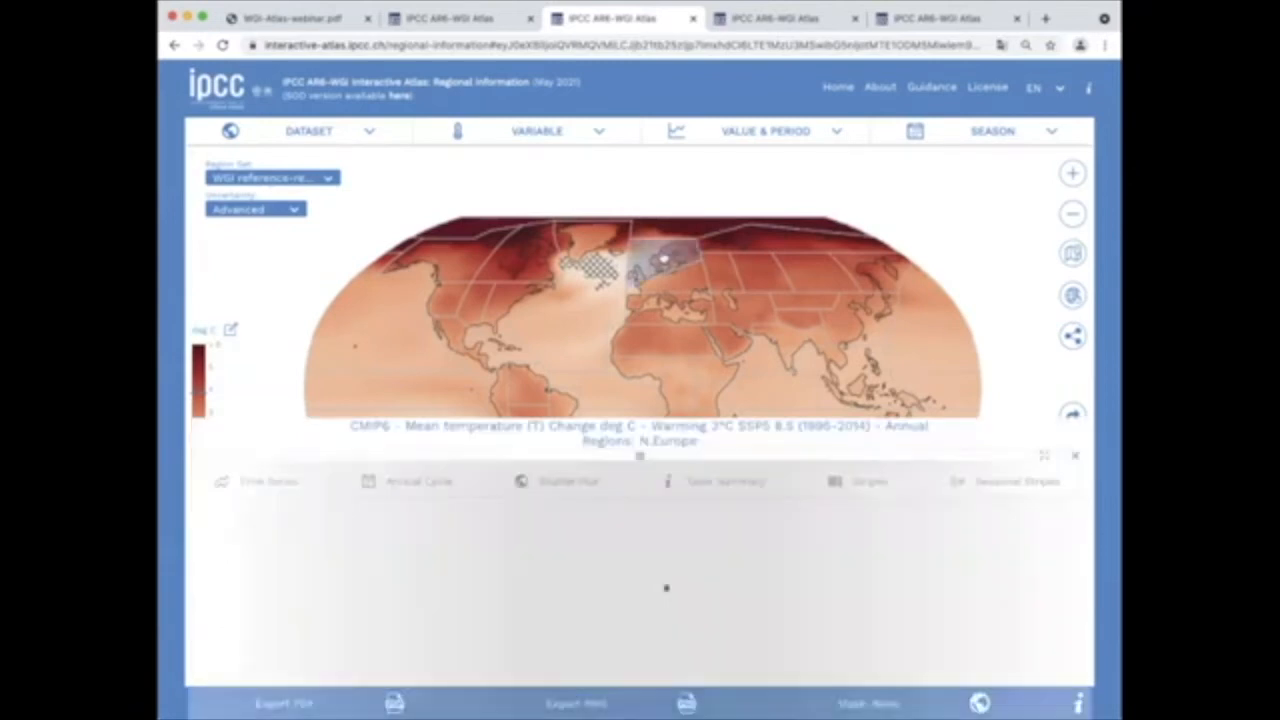
{"action": "left_click", "coordinate": [268, 481]}
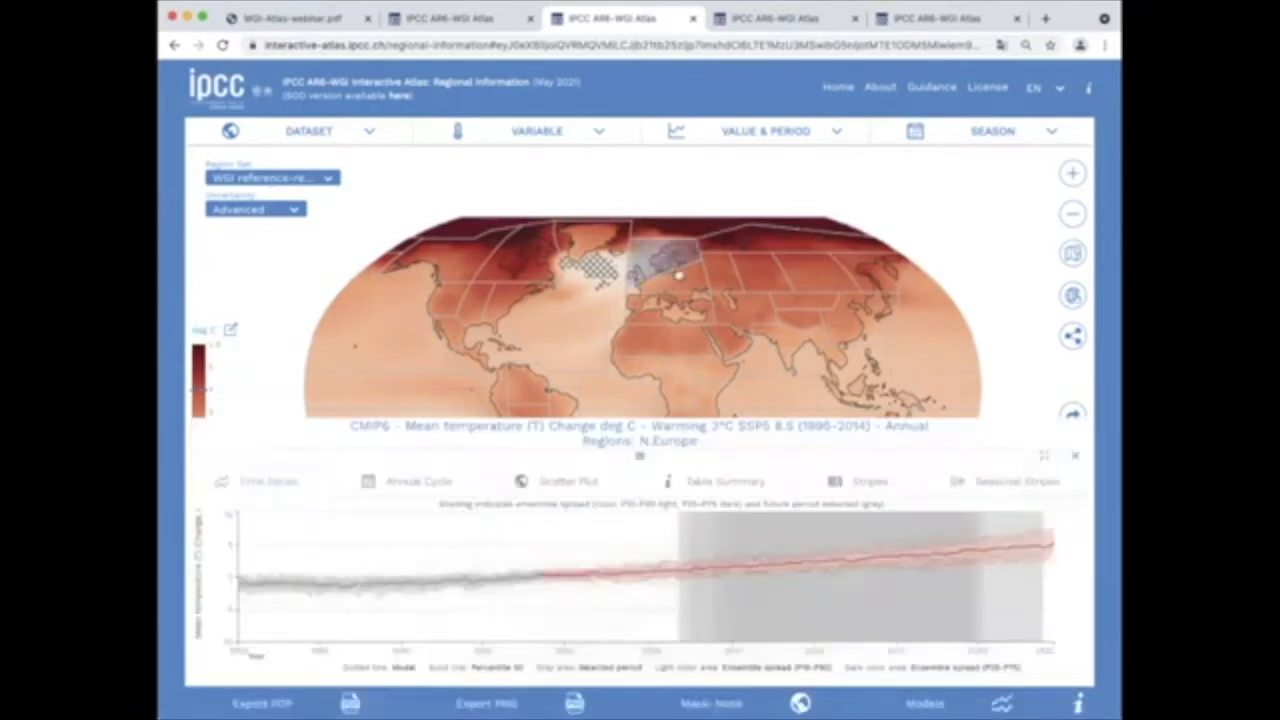
{"action": "left_click", "coordinate": [680, 310]}
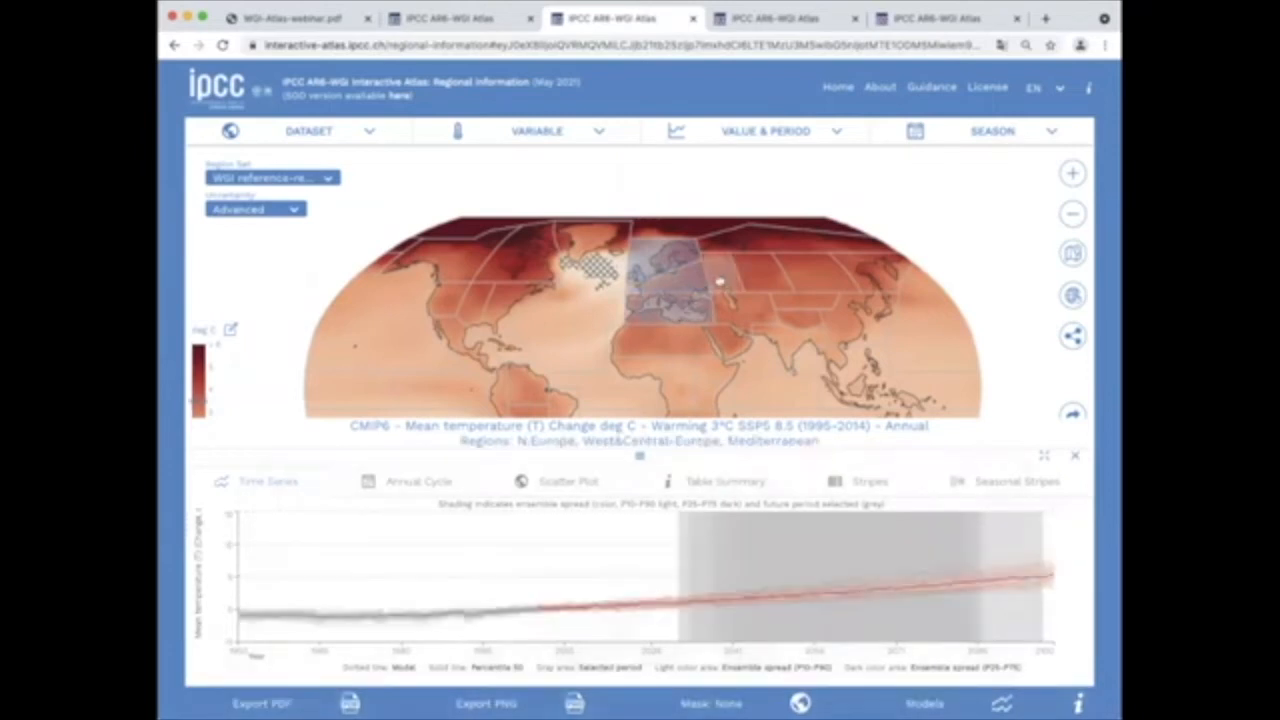
{"action": "left_click", "coordinate": [720, 278]}
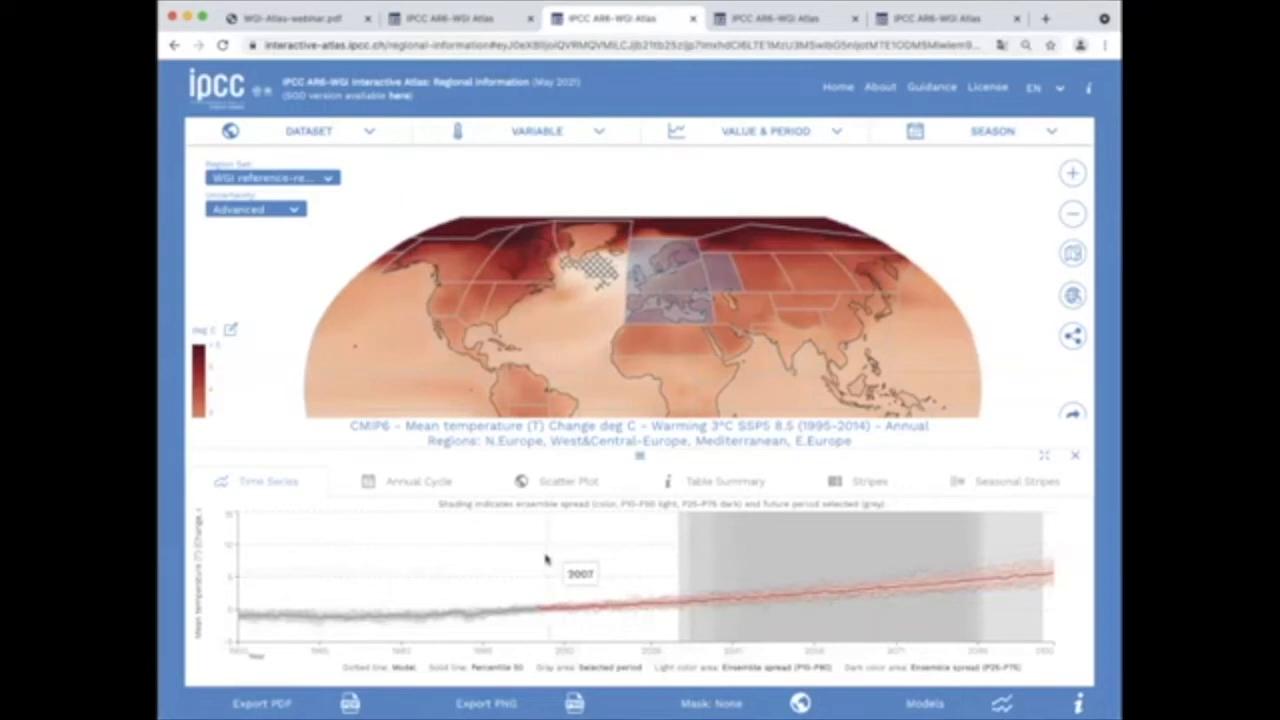
{"action": "mouse_move", "coordinate": [436, 556]}
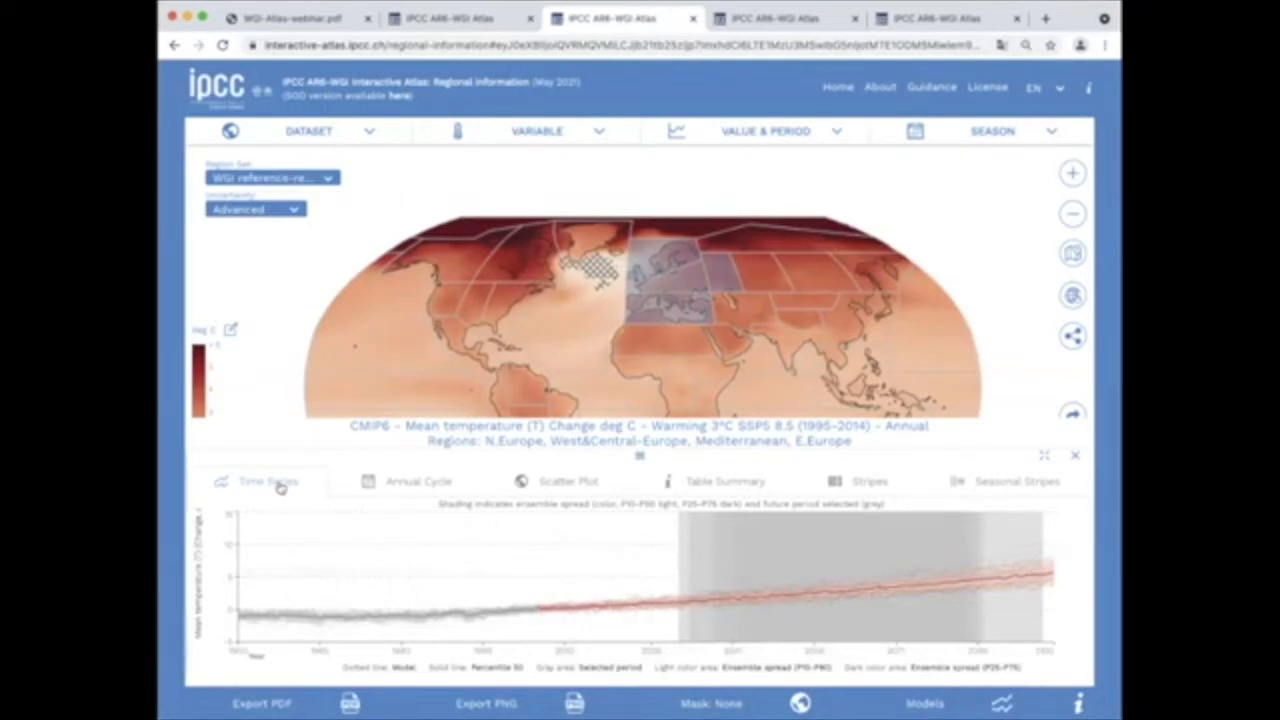
Step: View the regions' Annual Cycle and Stripes charts, return to Time Series, then close the panel
{"action": "left_click", "coordinate": [417, 481]}
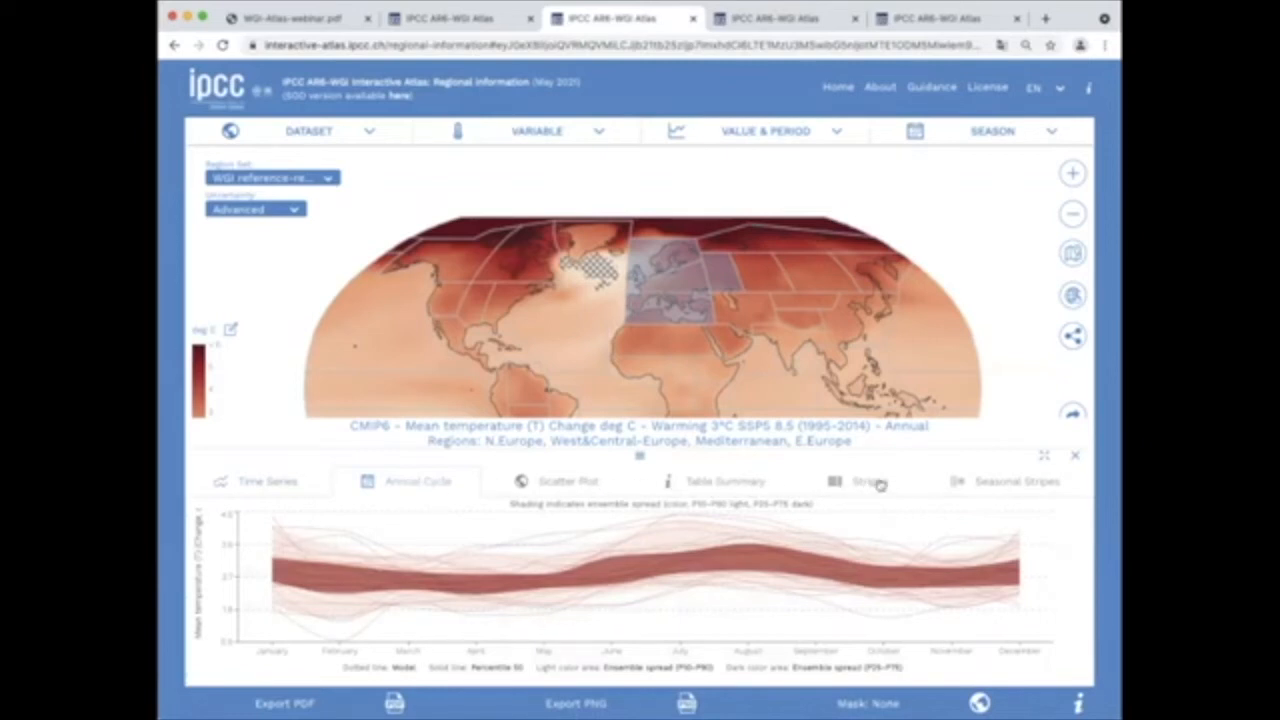
{"action": "left_click", "coordinate": [866, 481]}
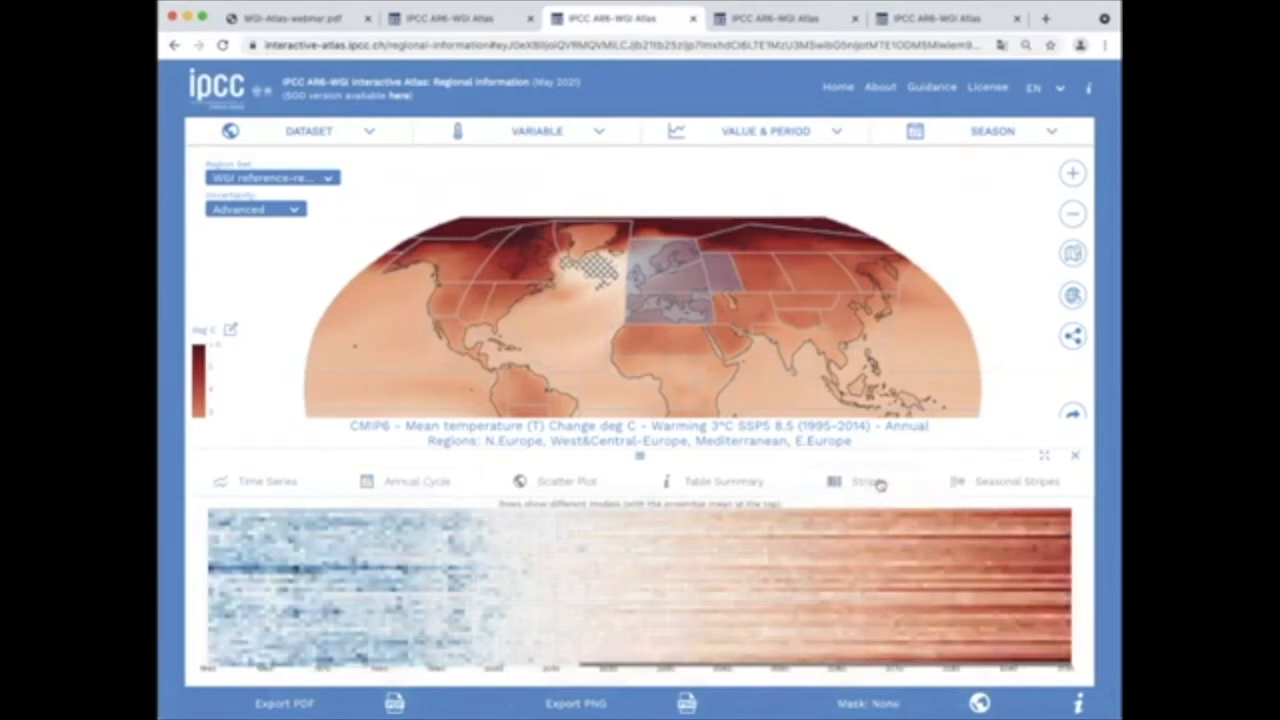
{"action": "left_click", "coordinate": [267, 481]}
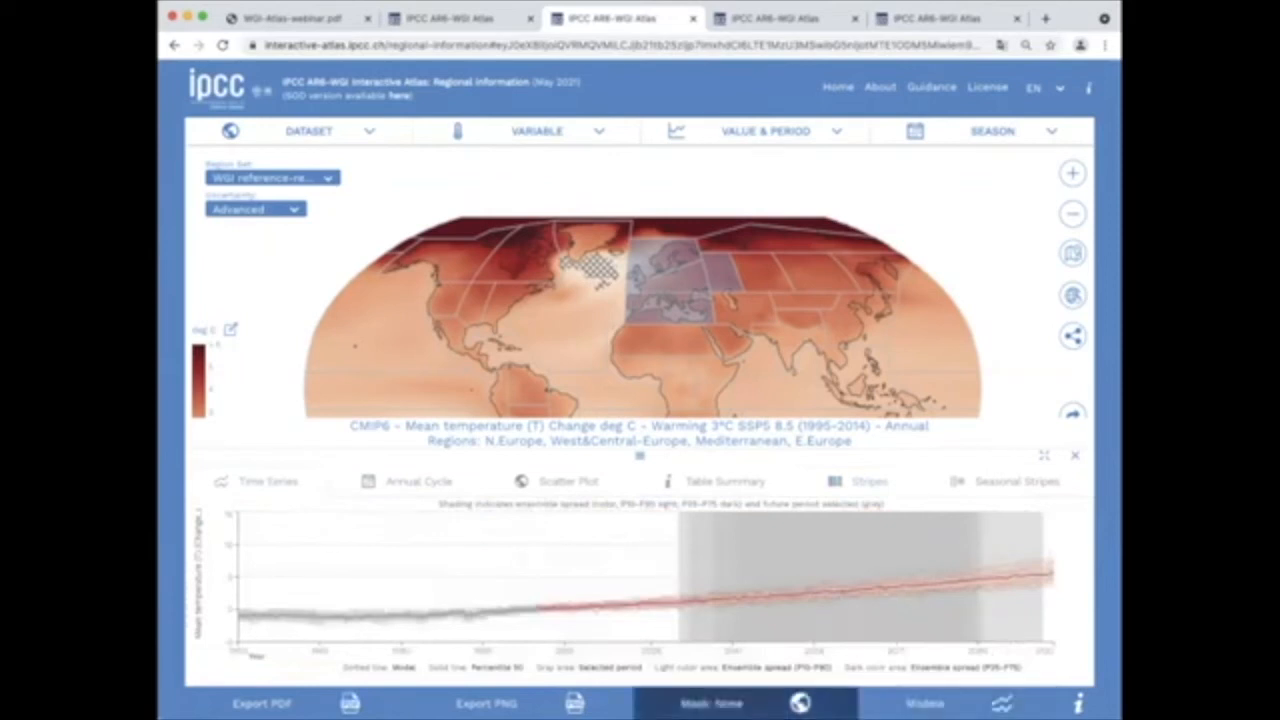
{"action": "left_click", "coordinate": [712, 703]}
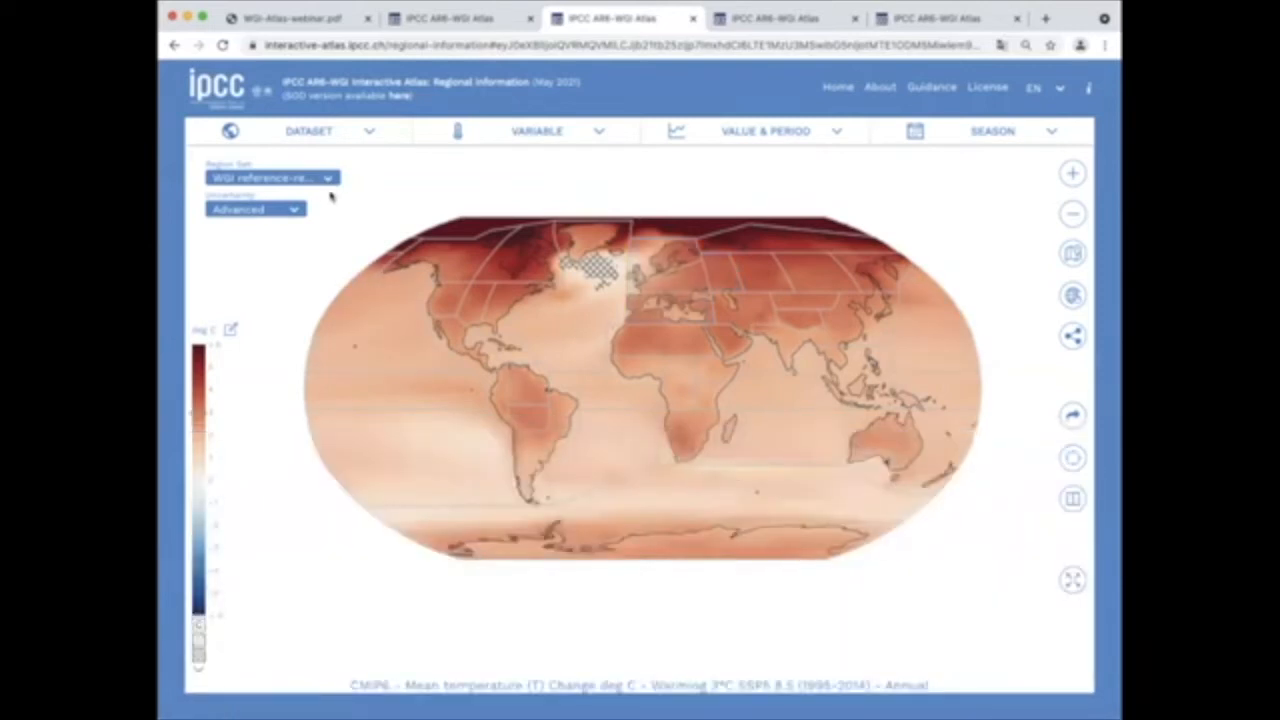
Step: Switch the region set to River basins and dismiss the basin charts
{"action": "left_click", "coordinate": [270, 177]}
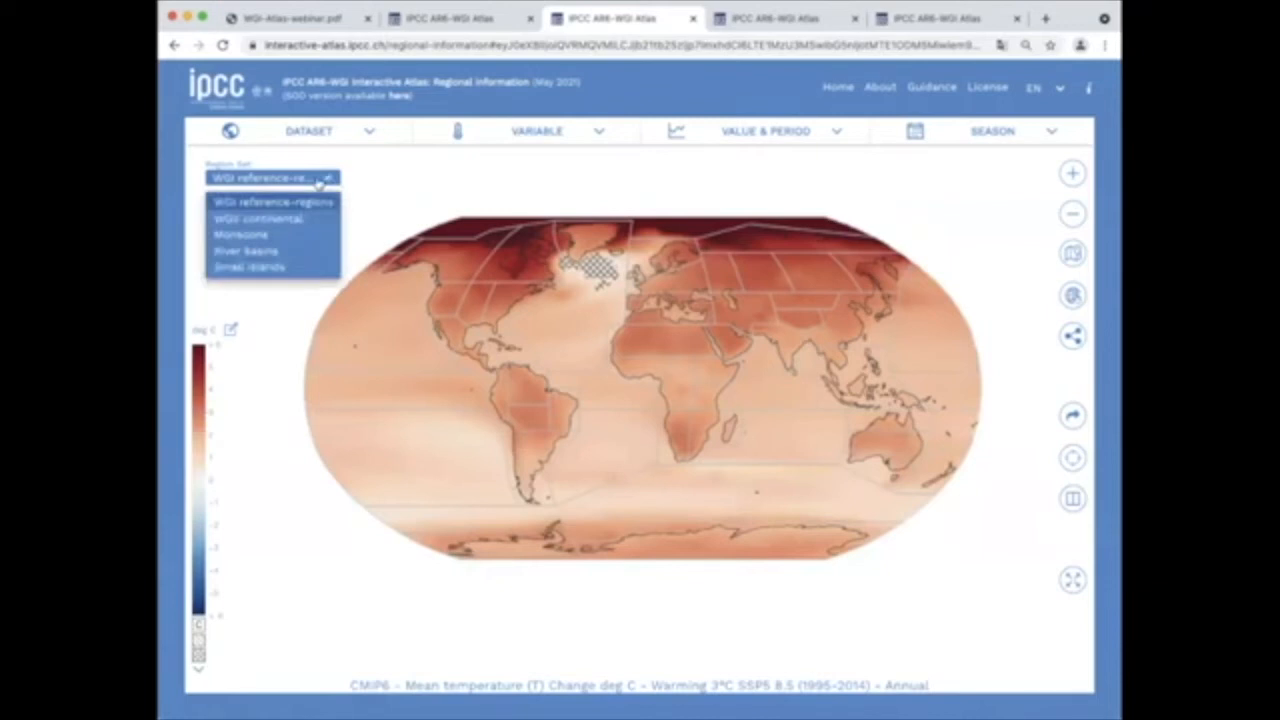
{"action": "mouse_move", "coordinate": [250, 248]}
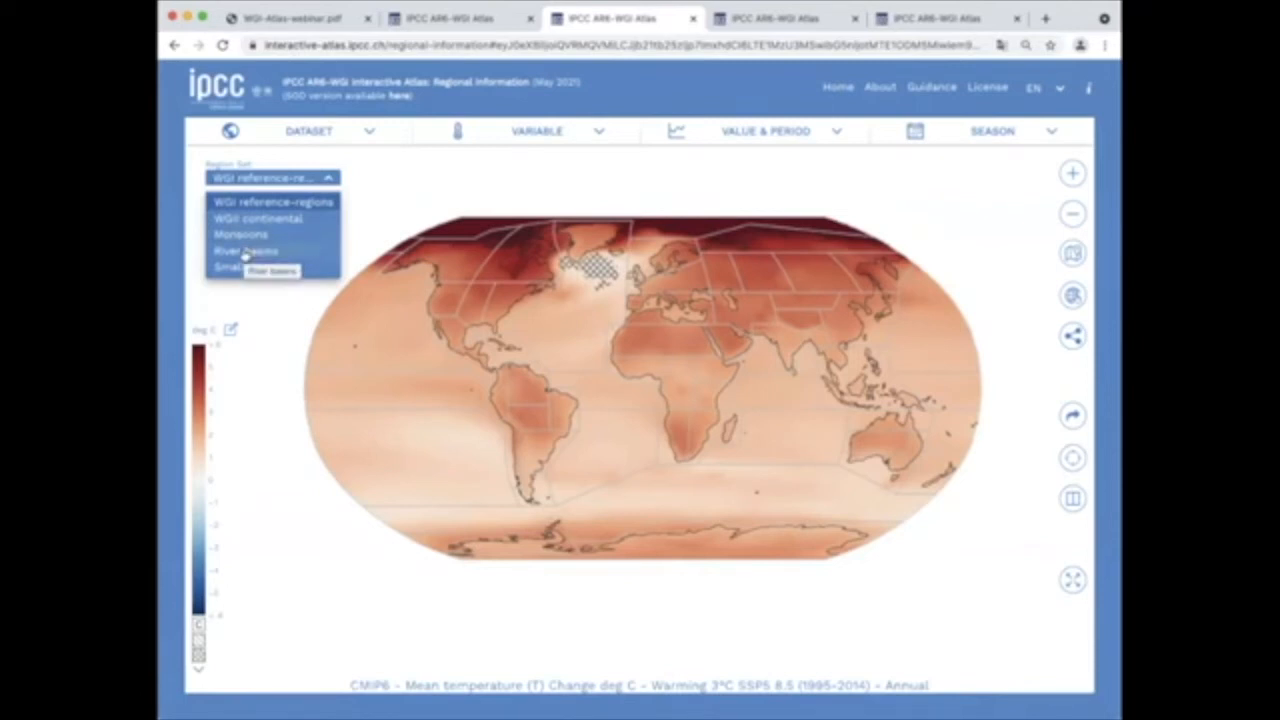
{"action": "left_click", "coordinate": [246, 251]}
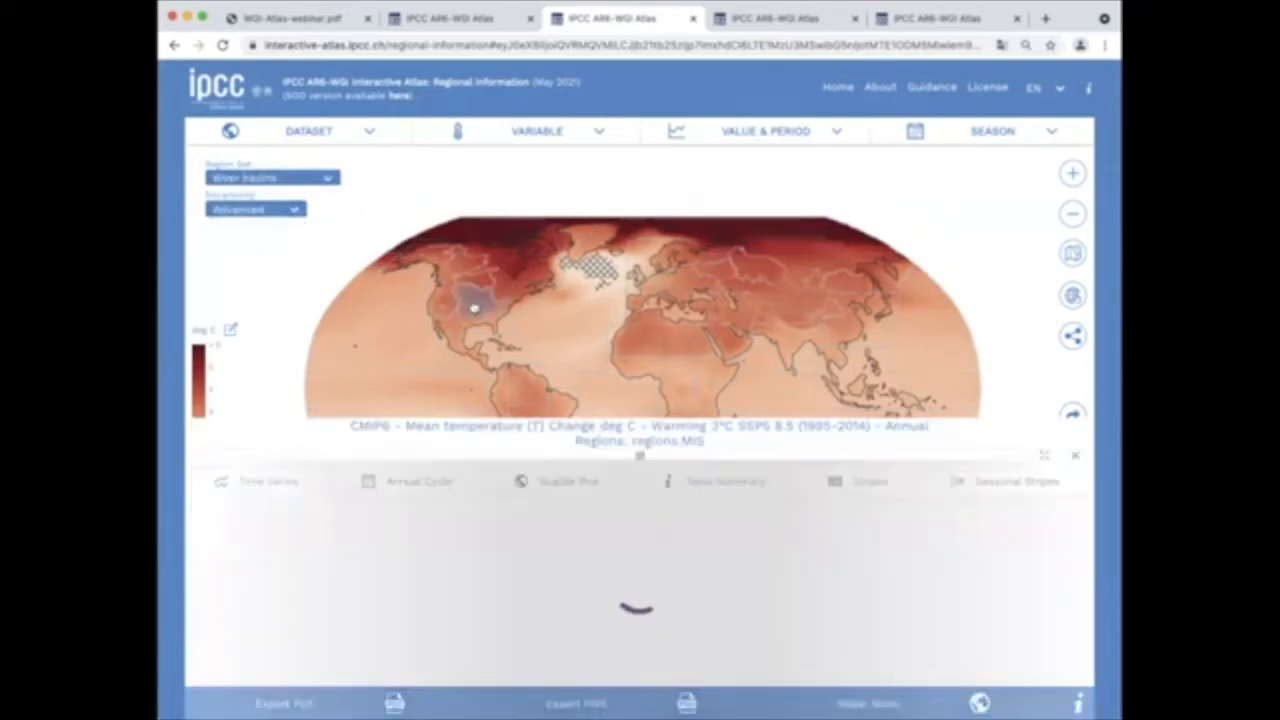
{"action": "left_click", "coordinate": [268, 481]}
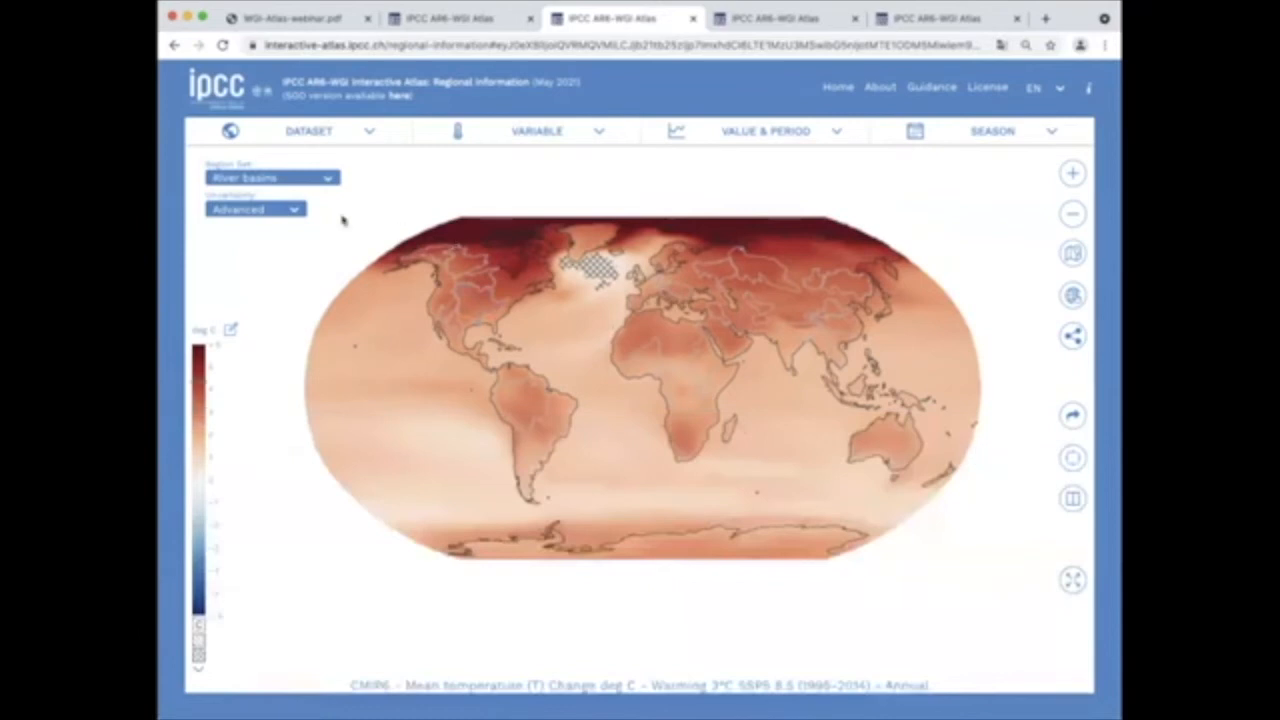
Step: Restore the WGI reference regions and bring up the regional synthesis map
{"action": "left_click", "coordinate": [270, 177]}
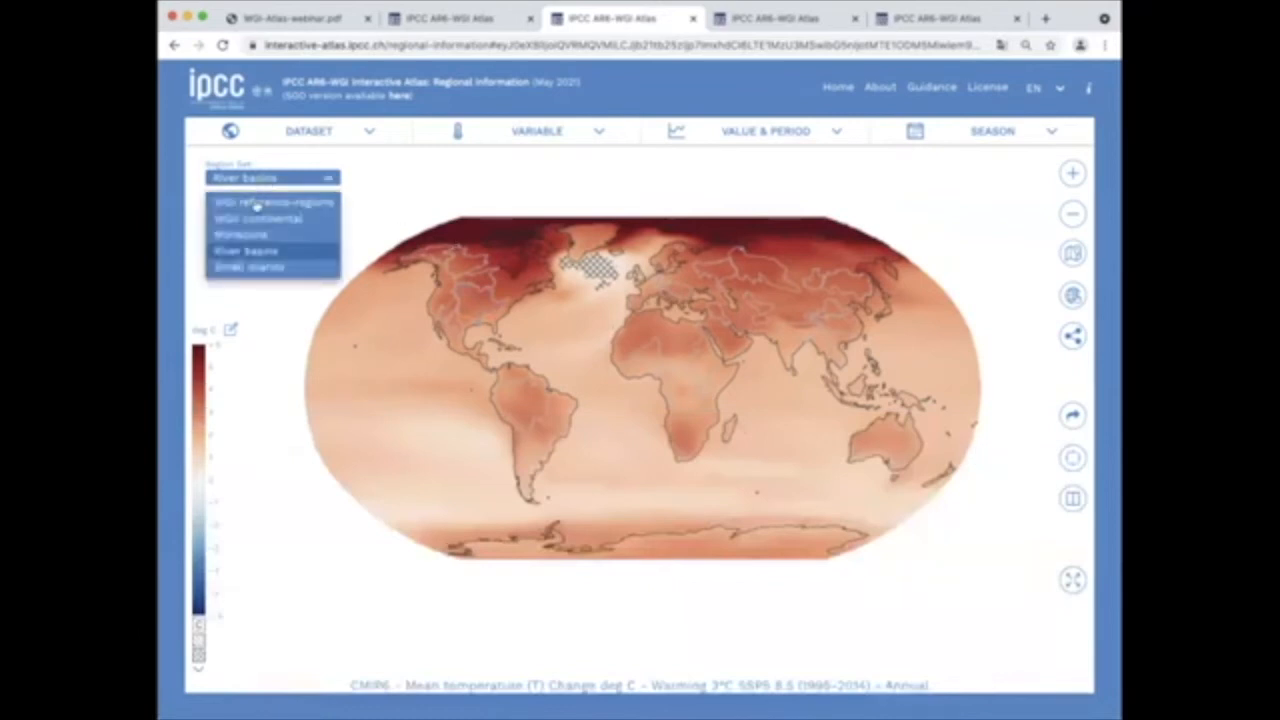
{"action": "left_click", "coordinate": [273, 201]}
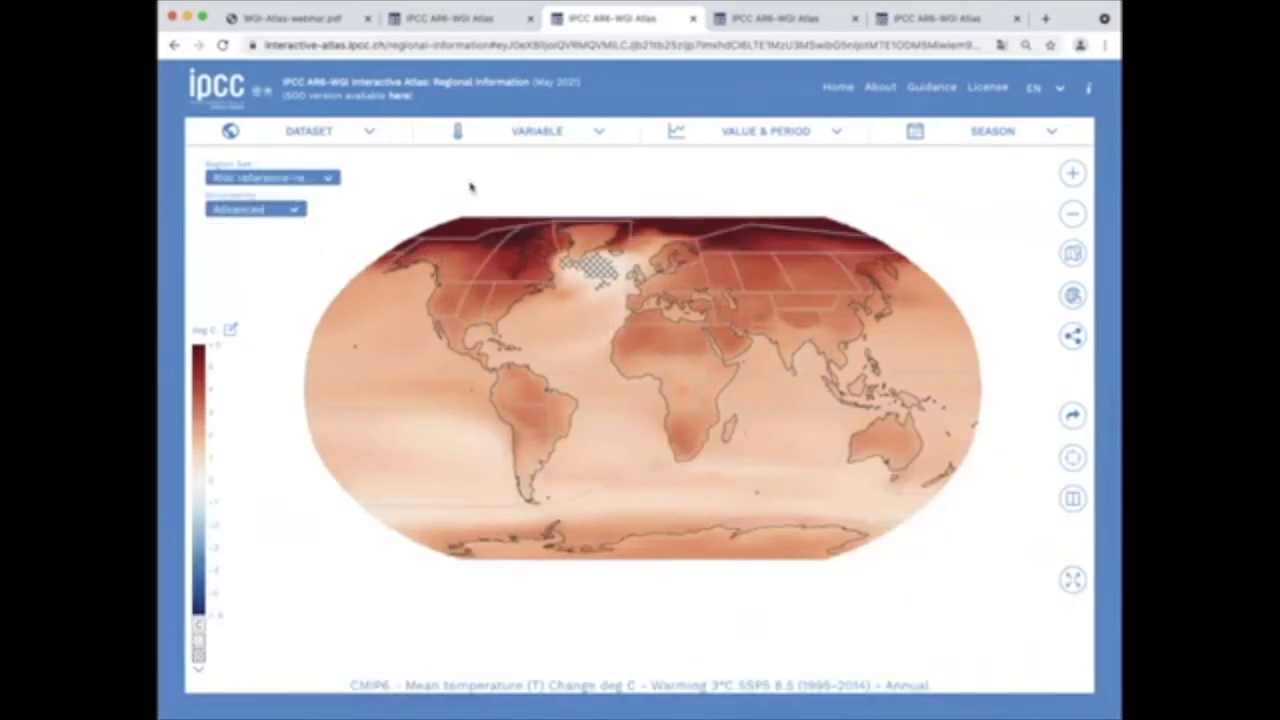
{"action": "left_click", "coordinate": [785, 18]}
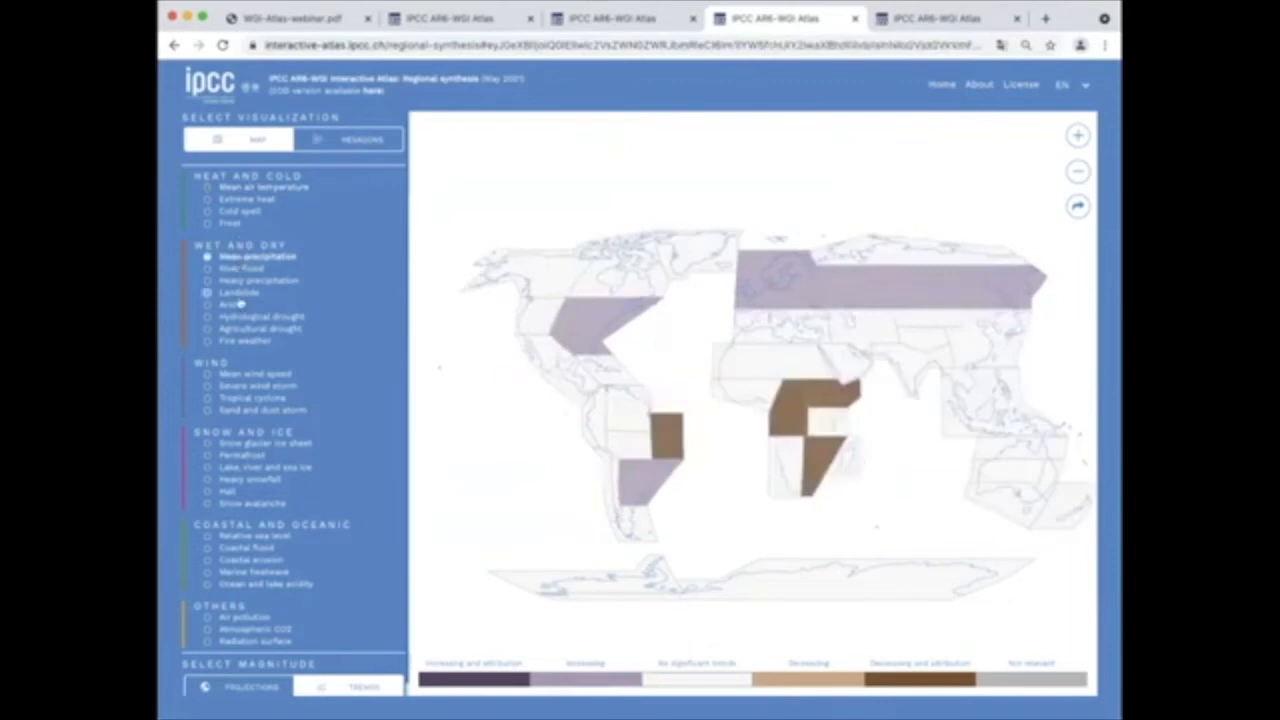
Step: Briefly view the snow/glacier/ice sheet synthesis, then reselect mean precipitation and toggle projections
{"action": "left_click", "coordinate": [208, 443]}
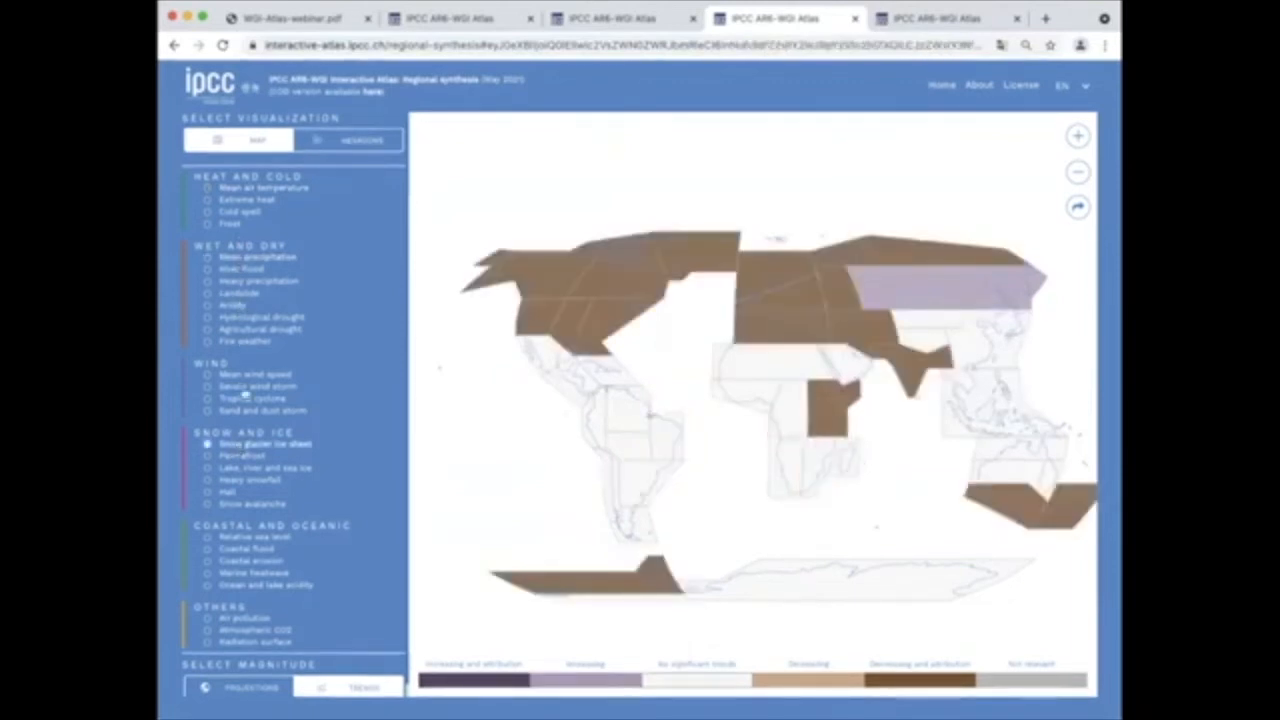
{"action": "left_click", "coordinate": [207, 257]}
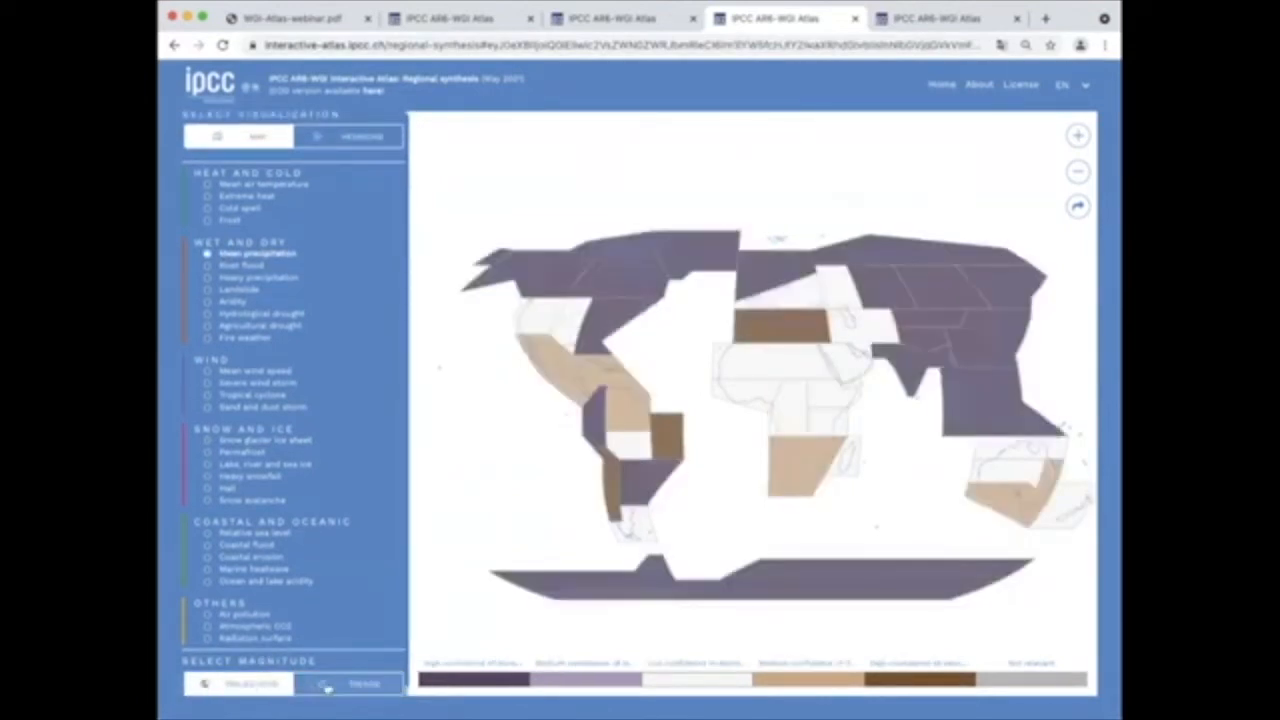
{"action": "left_click", "coordinate": [238, 683]}
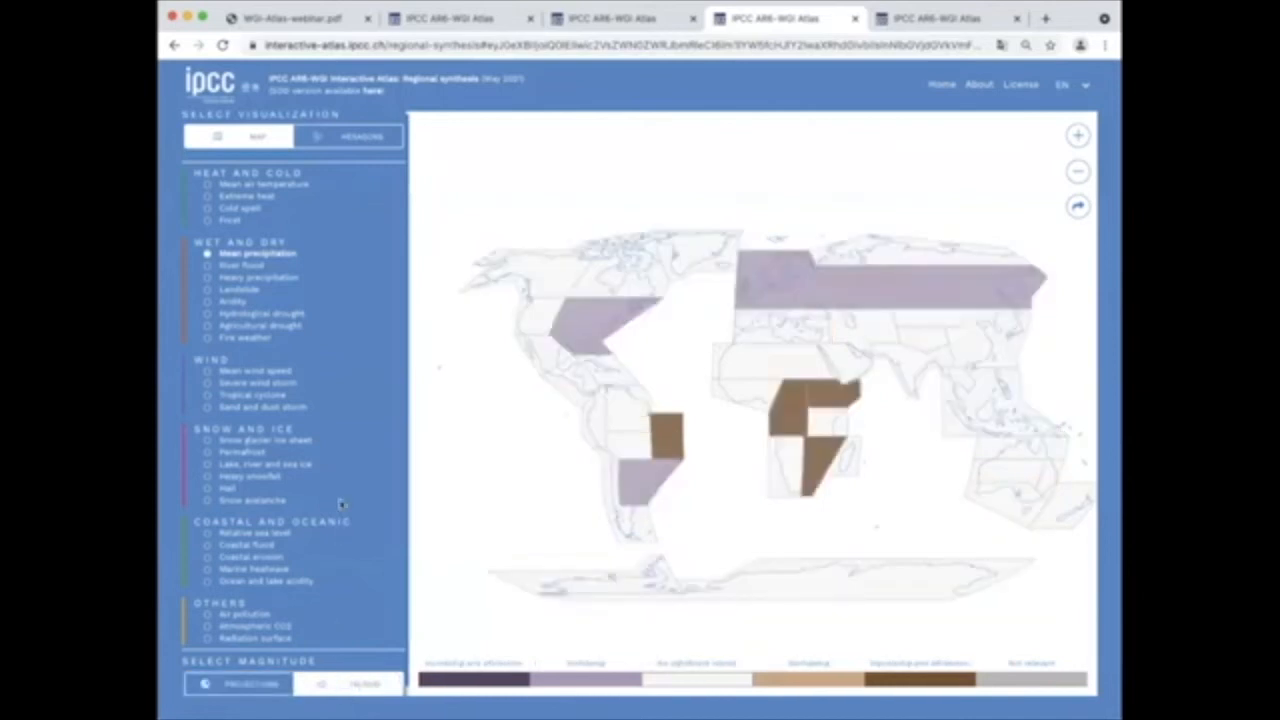
{"action": "mouse_move", "coordinate": [345, 485]}
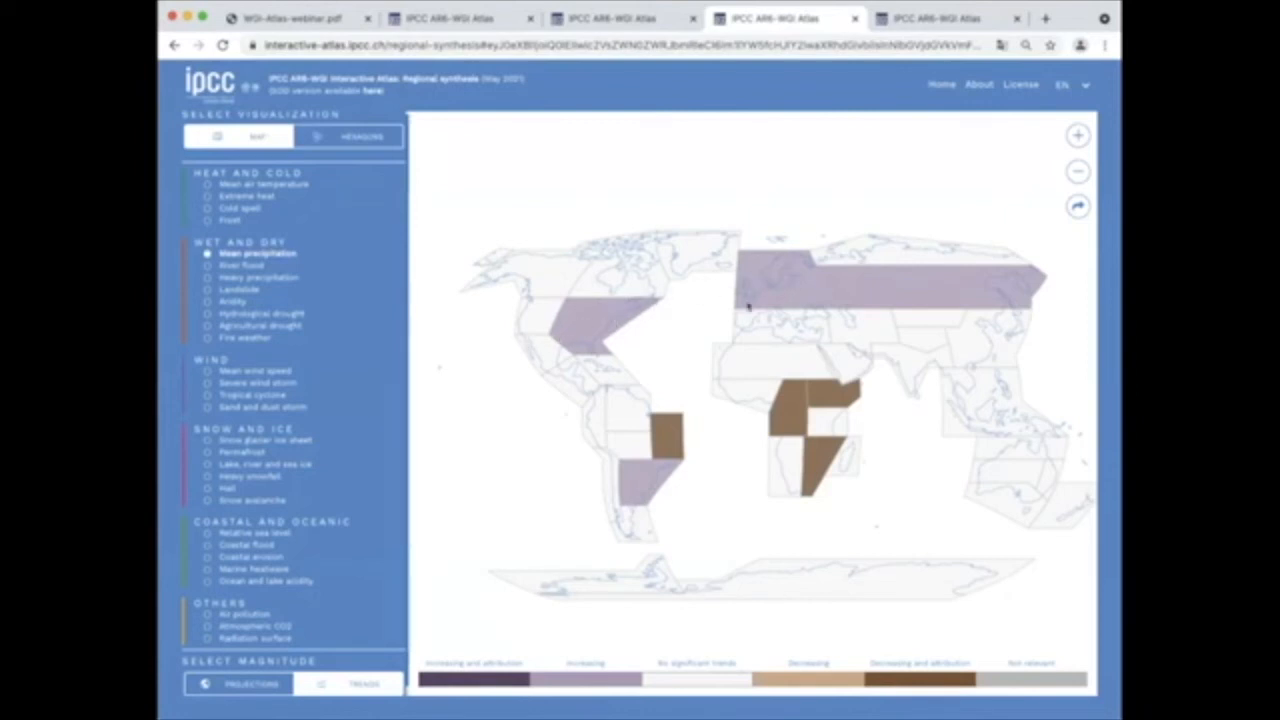
{"action": "mouse_move", "coordinate": [882, 402]}
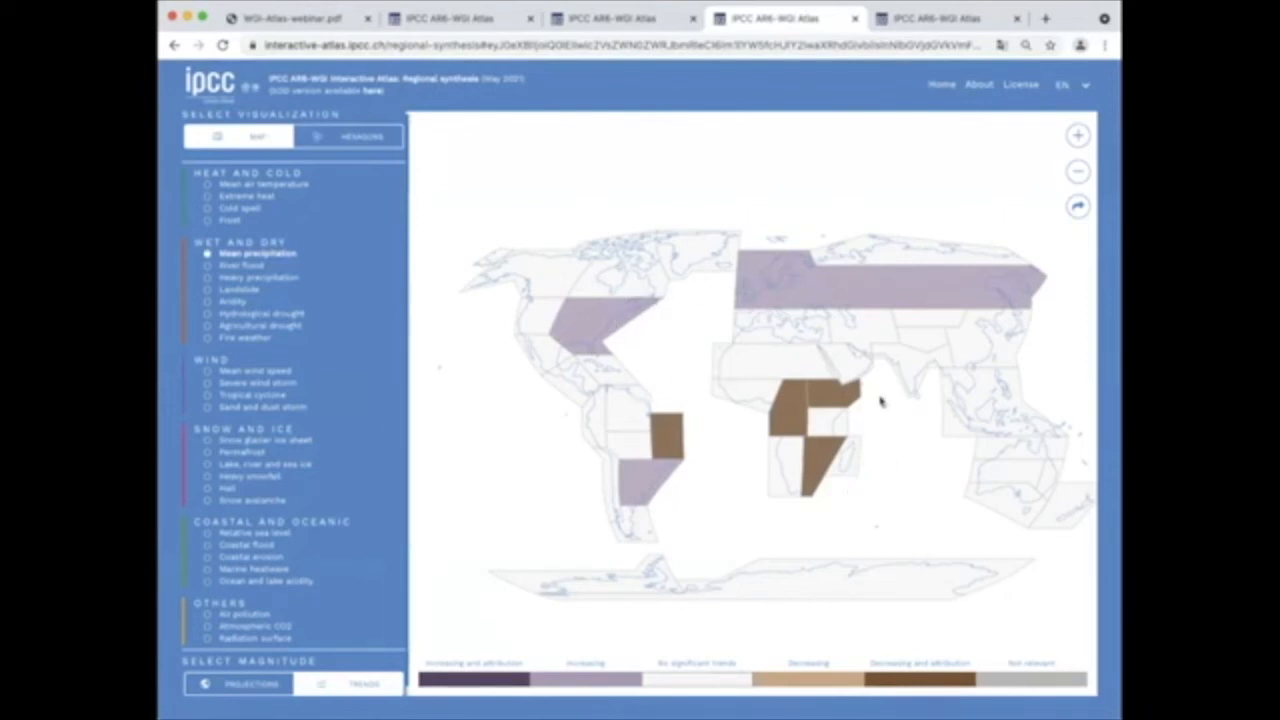
{"action": "mouse_move", "coordinate": [617, 375]}
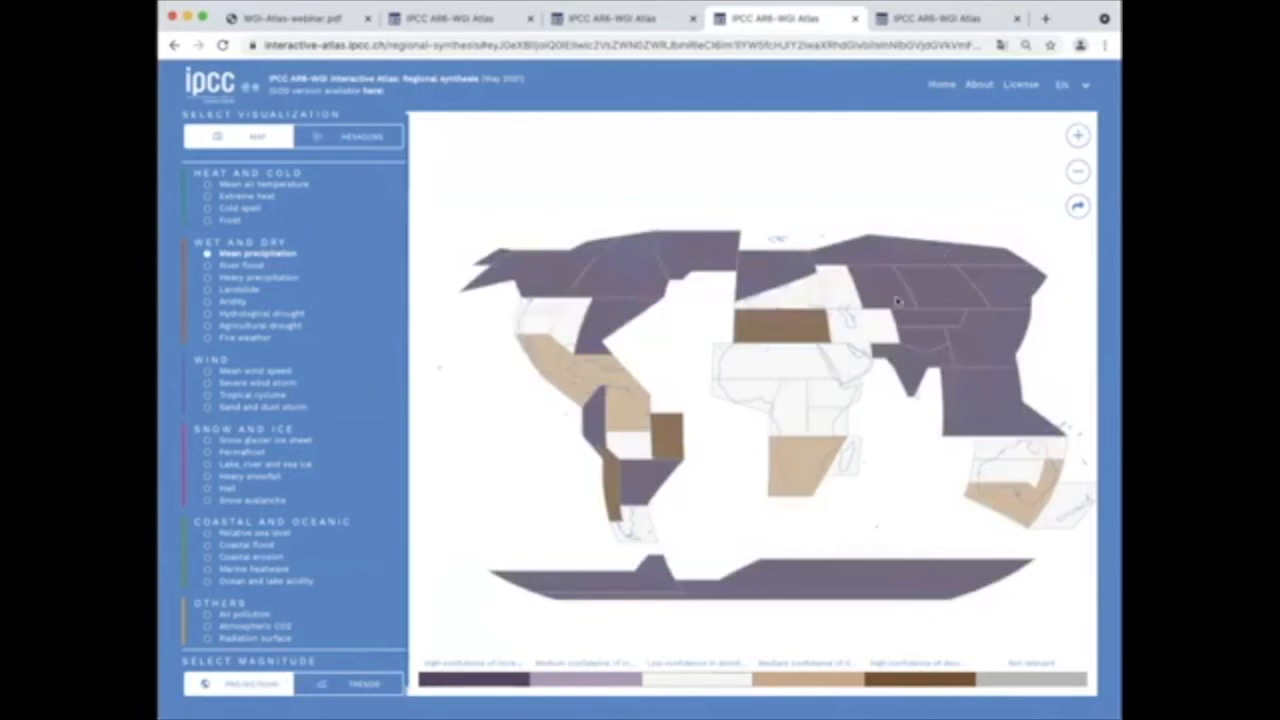
{"action": "mouse_move", "coordinate": [495, 305]}
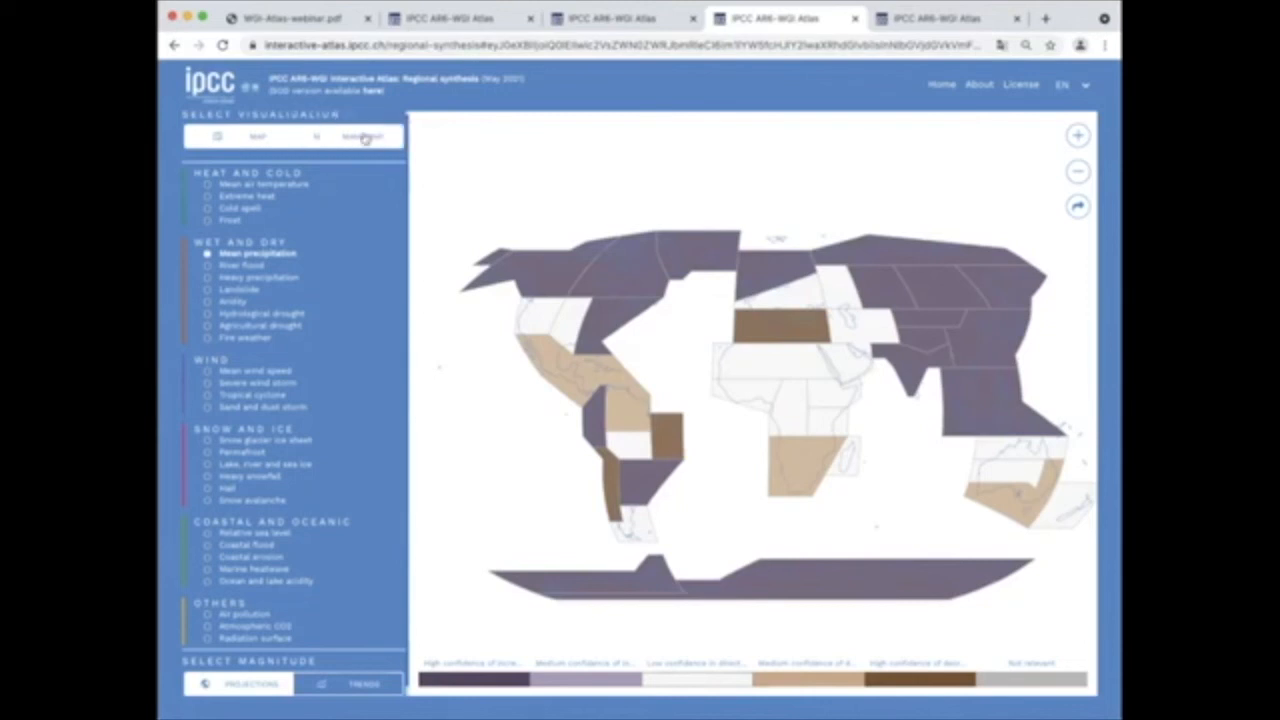
Step: Show mean precipitation and mean air temperature together as hexagons, then return home
{"action": "left_click", "coordinate": [364, 137]}
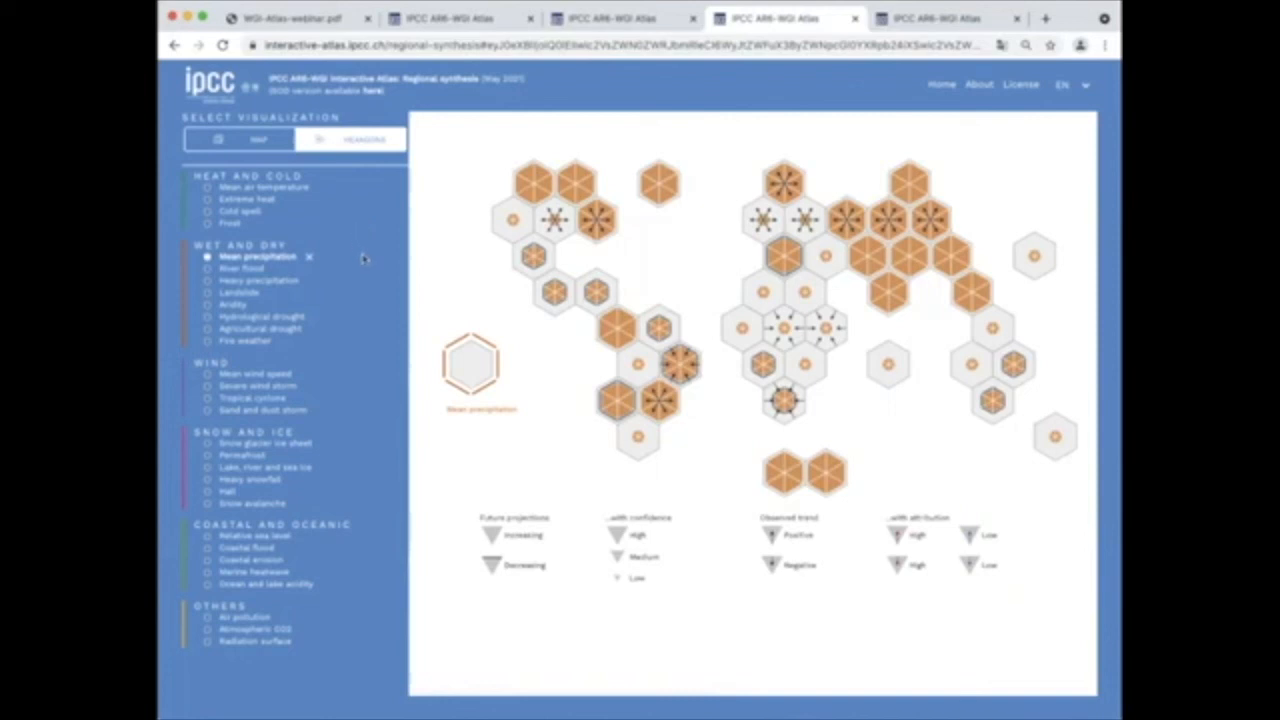
{"action": "mouse_move", "coordinate": [525, 262]}
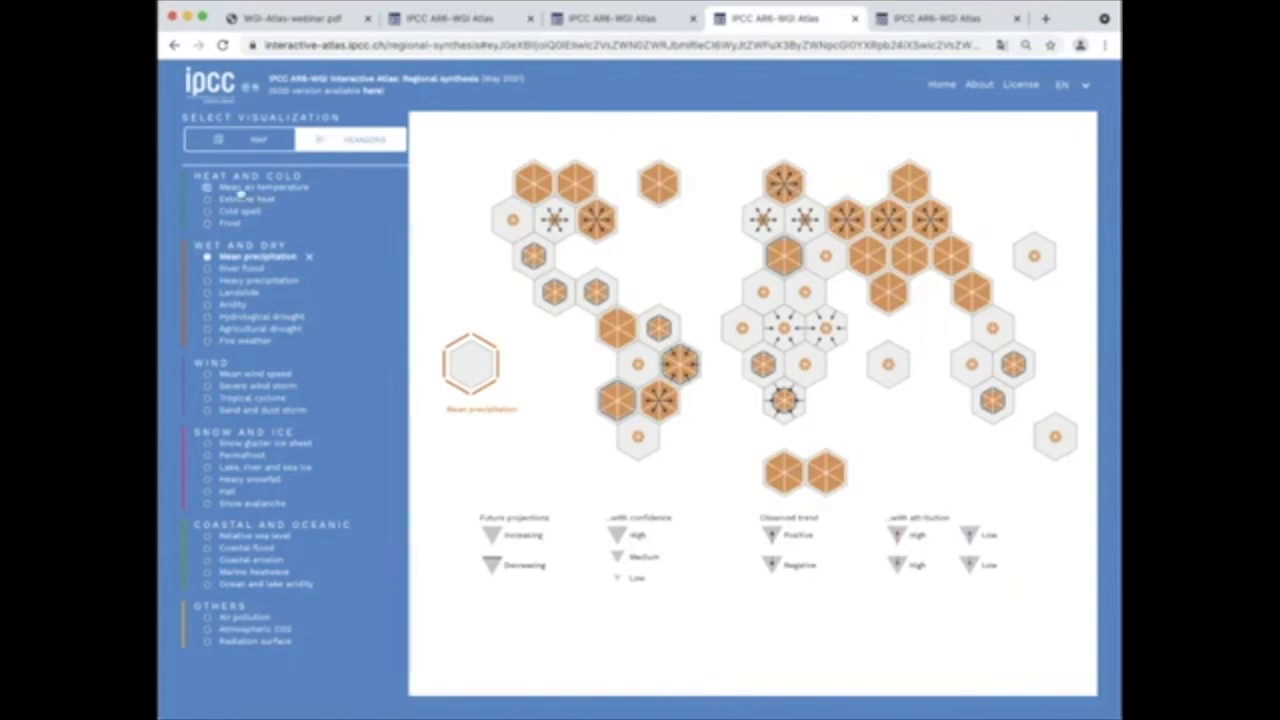
{"action": "left_click", "coordinate": [207, 188]}
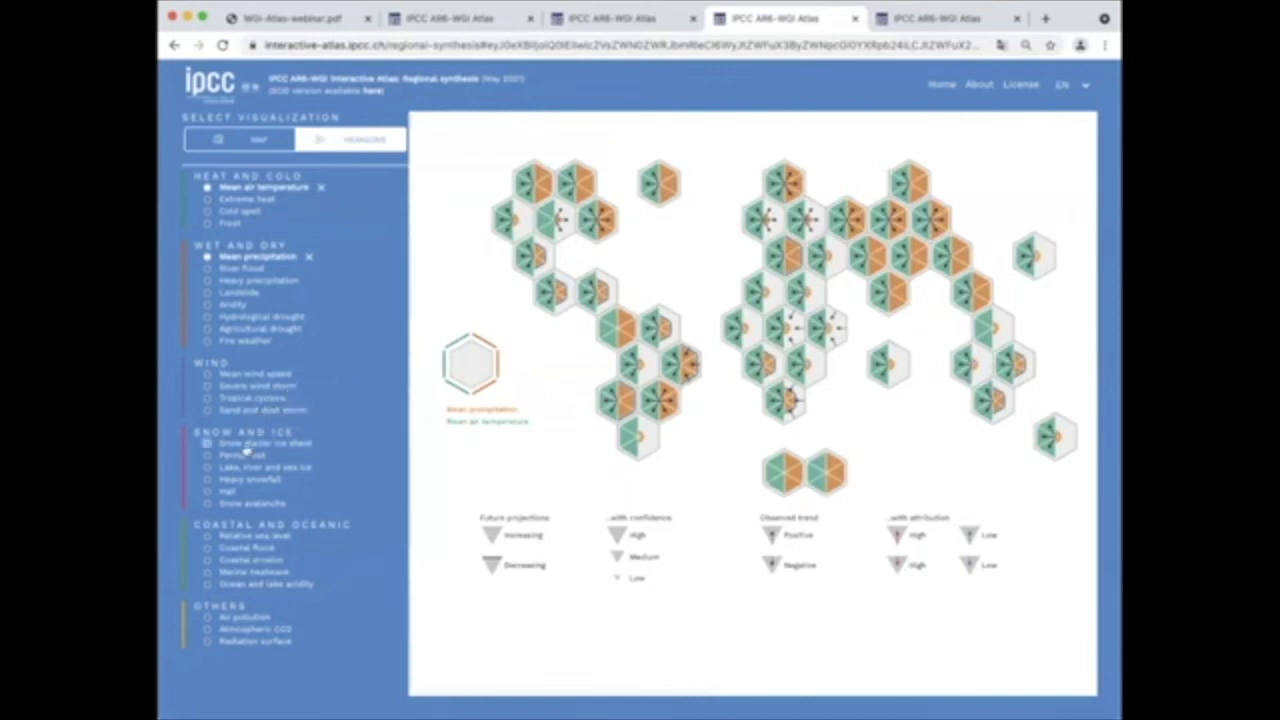
{"action": "left_click", "coordinate": [207, 443]}
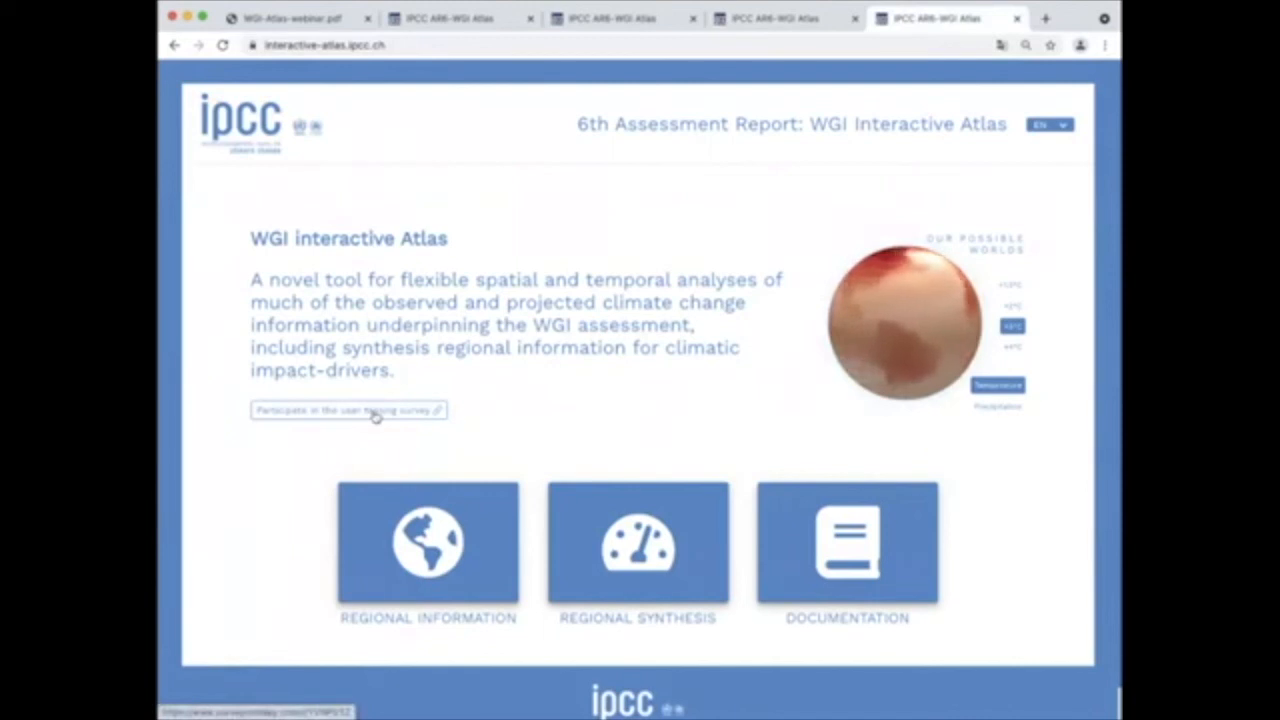
Step: Open the user testing survey and continue past its preamble
{"action": "left_click", "coordinate": [347, 410]}
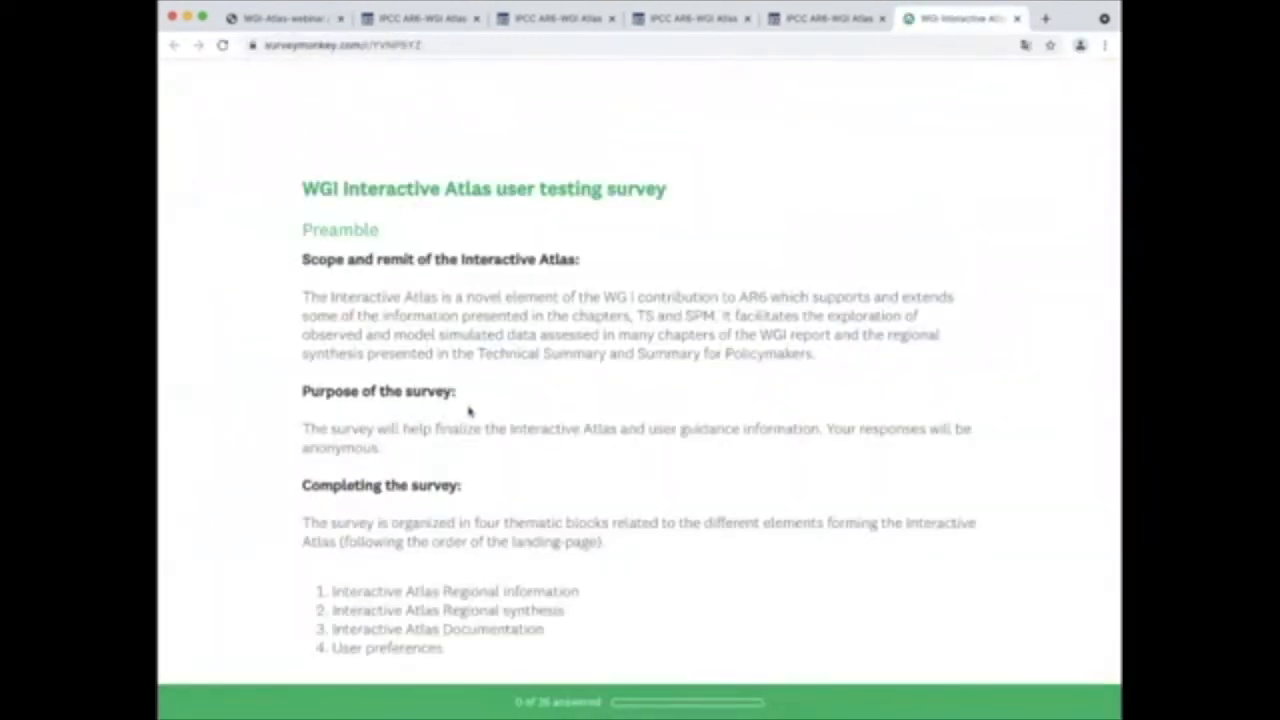
{"action": "scroll", "scroll_direction": "down", "scroll_amount": 3}
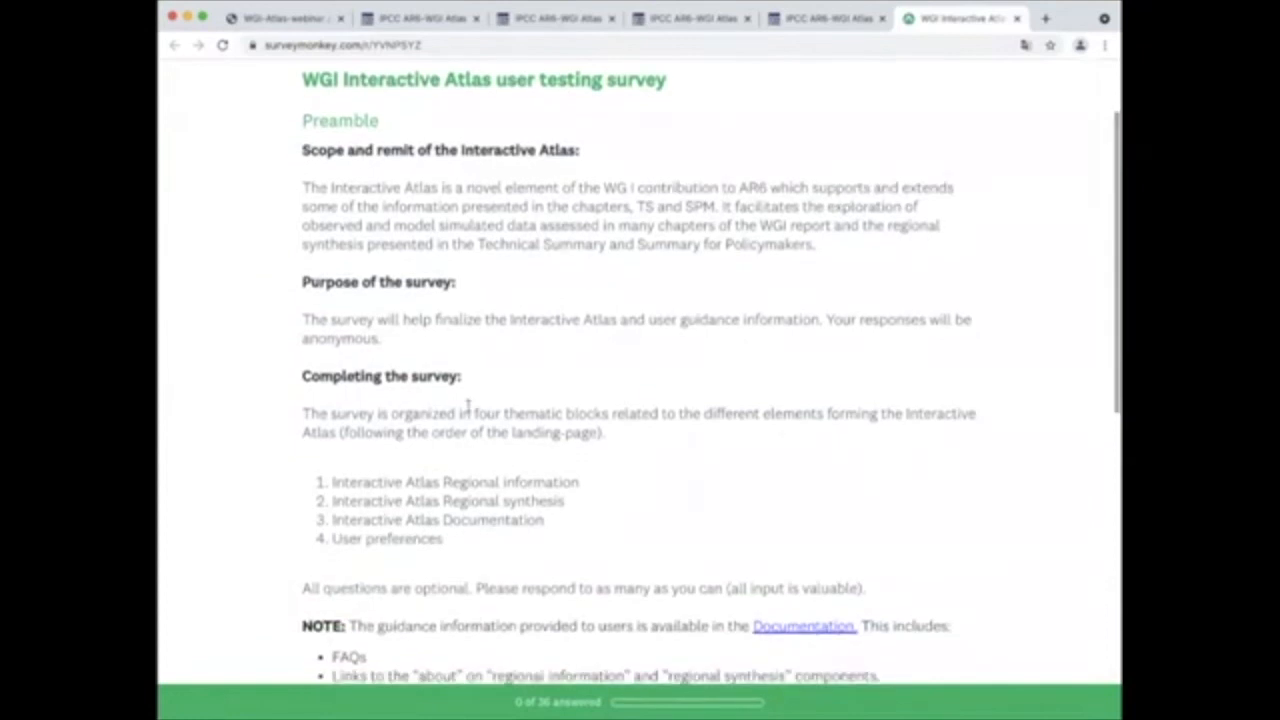
{"action": "scroll", "scroll_direction": "down", "scroll_amount": 3}
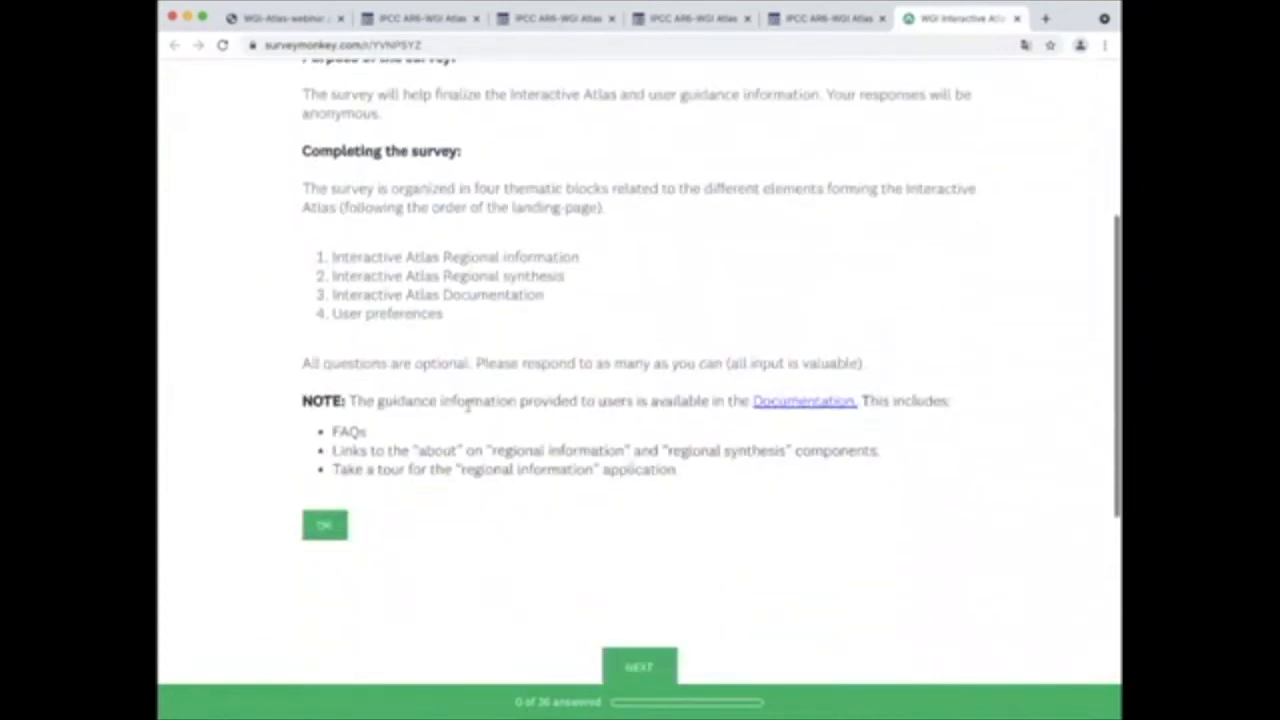
{"action": "scroll", "scroll_direction": "down", "scroll_amount": 3}
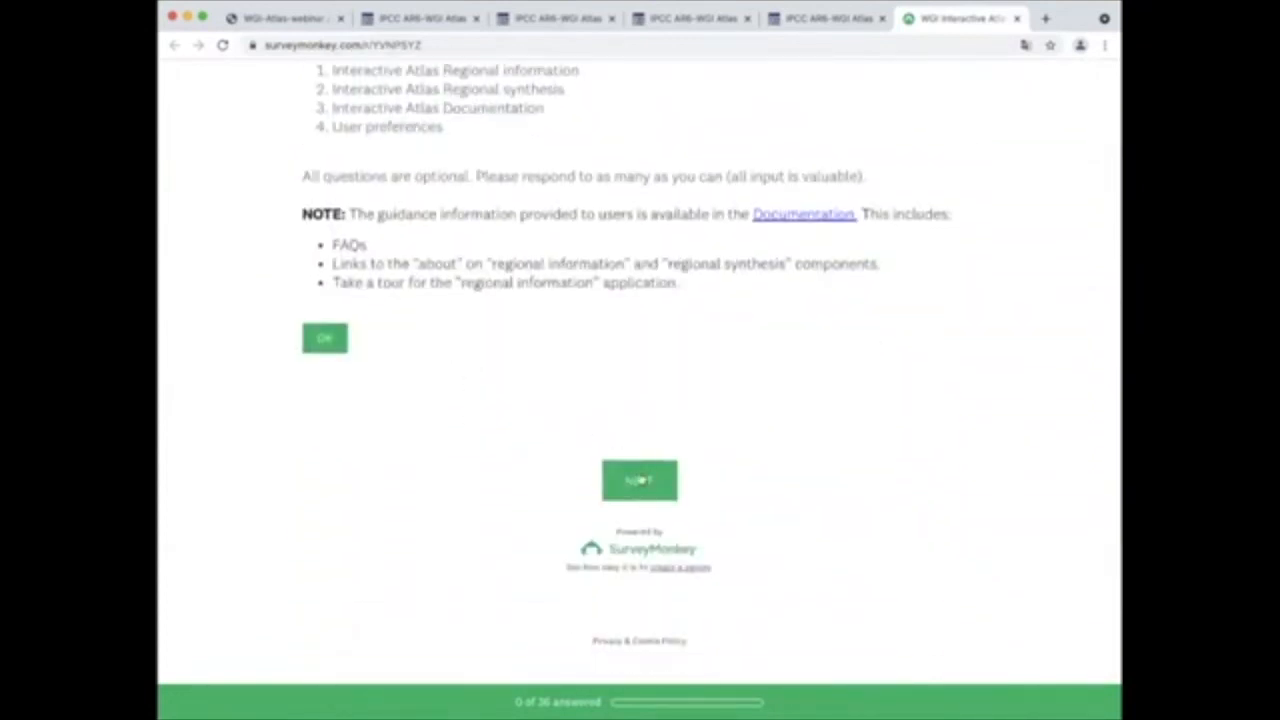
{"action": "left_click", "coordinate": [639, 480]}
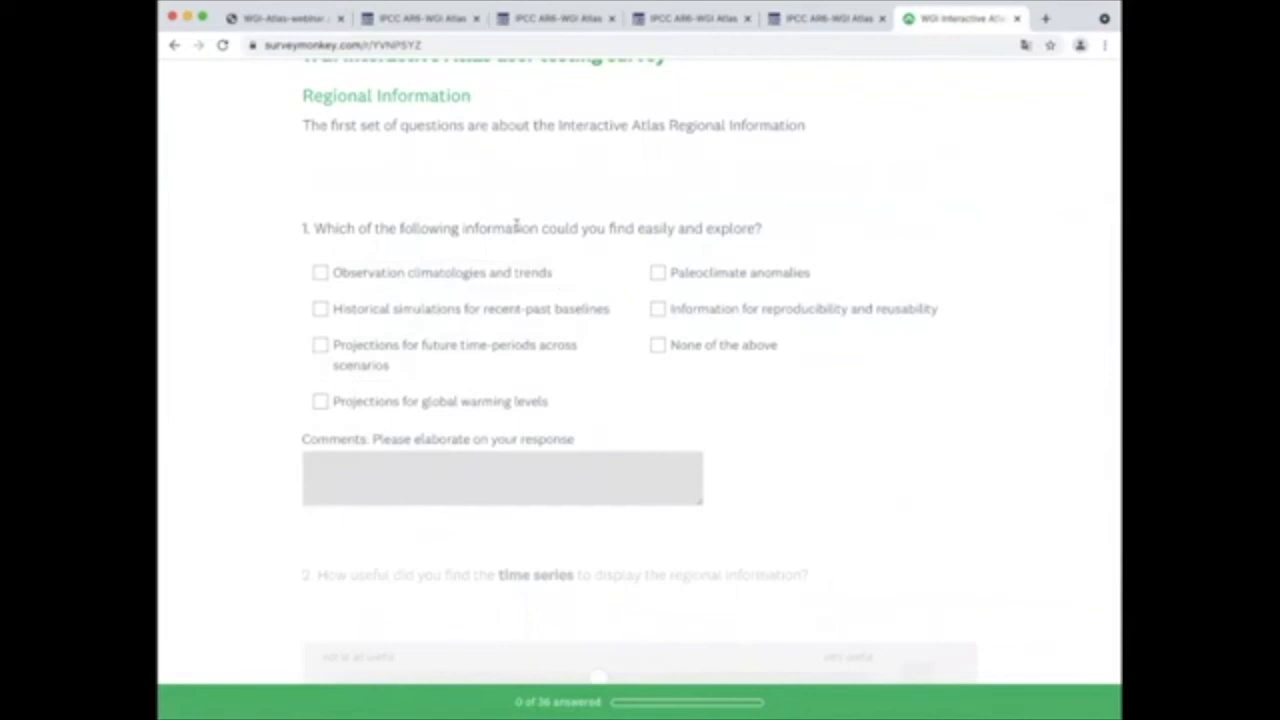
Step: Browse the first Regional Information questions, then return to the Atlas home page
{"action": "scroll", "scroll_direction": "down", "scroll_amount": 3}
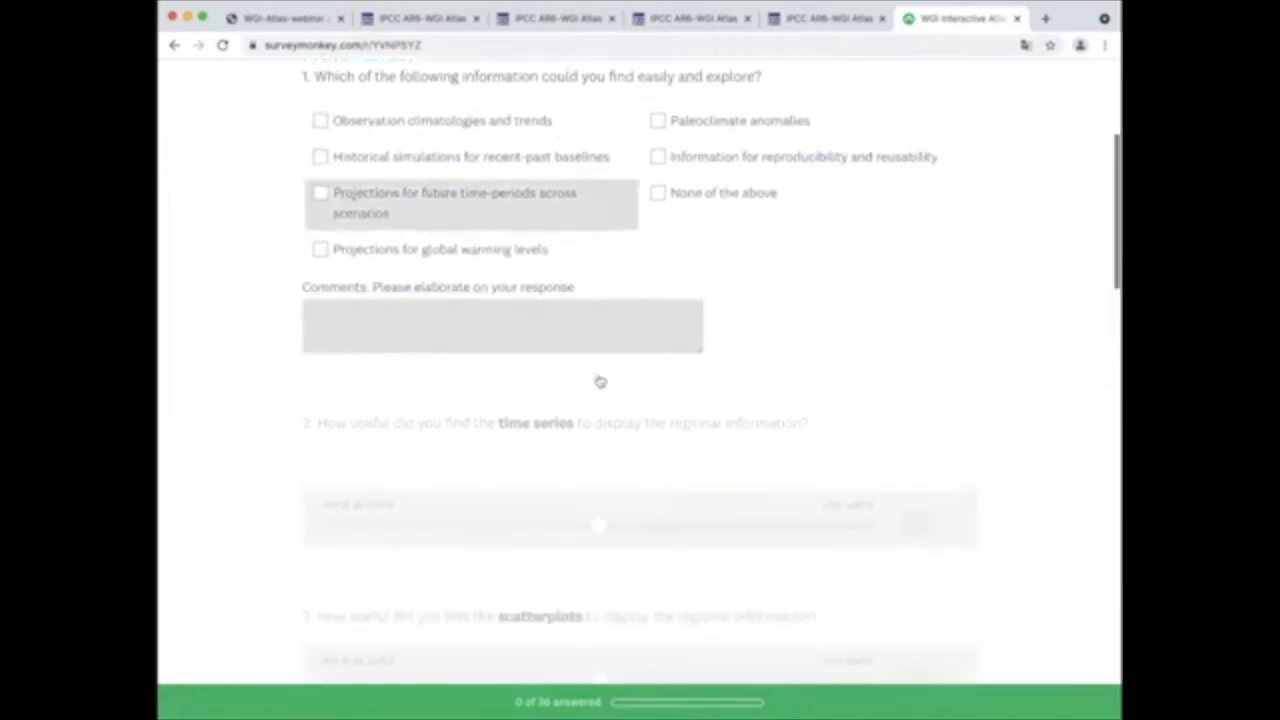
{"action": "scroll", "scroll_direction": "up", "scroll_amount": 3}
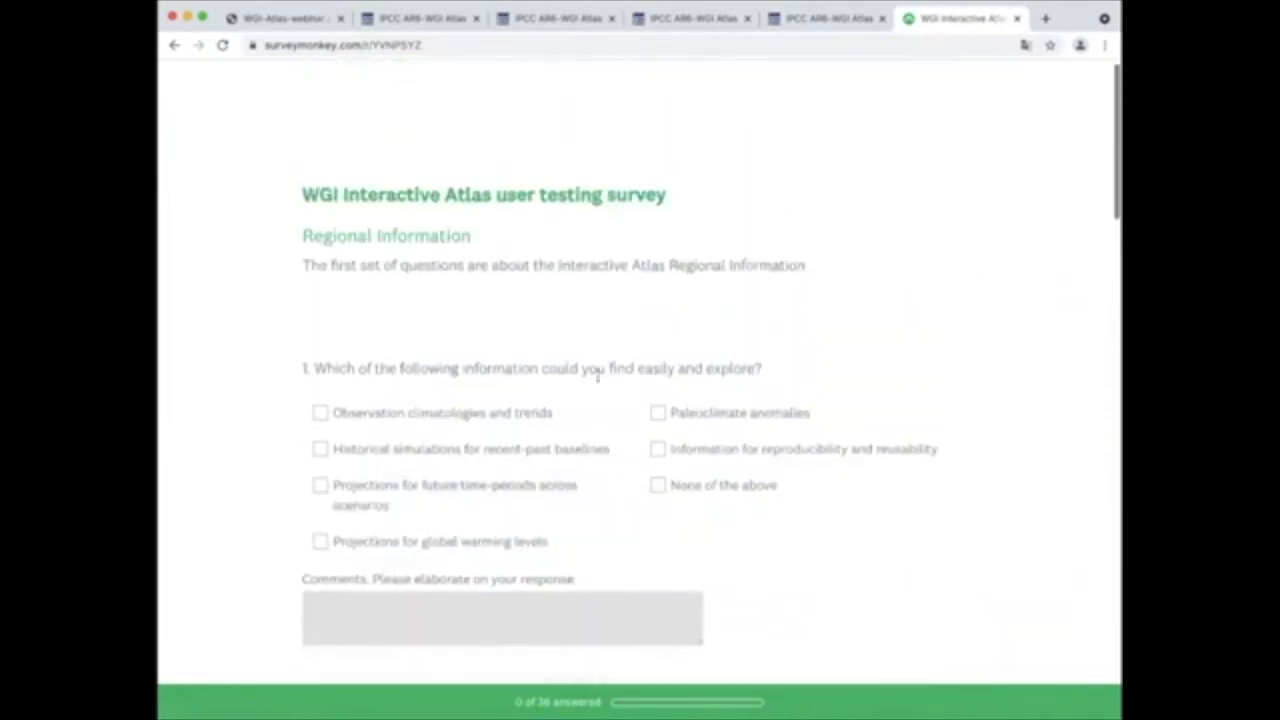
{"action": "scroll", "scroll_direction": "up", "scroll_amount": 3}
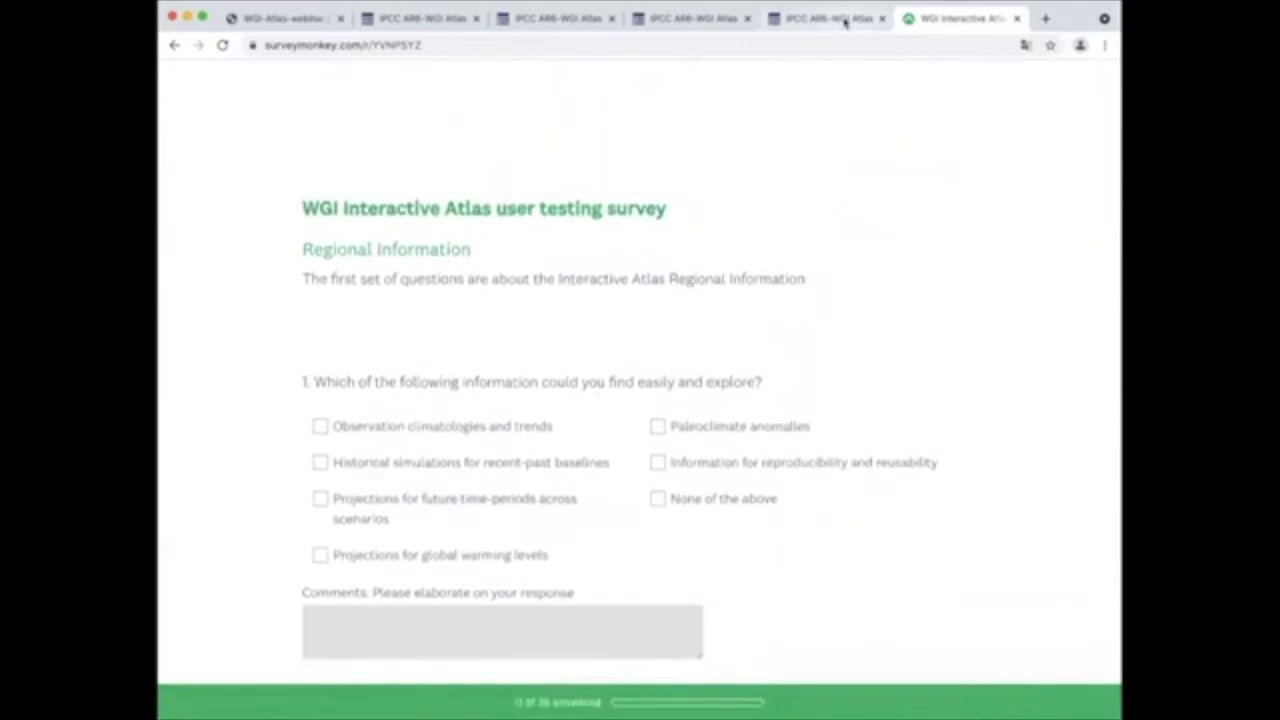
{"action": "left_click", "coordinate": [820, 18]}
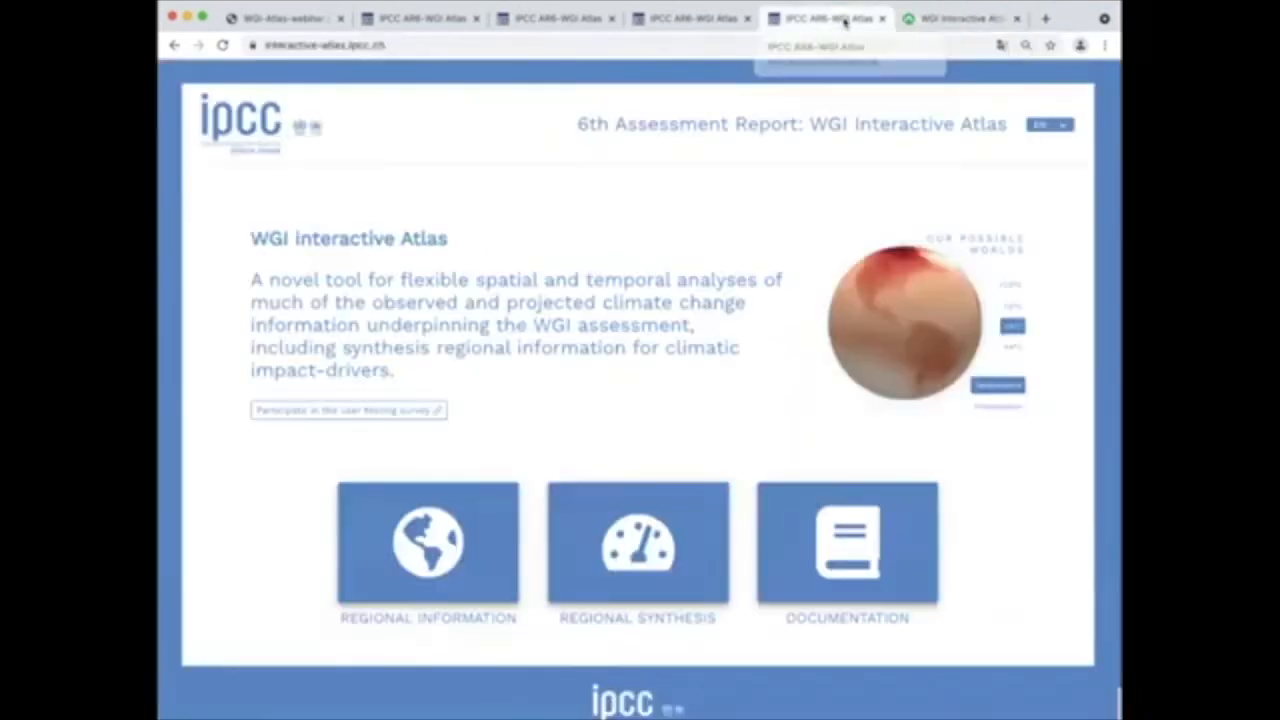